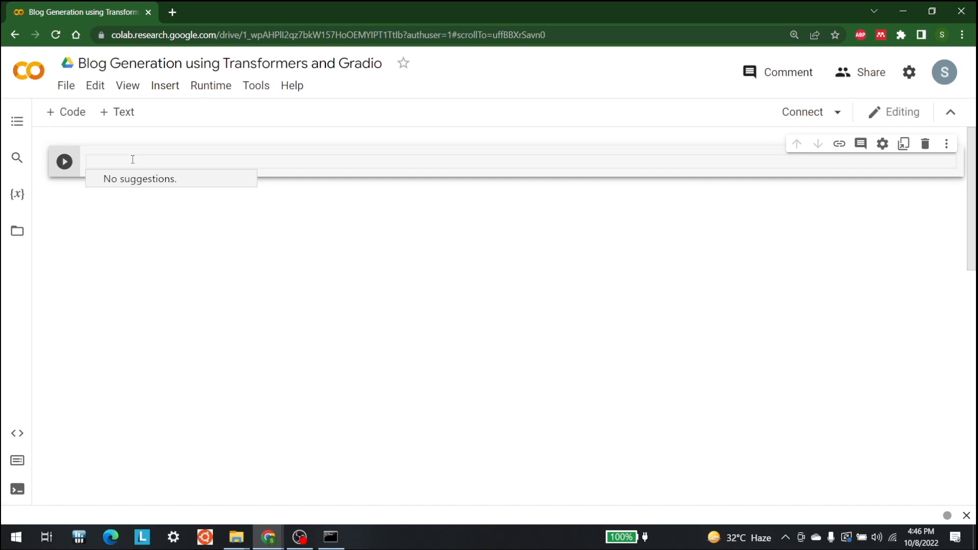
{"action": "mouse_move", "coordinate": [137, 175]}
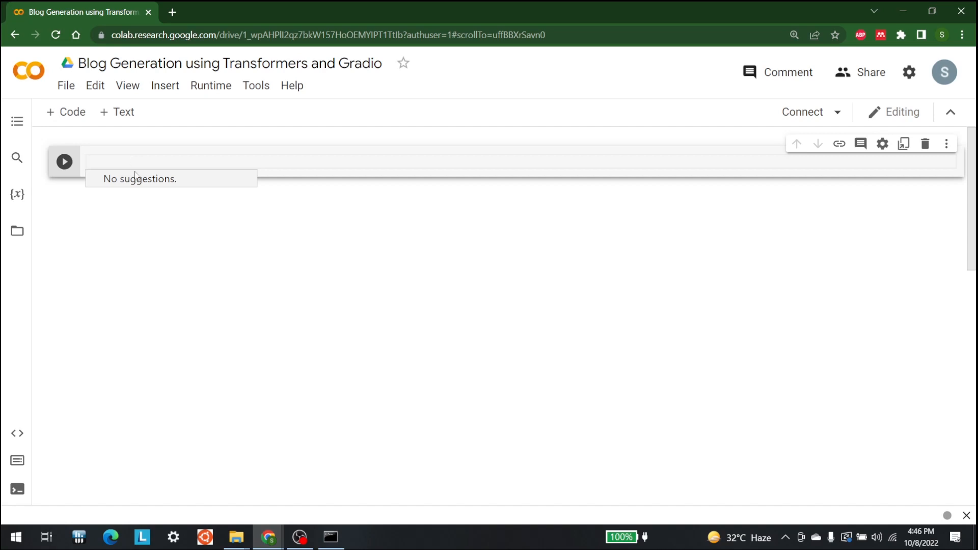
{"action": "mouse_move", "coordinate": [144, 218]}
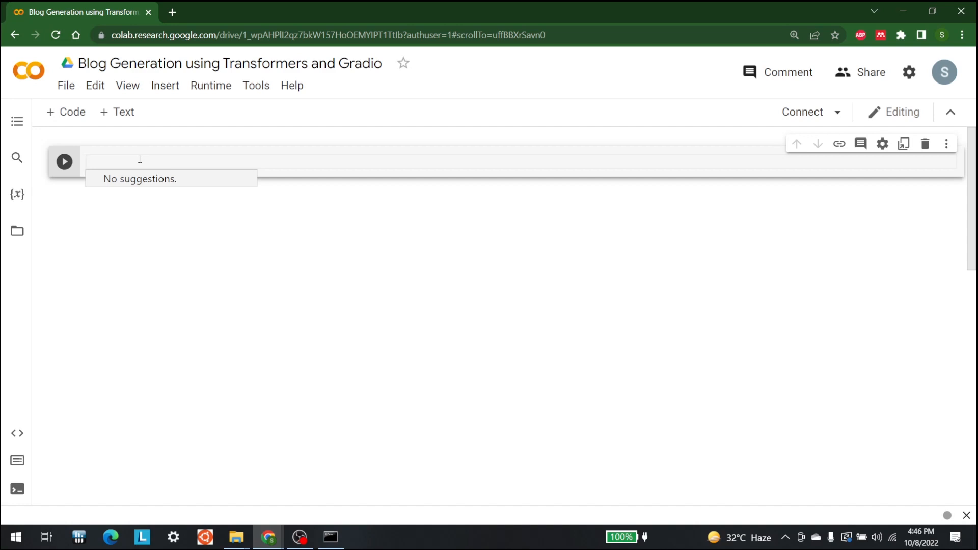
Enter '!pip install transformers[sentencepiece] datasets evaluate' and '!pip install gradio' in the first cell.
{"action": "type", "text": "!pip"}
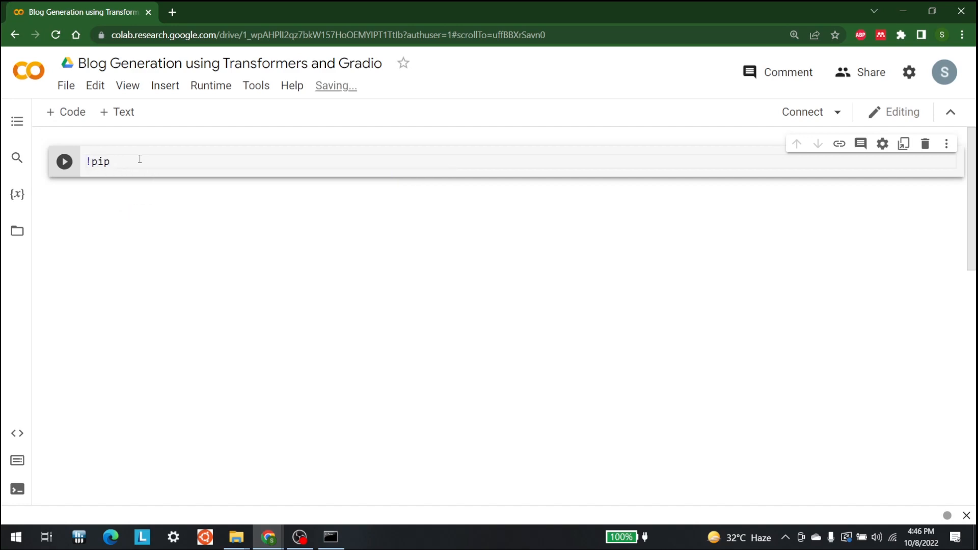
{"action": "type", "text": "i"}
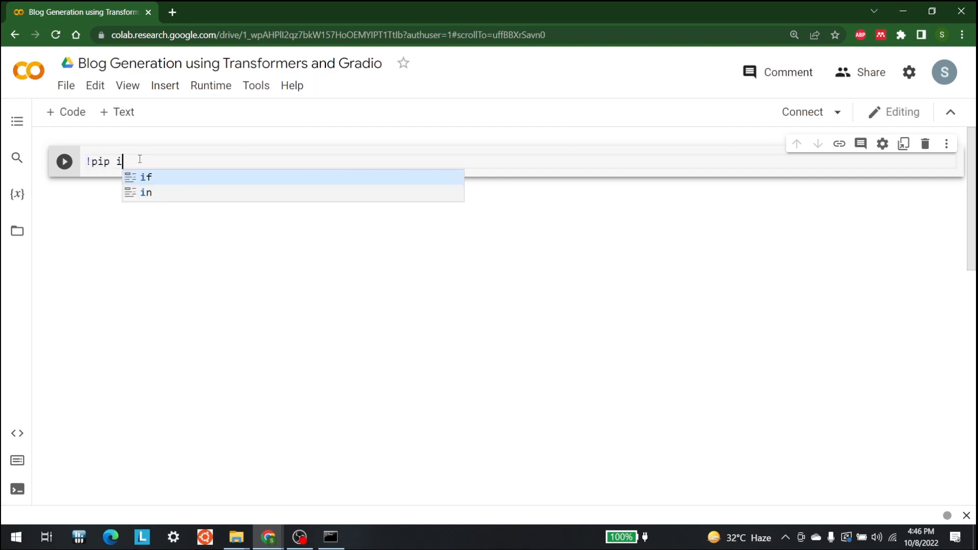
{"action": "type", "text": "nstall"}
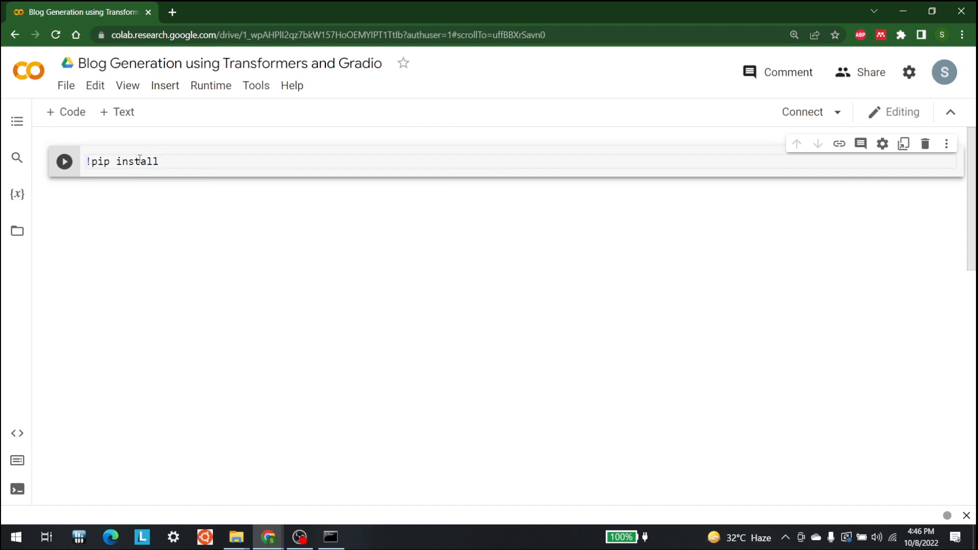
{"action": "type", "text": "t"}
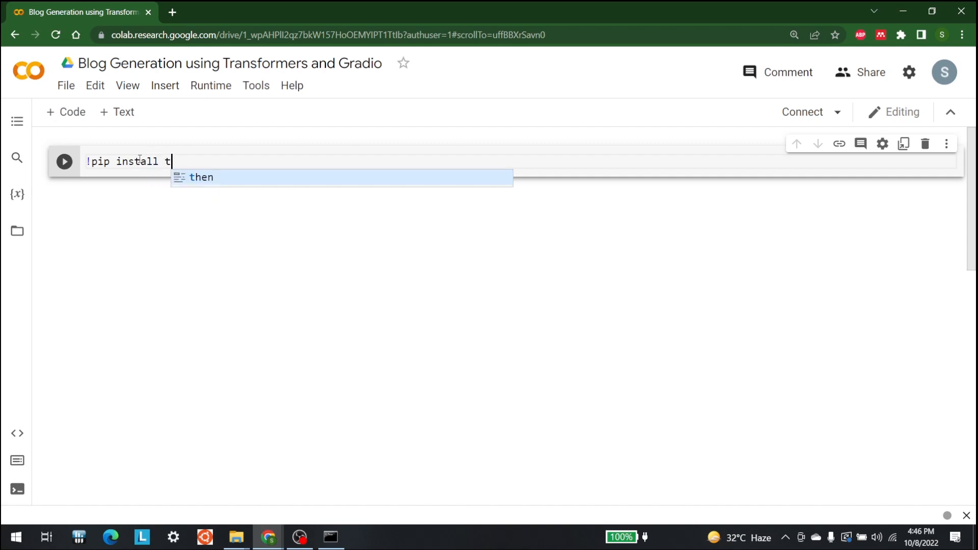
{"action": "type", "text": "ransformers"}
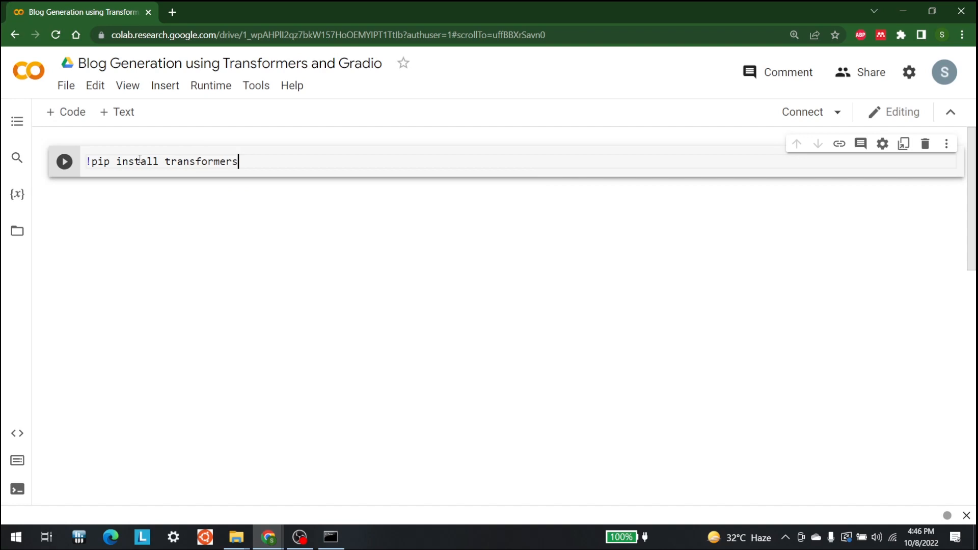
{"action": "type", "text": "[semtemc]"}
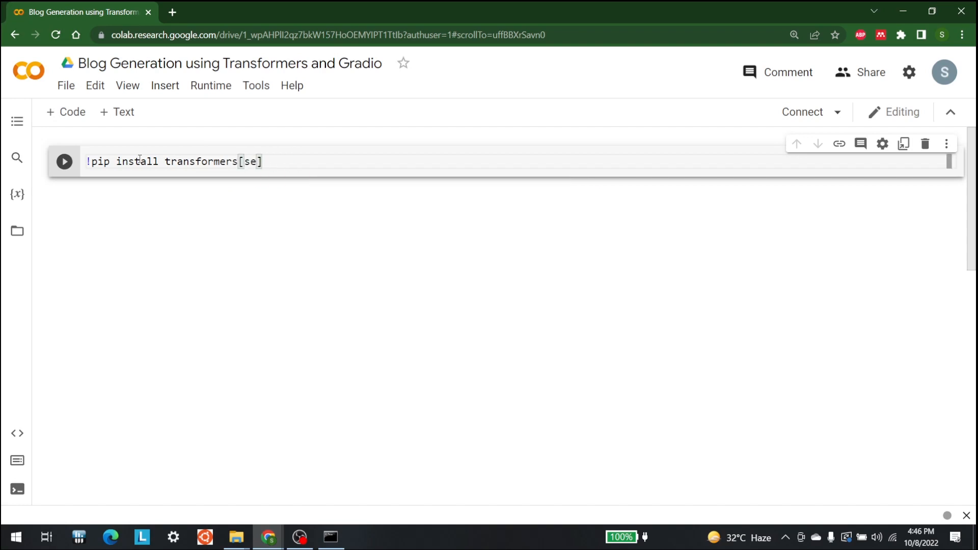
{"action": "type", "text": "ntencepiece"}
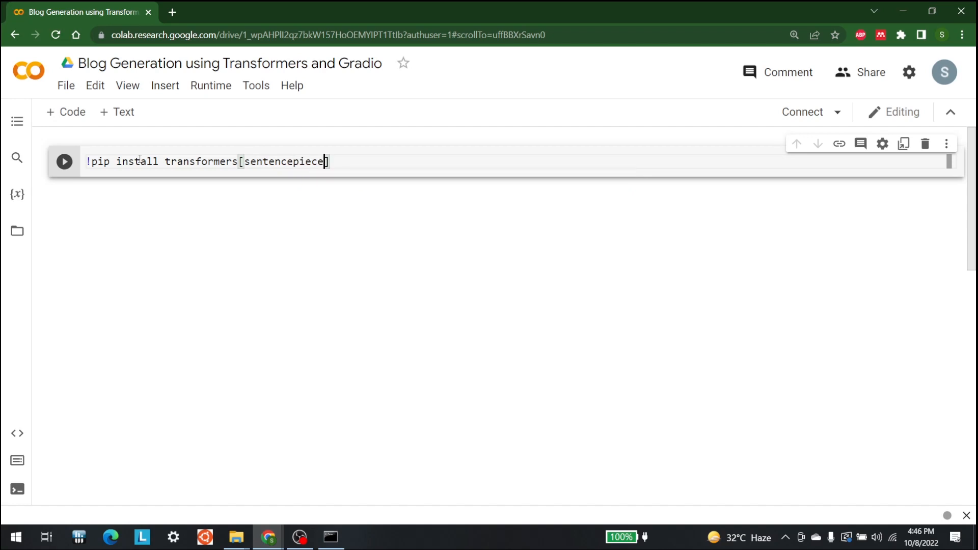
{"action": "type", "text": ","}
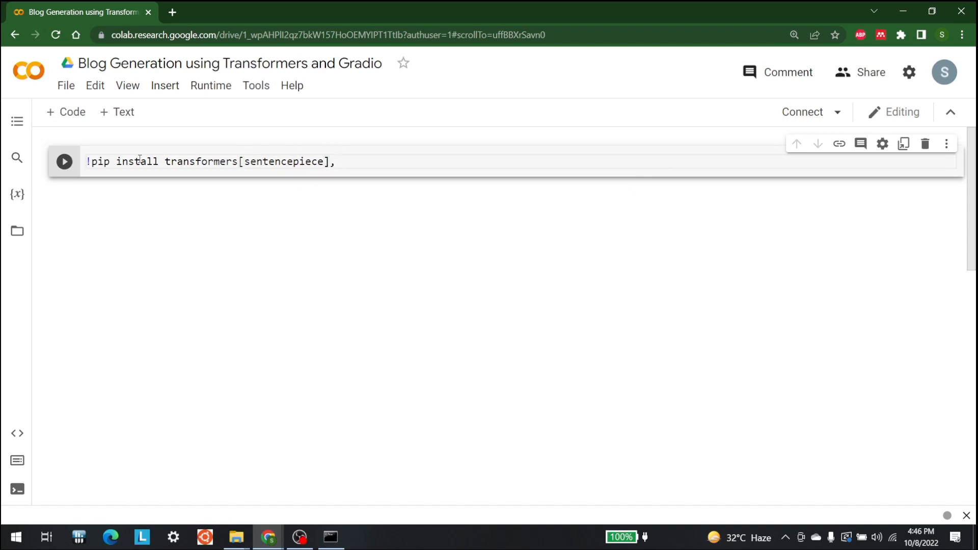
{"action": "type", "text": "datasets"}
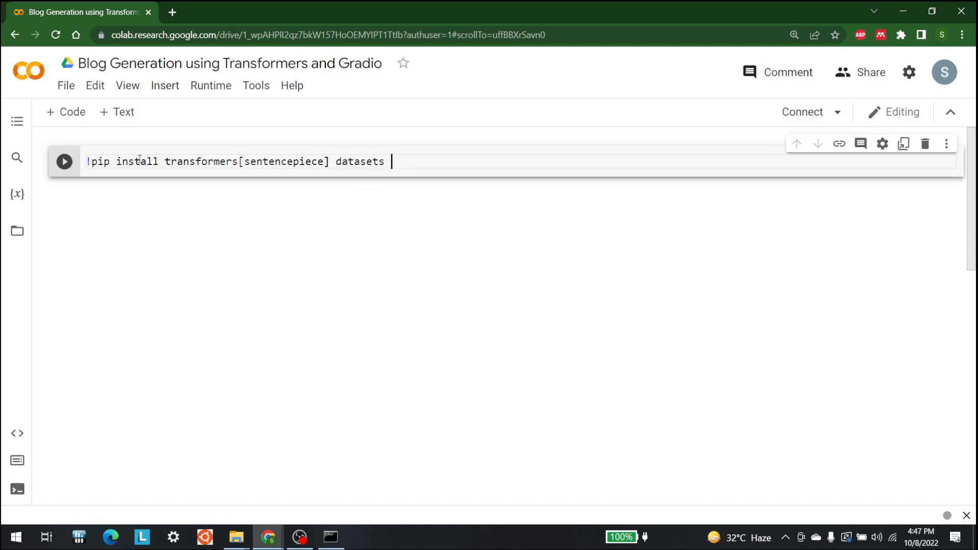
{"action": "type", "text": "evaluate"}
{"action": "type", "text": "!"}
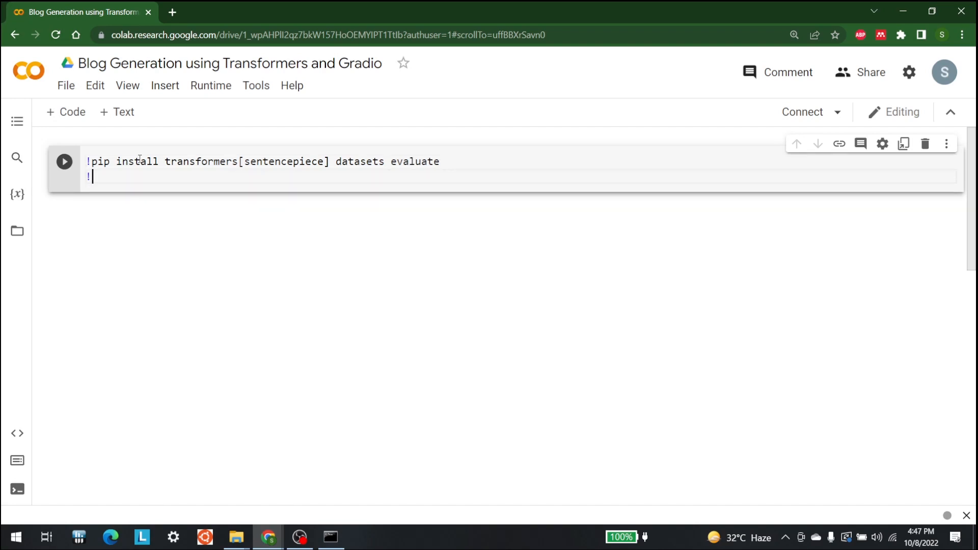
{"action": "type", "text": "pip ins"}
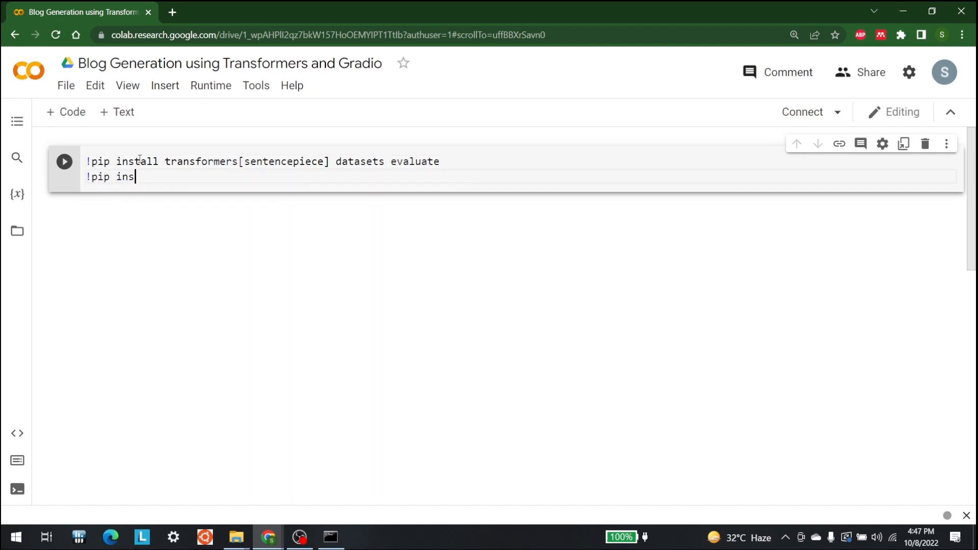
{"action": "type", "text": "tall"}
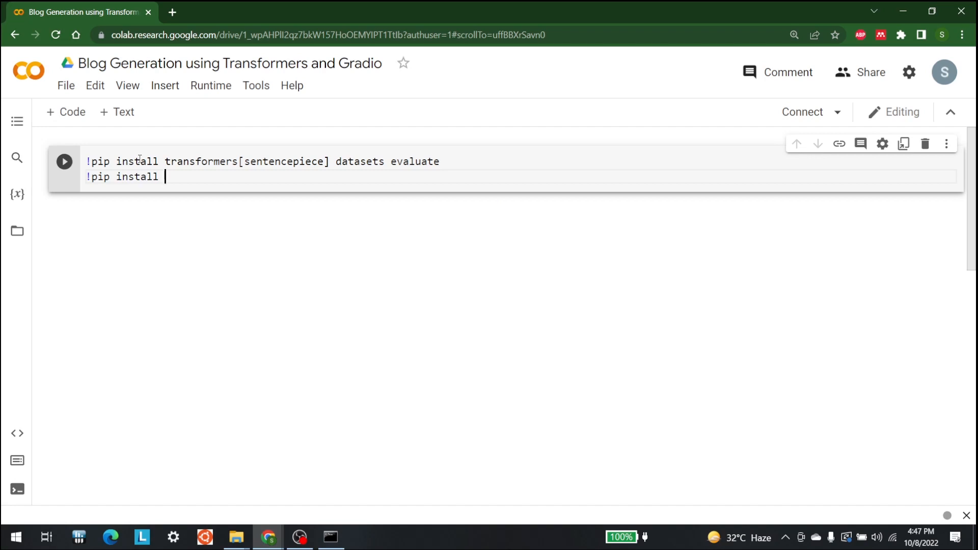
{"action": "type", "text": "gradio"}
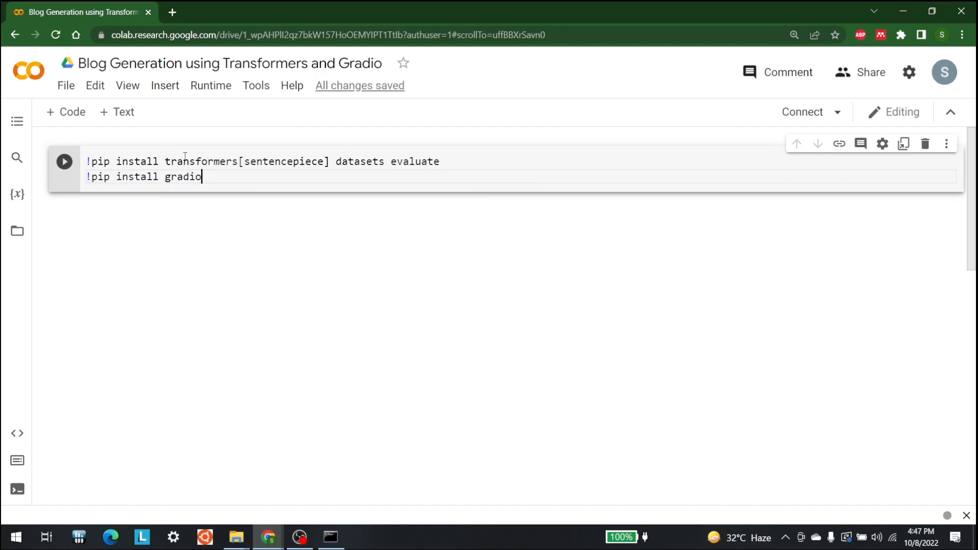
Run the pip install cell and insert a new empty code cell below.
{"action": "left_click", "coordinate": [64, 161]}
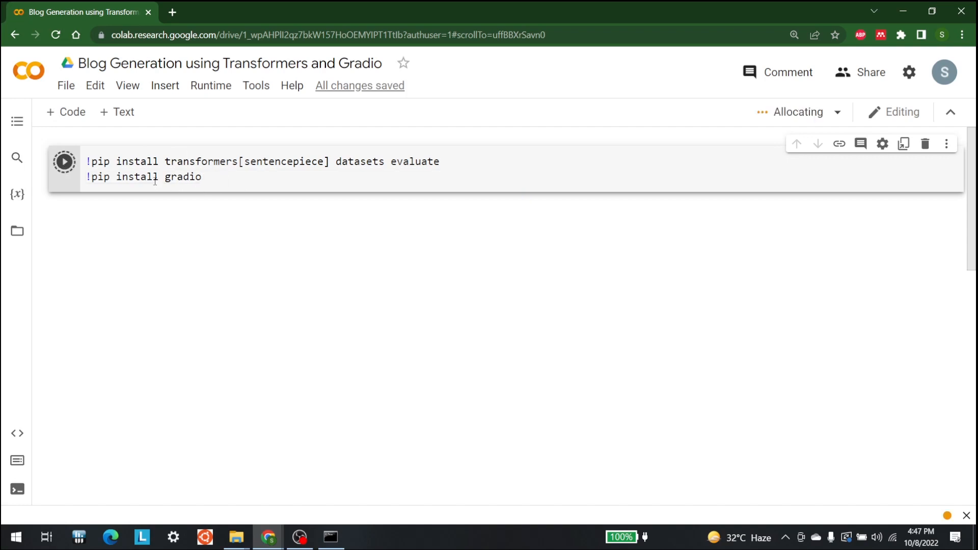
{"action": "left_click", "coordinate": [65, 112]}
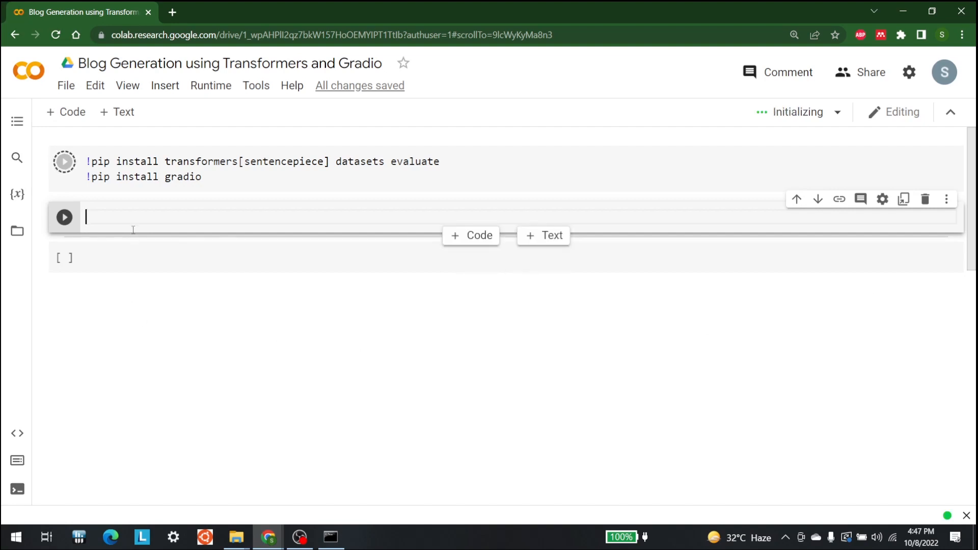
Import gradio as gr in the new code cell.
{"action": "left_click", "coordinate": [64, 161]}
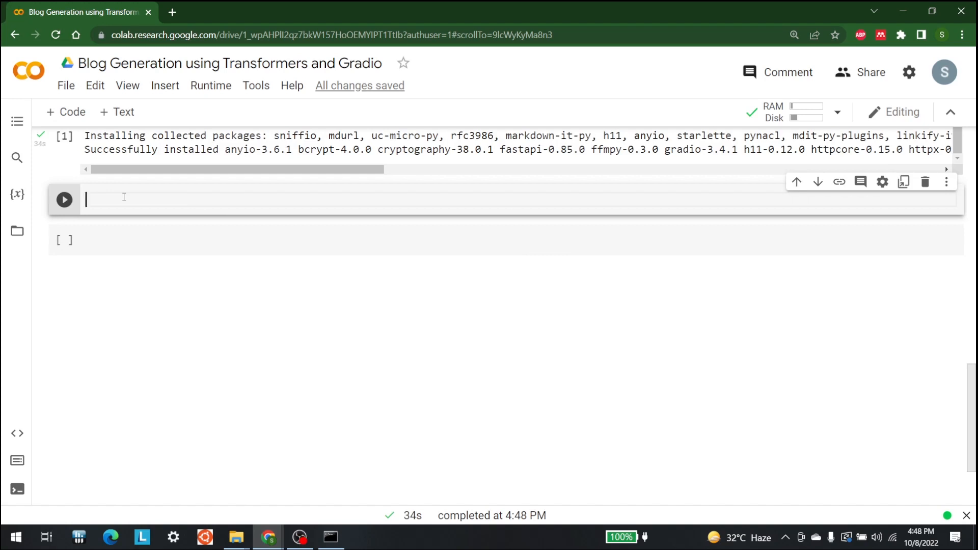
{"action": "type", "text": "import"}
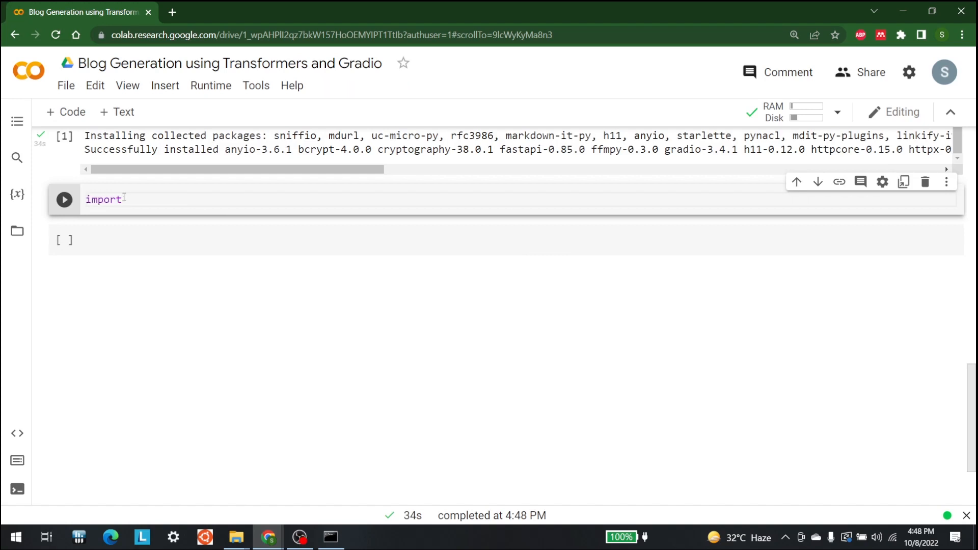
{"action": "type", "text": "gradio as"}
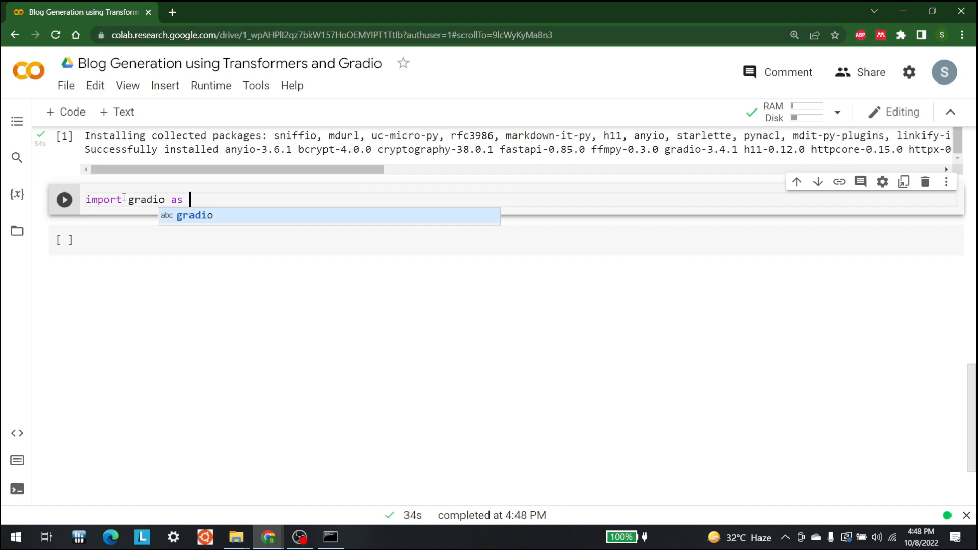
{"action": "type", "text": "gr"}
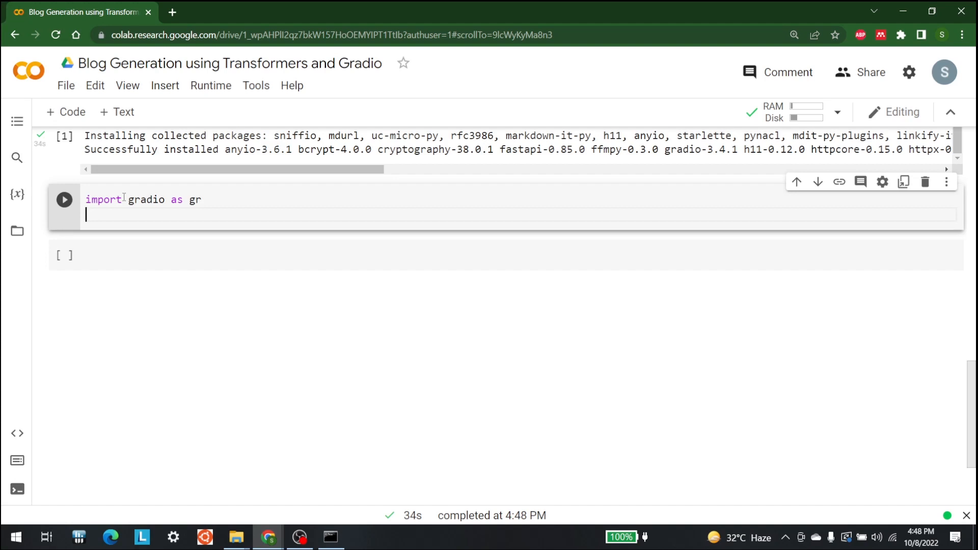
Define greet(name) returning "Hello"+name.
{"action": "type", "text": "def"}
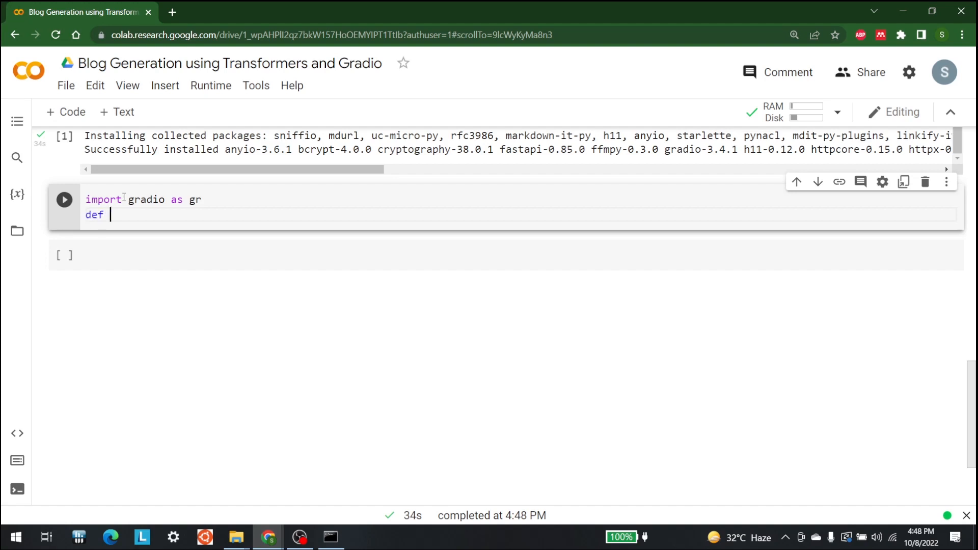
{"action": "type", "text": "greet"}
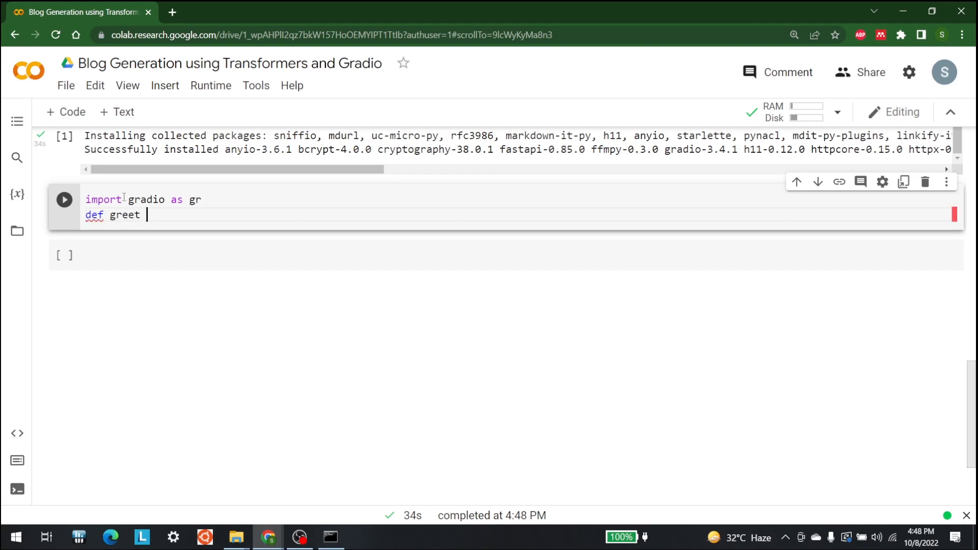
{"action": "type", "text": "()"}
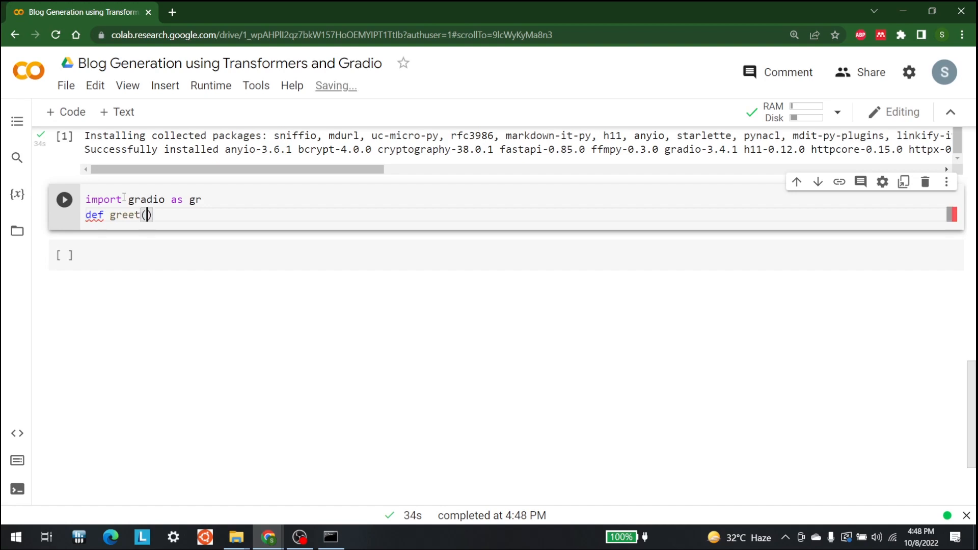
{"action": "type", "text": "name)"}
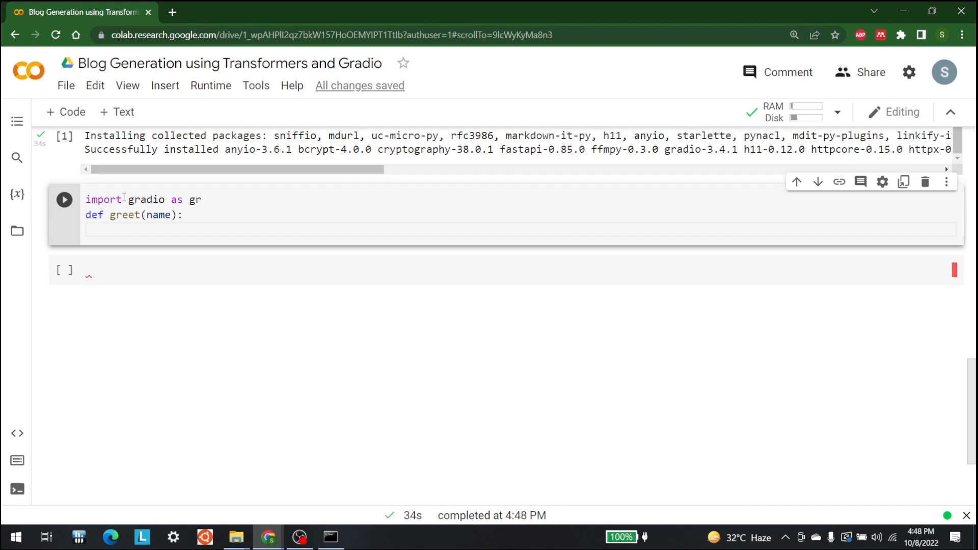
{"action": "type", "text": "return"}
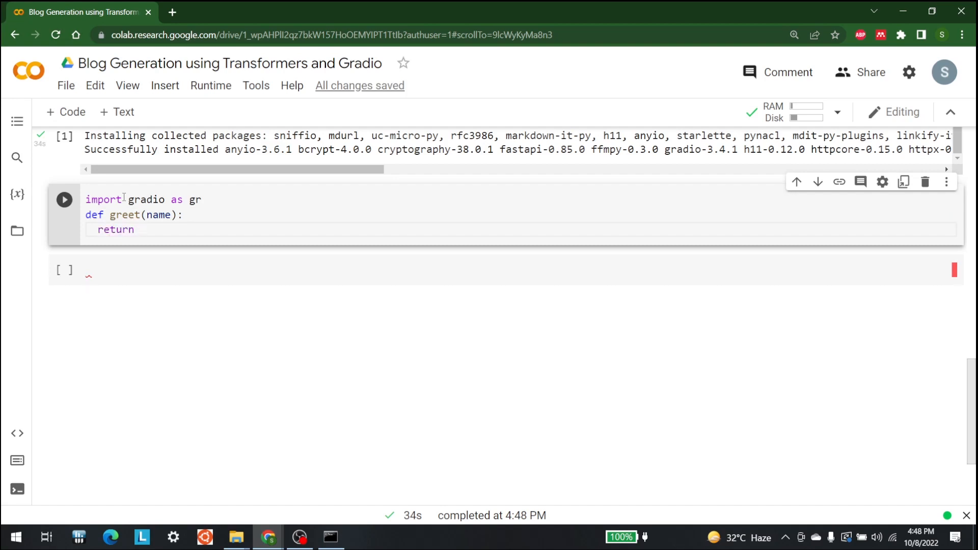
{"action": "type", "text": "\"\""}
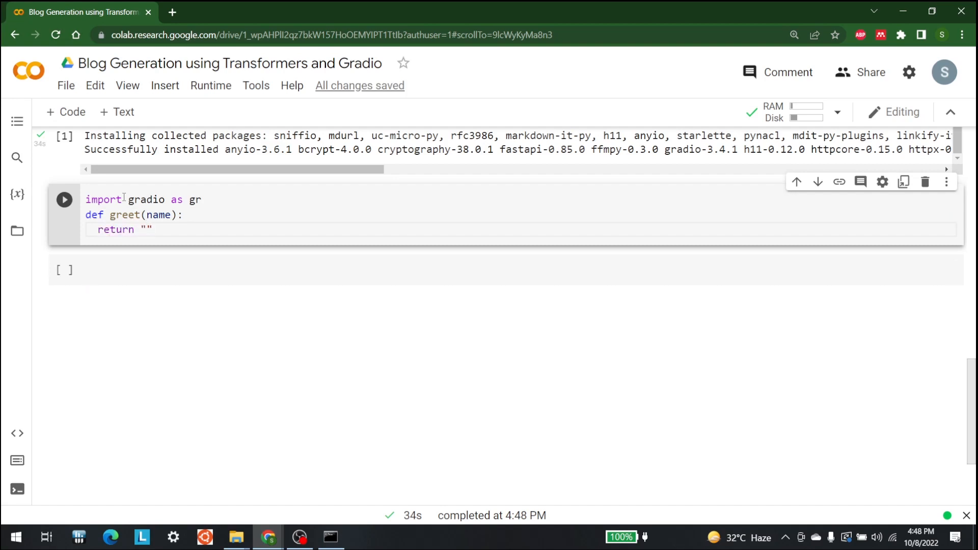
{"action": "type", "text": "Hello"}
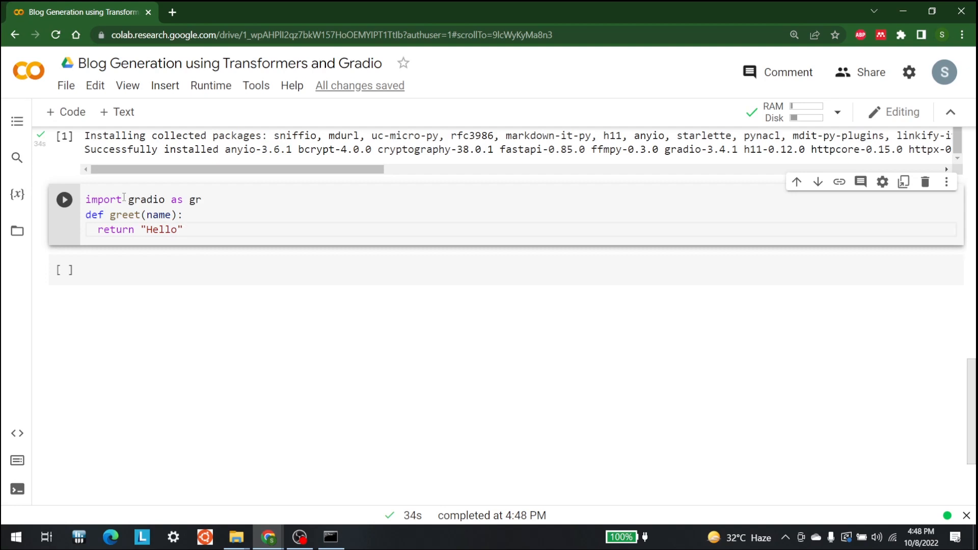
{"action": "type", "text": "="}
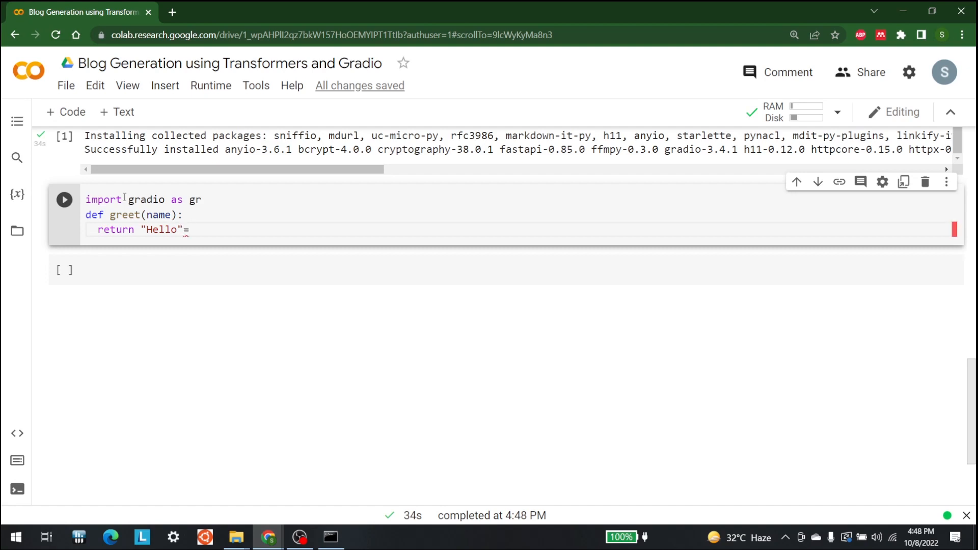
{"action": "type", "text": "+"}
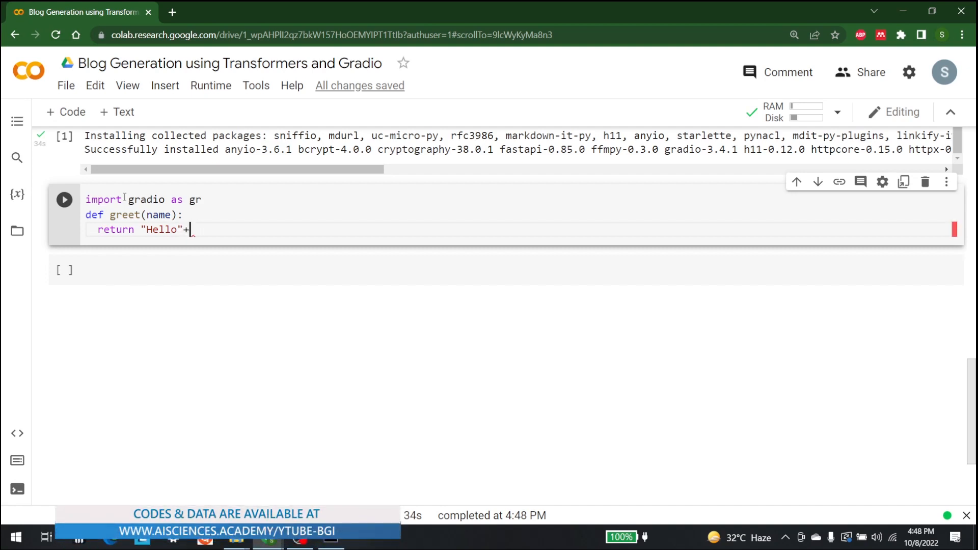
{"action": "type", "text": "name"}
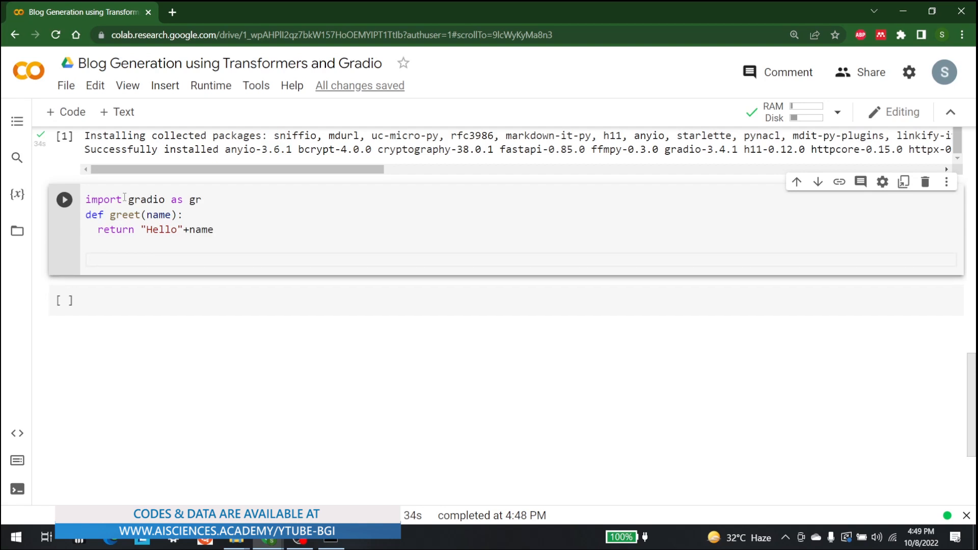
Start textbox=gr.Textbox with the label "Type your name here:".
{"action": "type", "text": "te"}
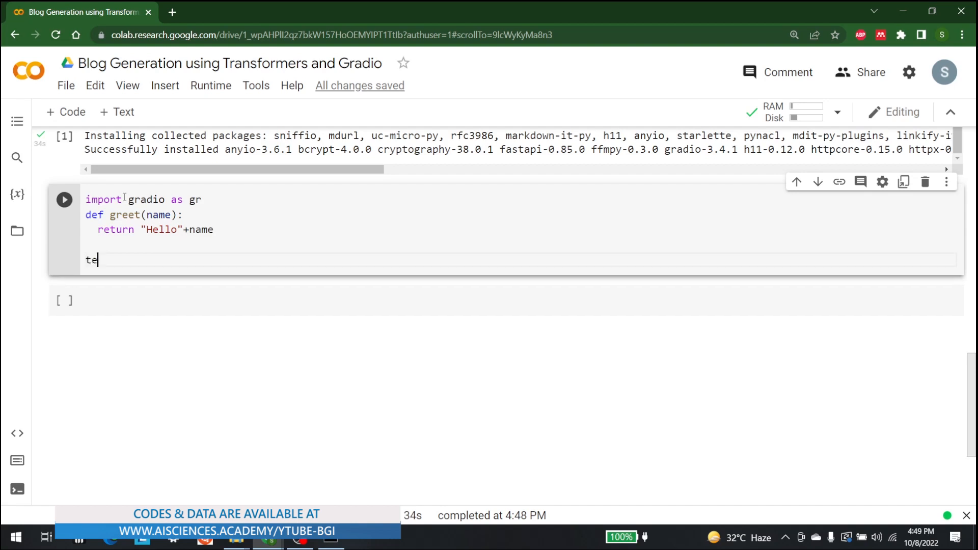
{"action": "type", "text": "xt"}
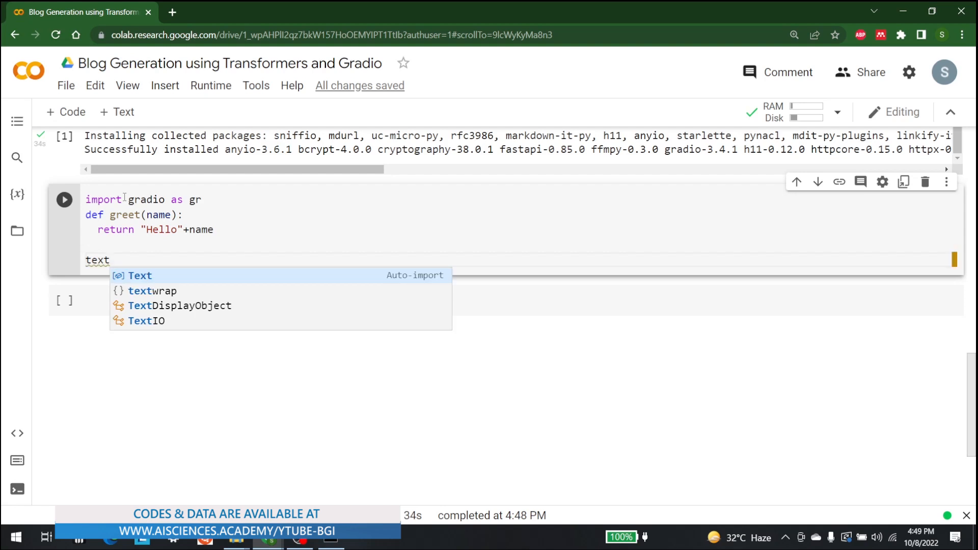
{"action": "type", "text": "box"}
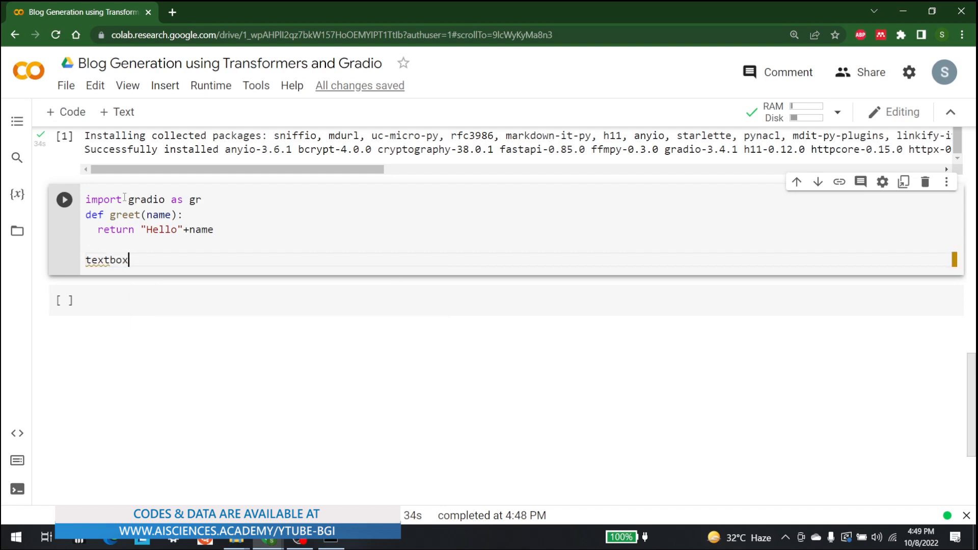
{"action": "type", "text": "="}
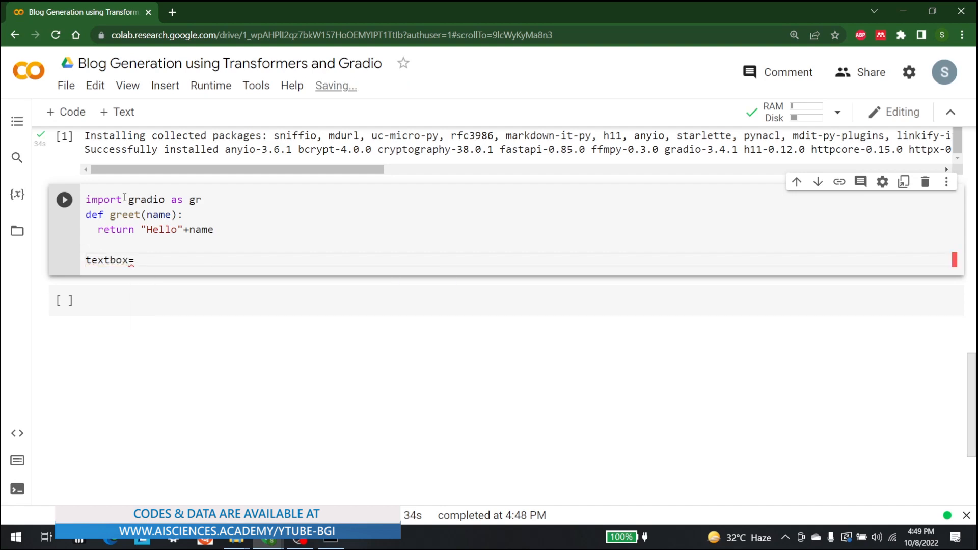
{"action": "type", "text": "gr"}
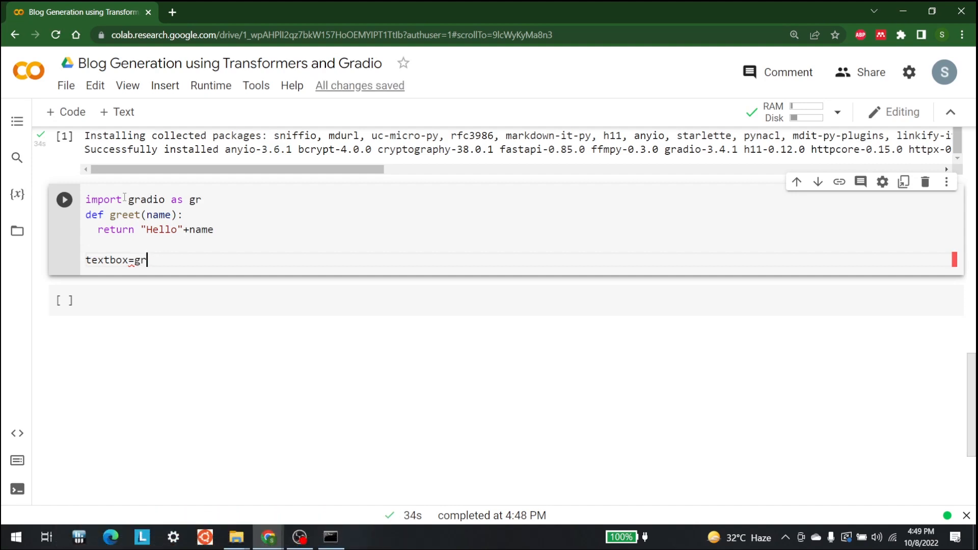
{"action": "type", "text": ",text"}
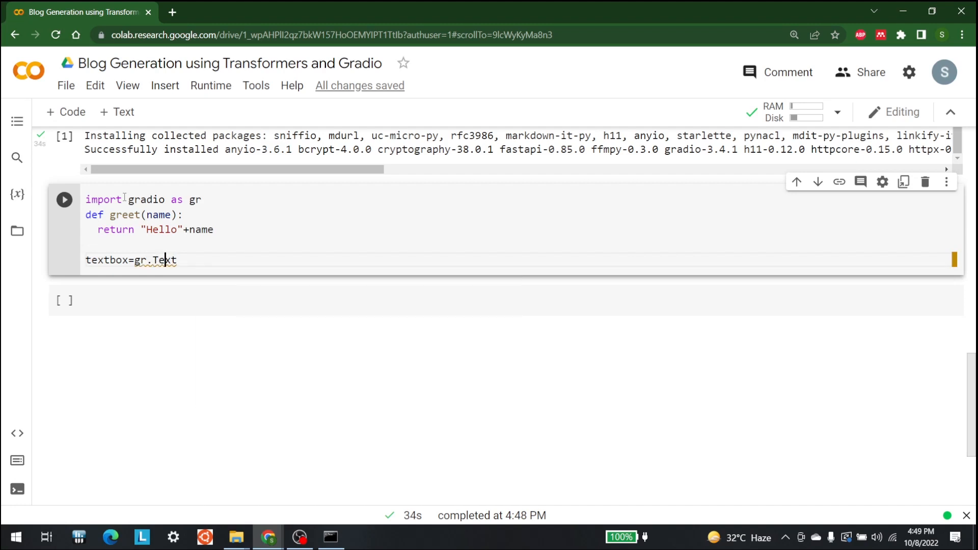
{"action": "type", "text": "box"}
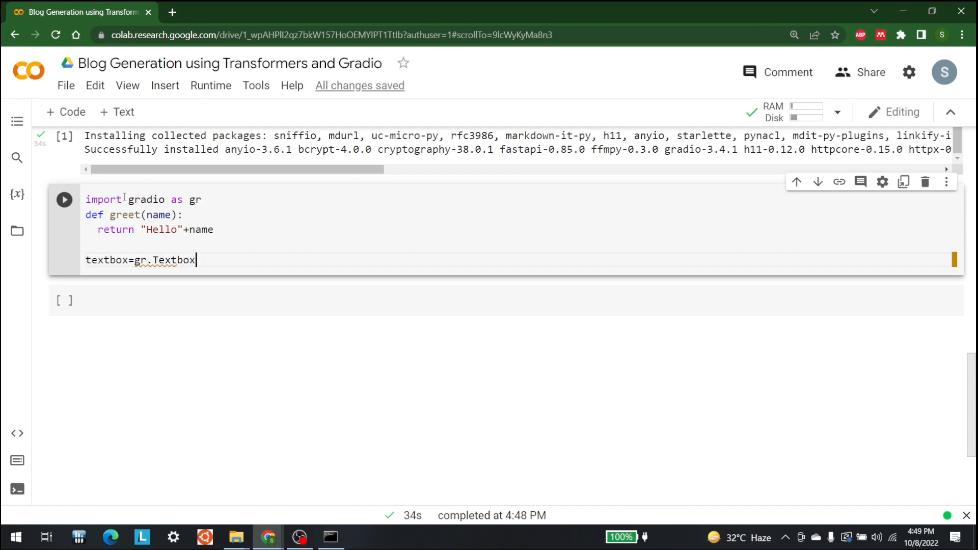
{"action": "type", "text": "()"}
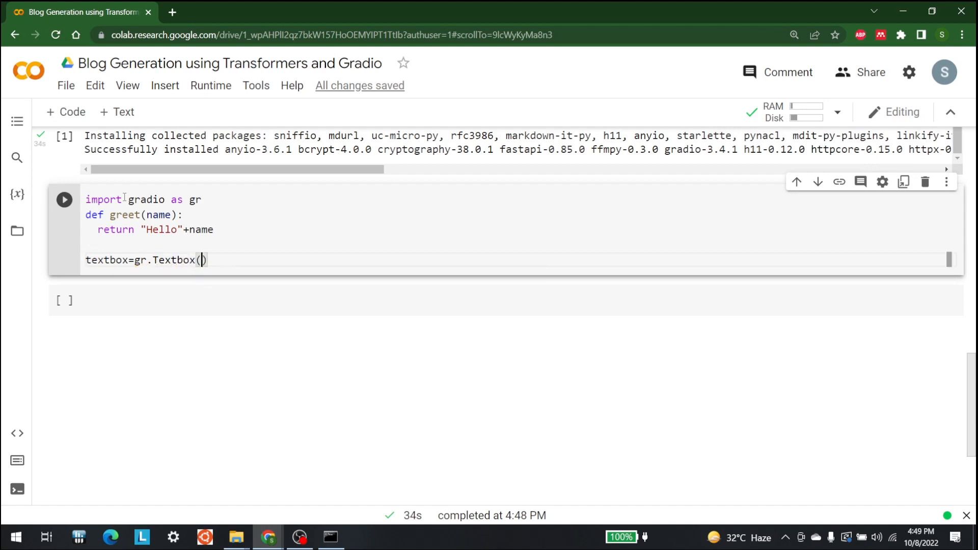
{"action": "type", "text": "label"}
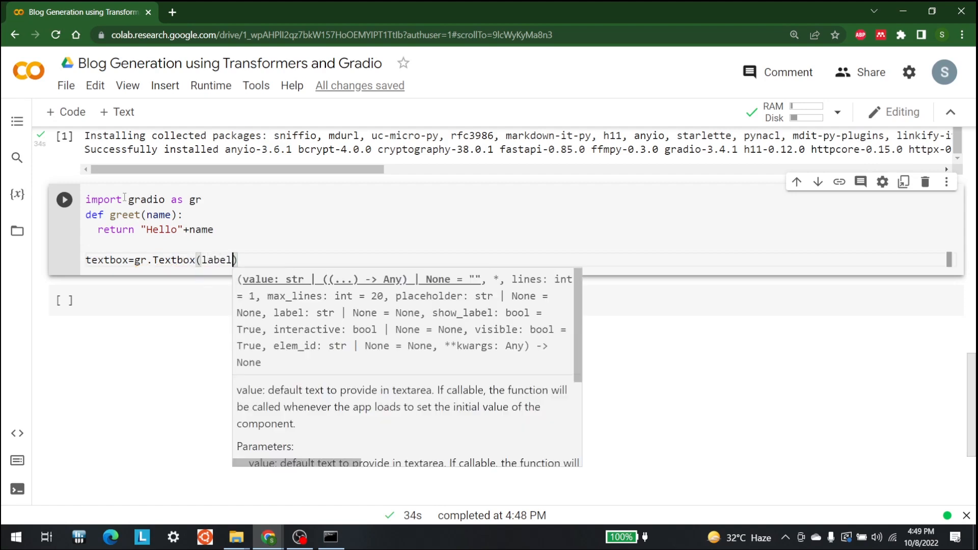
{"action": "type", "text": "=\"\""}
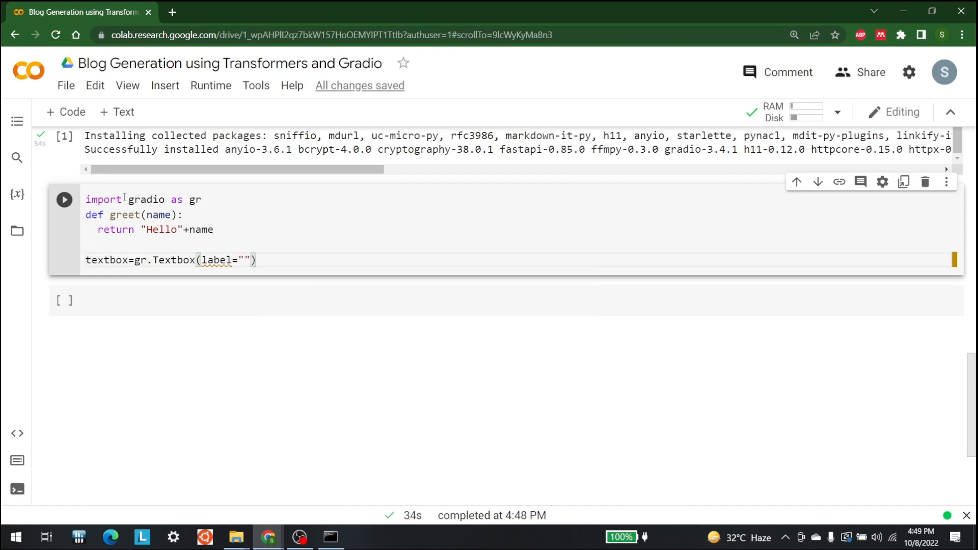
{"action": "type", "text": "Type y"}
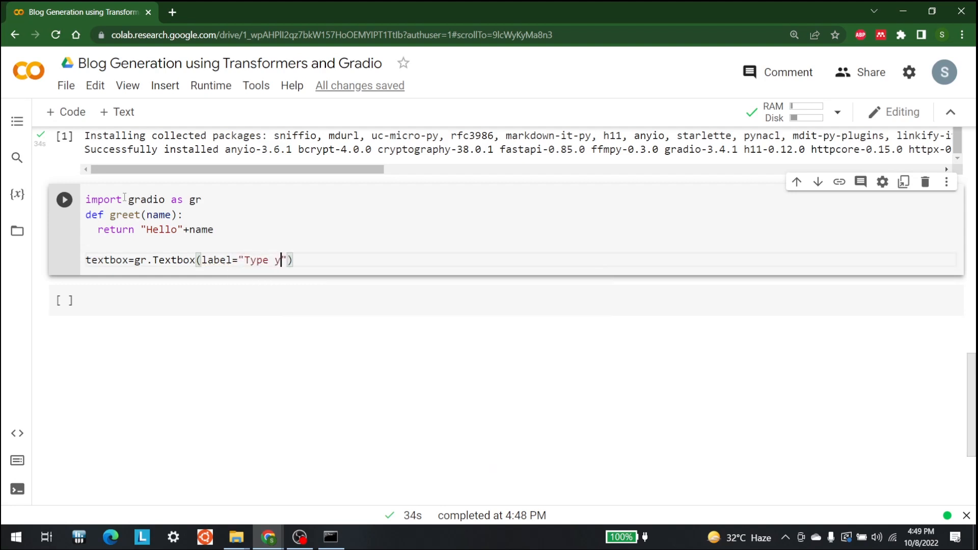
{"action": "type", "text": "our nae"}
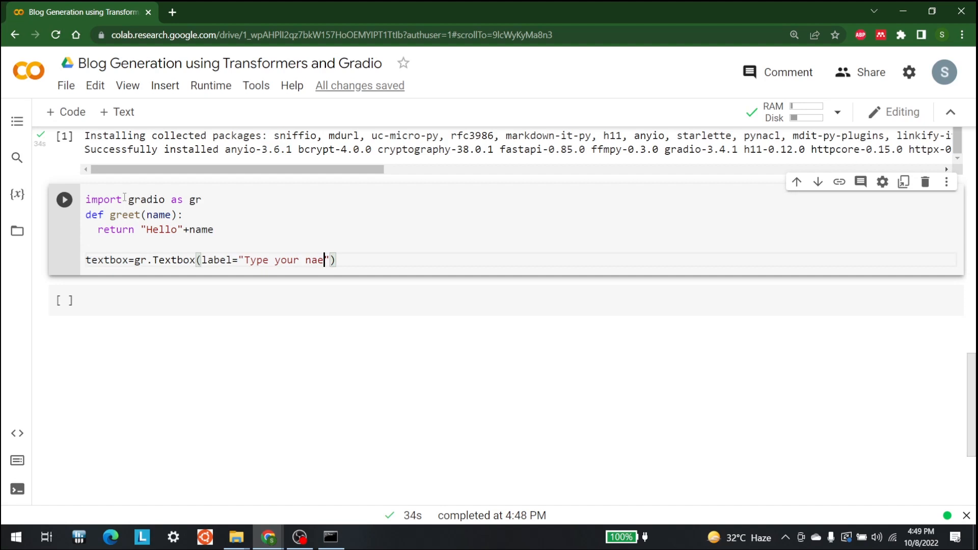
{"action": "type", "text": "me here"}
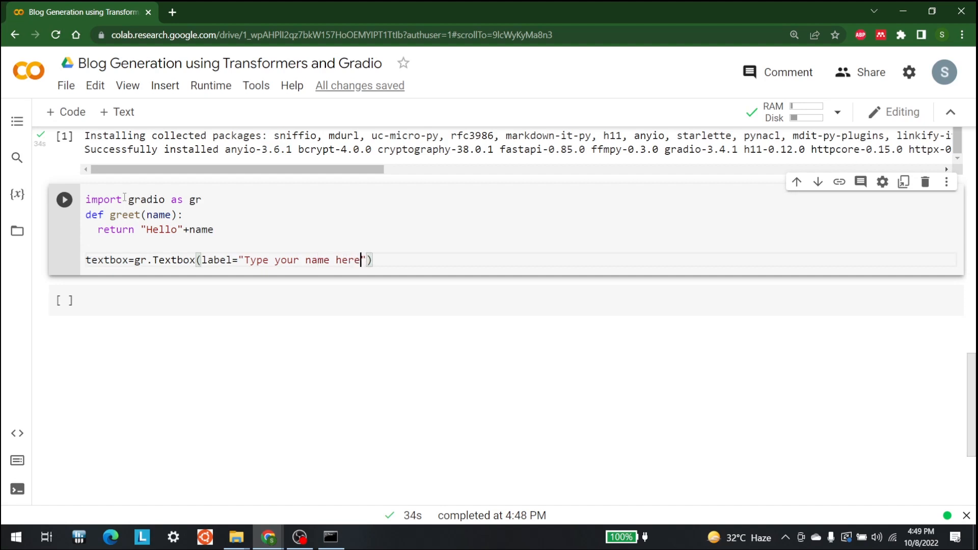
{"action": "type", "text": ":"}
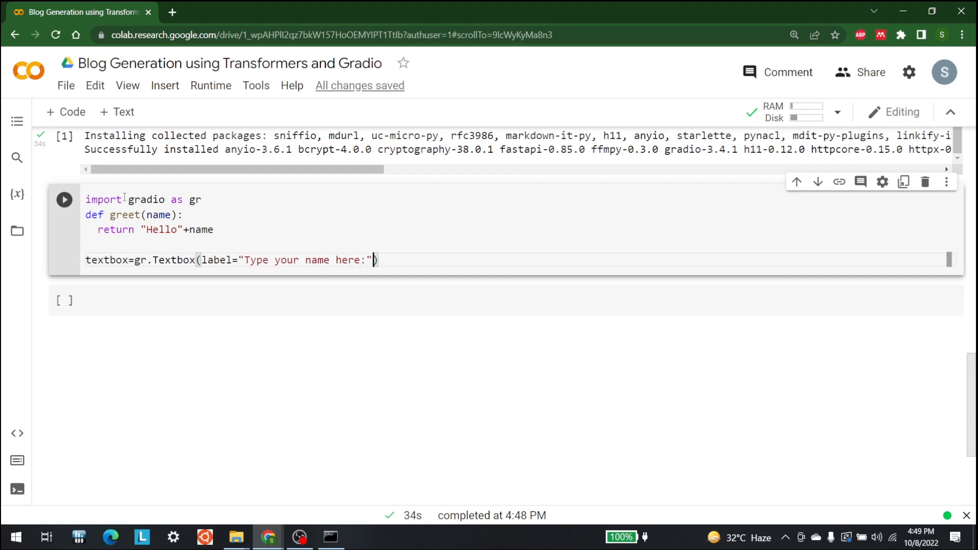
Add placeholder "John Doe" and lines=2 to the textbox.
{"action": "type", "text": "\", \""}
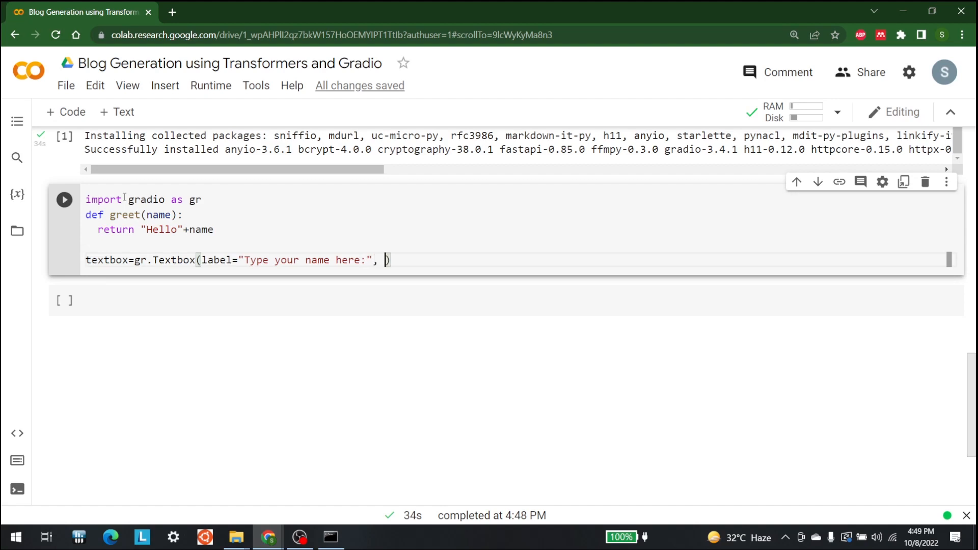
{"action": "type", "text": "place"}
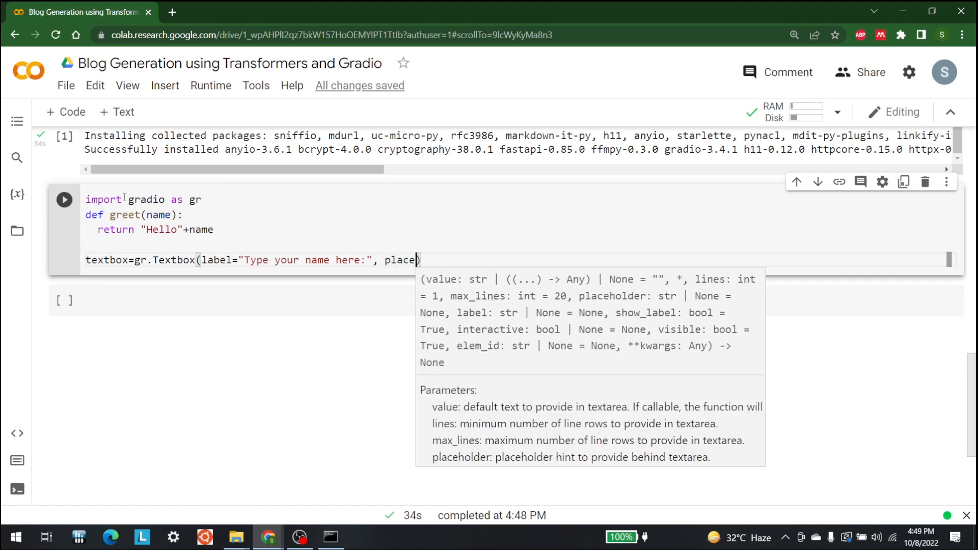
{"action": "type", "text": "holder"}
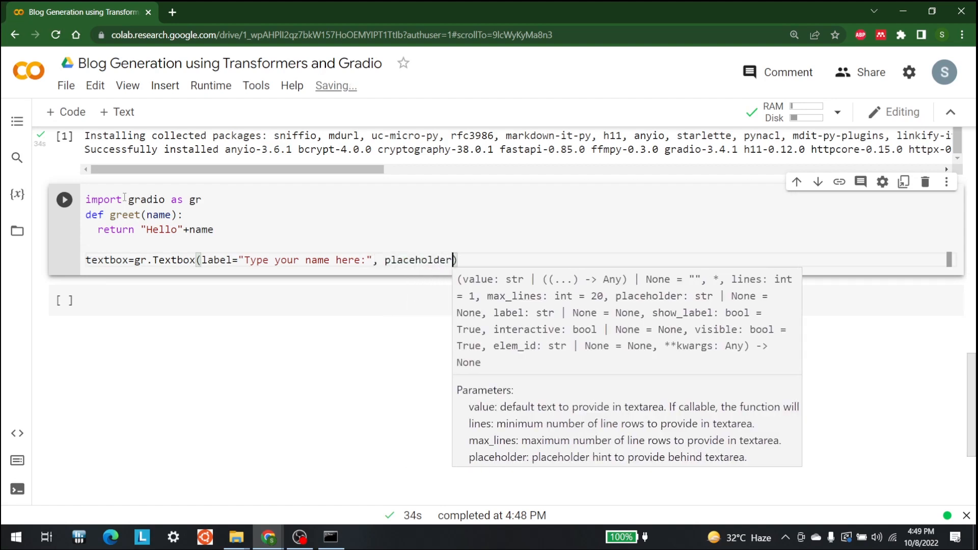
{"action": "type", "text": "="}
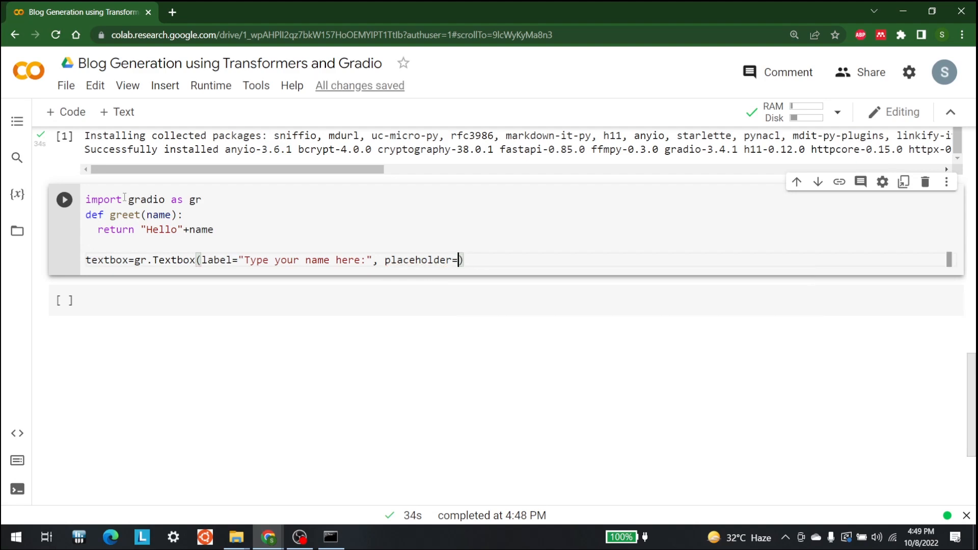
{"action": "type", "text": "\"J"}
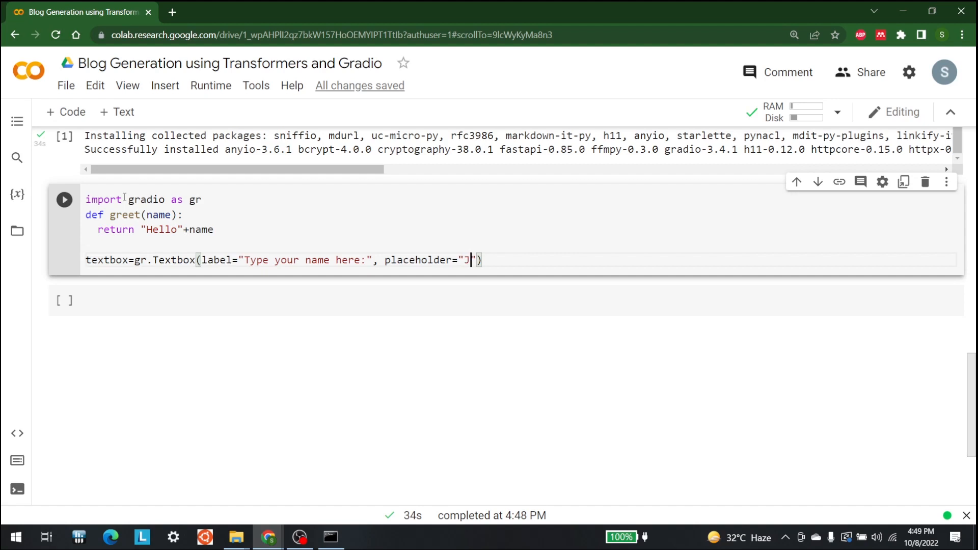
{"action": "type", "text": "ohn D"}
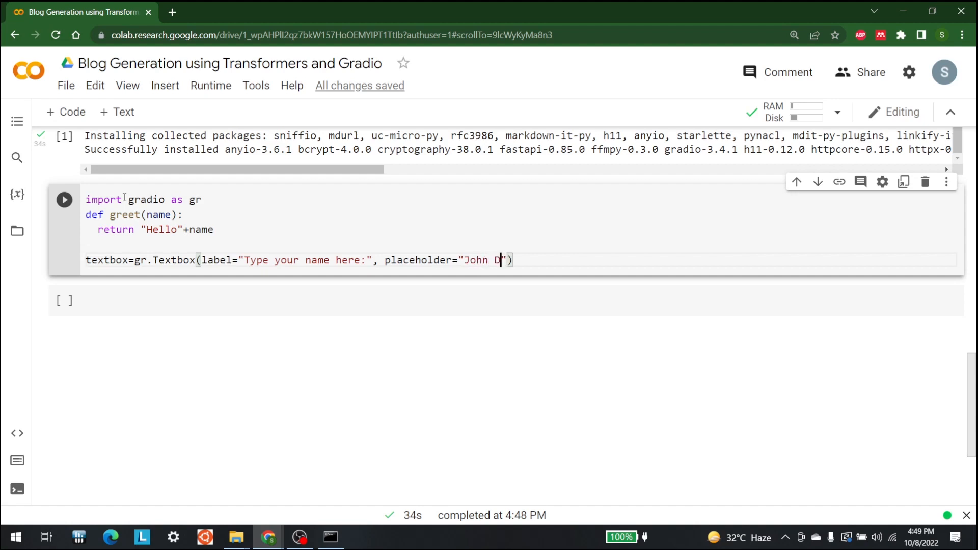
{"action": "type", "text": "oe"}
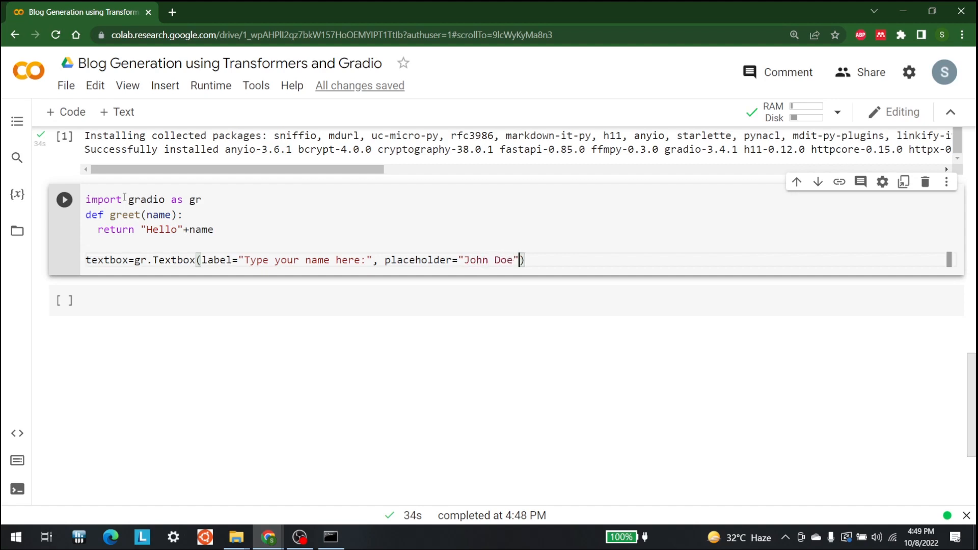
{"action": "type", "text": ", lines="}
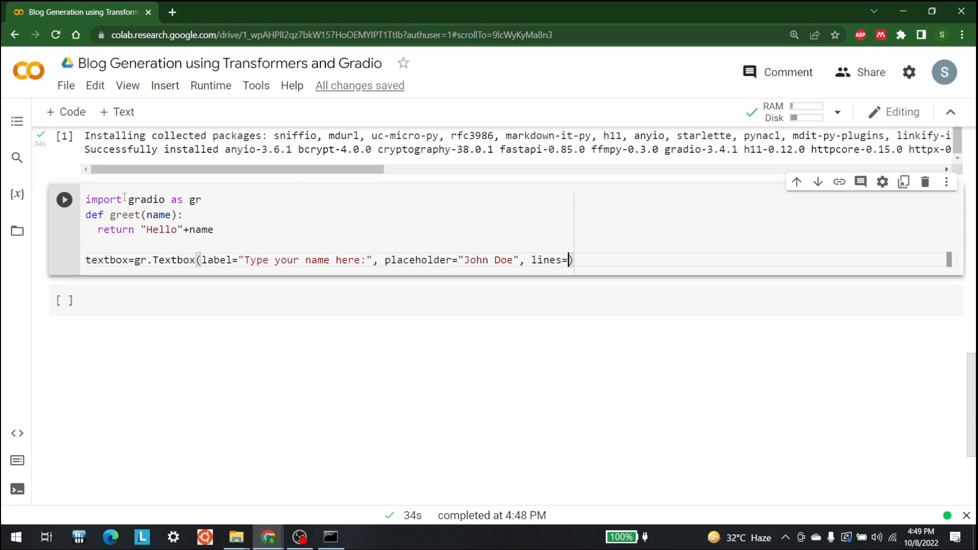
{"action": "type", "text": "2"}
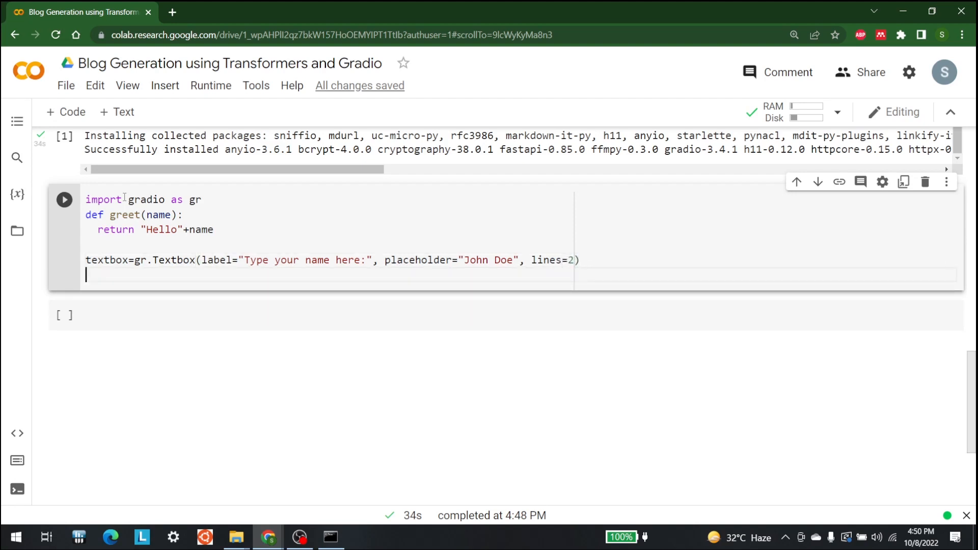
Write gr.Interface(fn=greet, inputs=textbox, outputs="text").launch() in the cell.
{"action": "type", "text": "gr."}
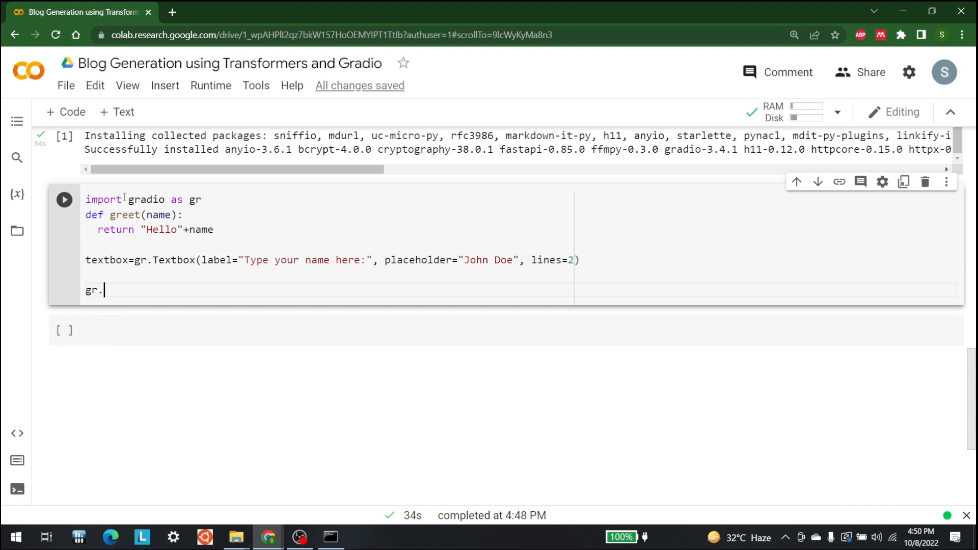
{"action": "type", "text": "In"}
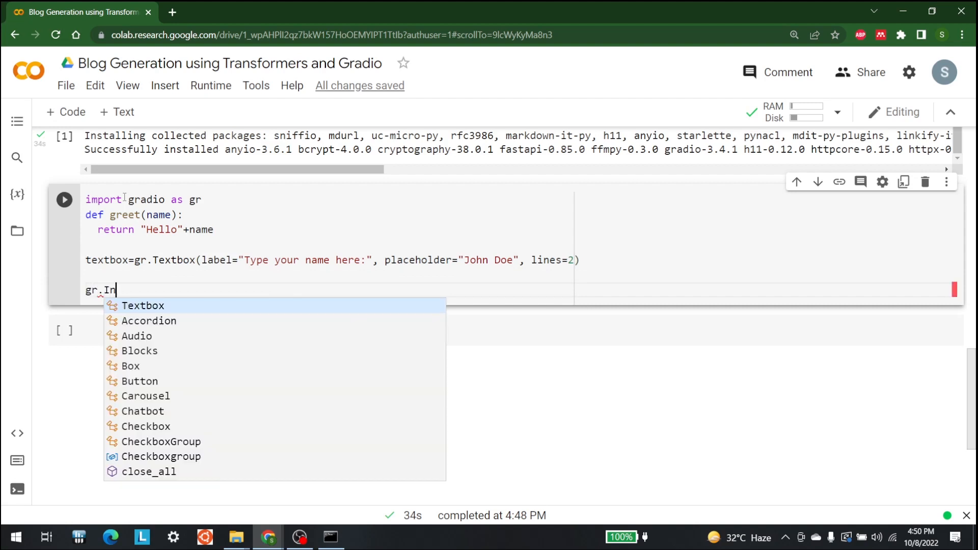
{"action": "type", "text": "ter"}
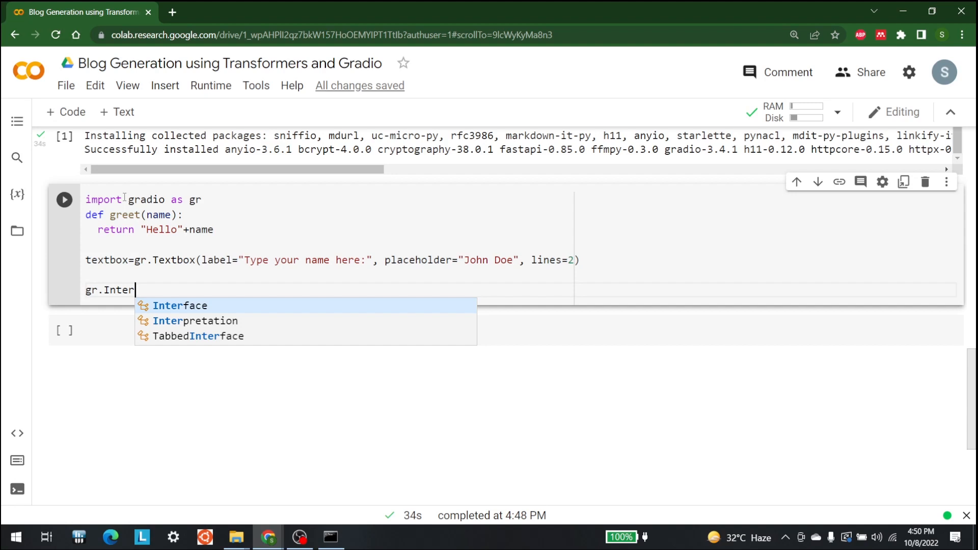
{"action": "left_click", "coordinate": [180, 306]}
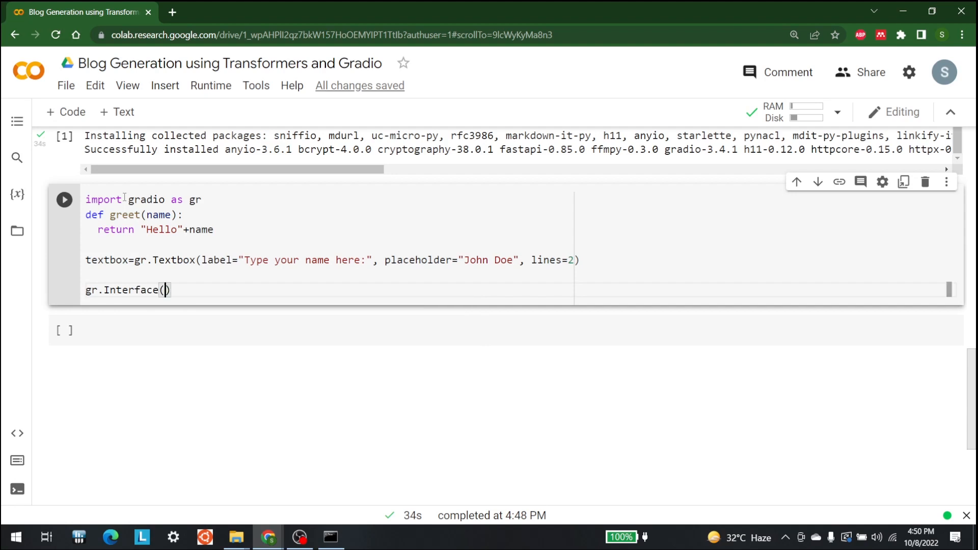
{"action": "type", "text": "fn=greet,"}
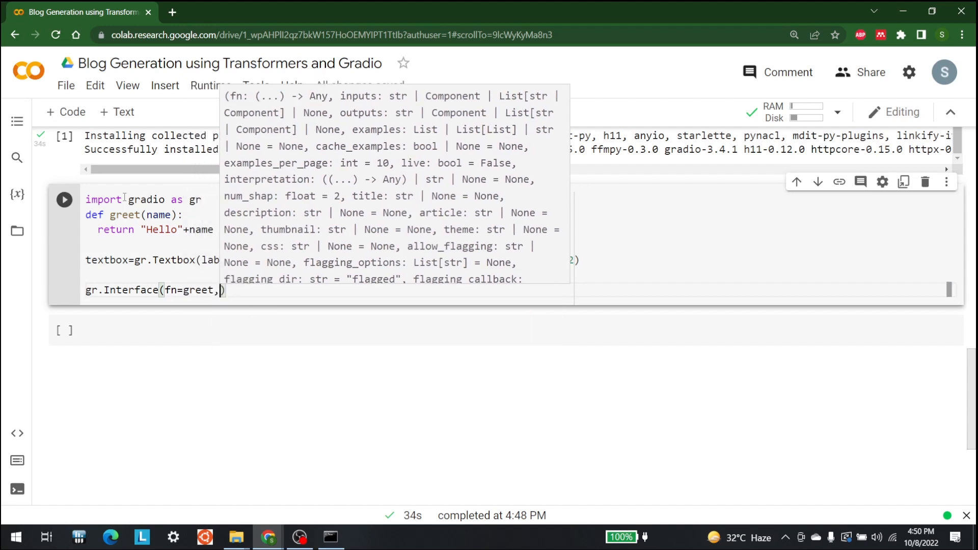
{"action": "type", "text": "input"}
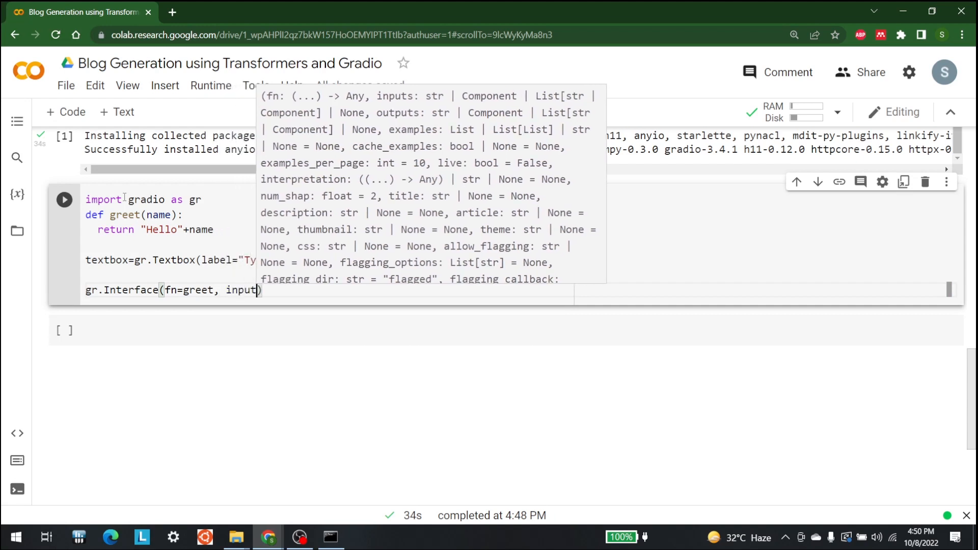
{"action": "type", "text": "s="}
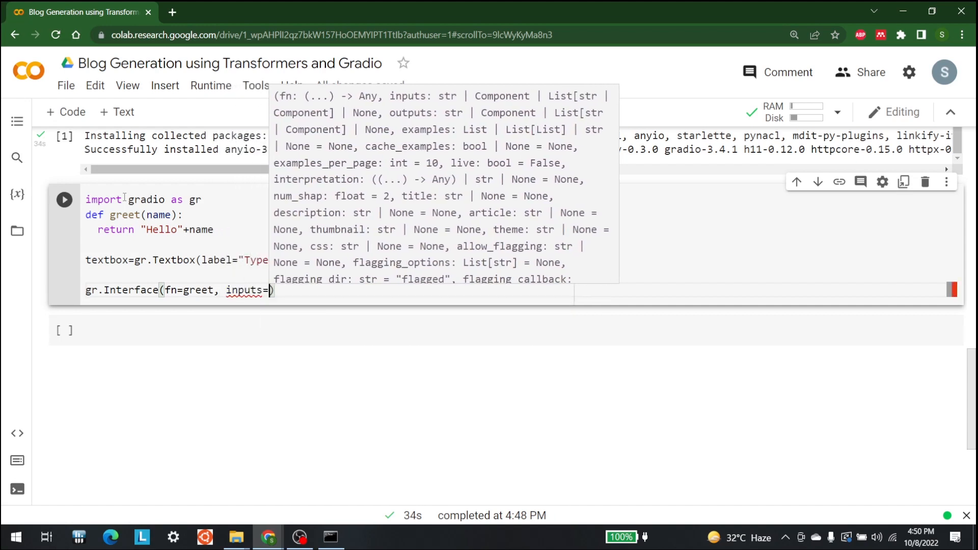
{"action": "type", "text": "textbox,"}
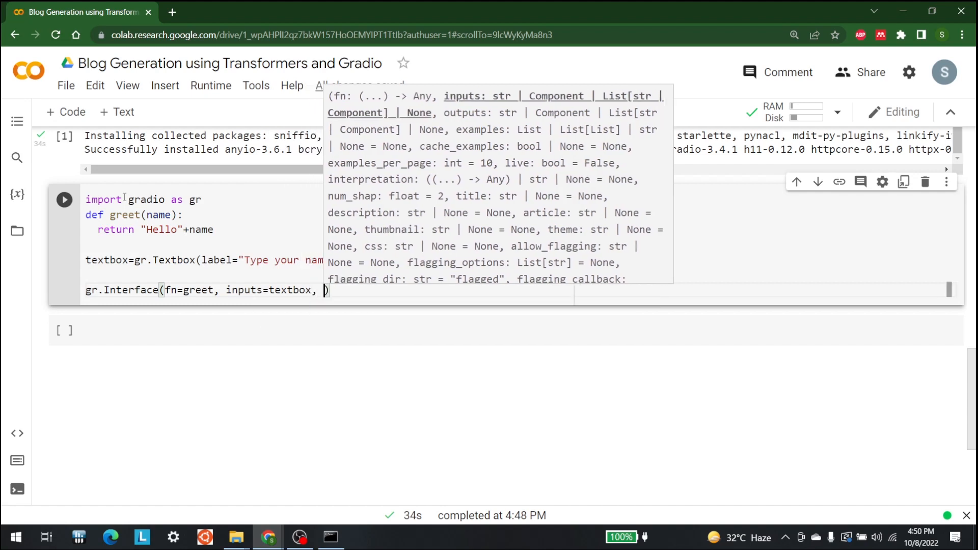
{"action": "type", "text": "o"}
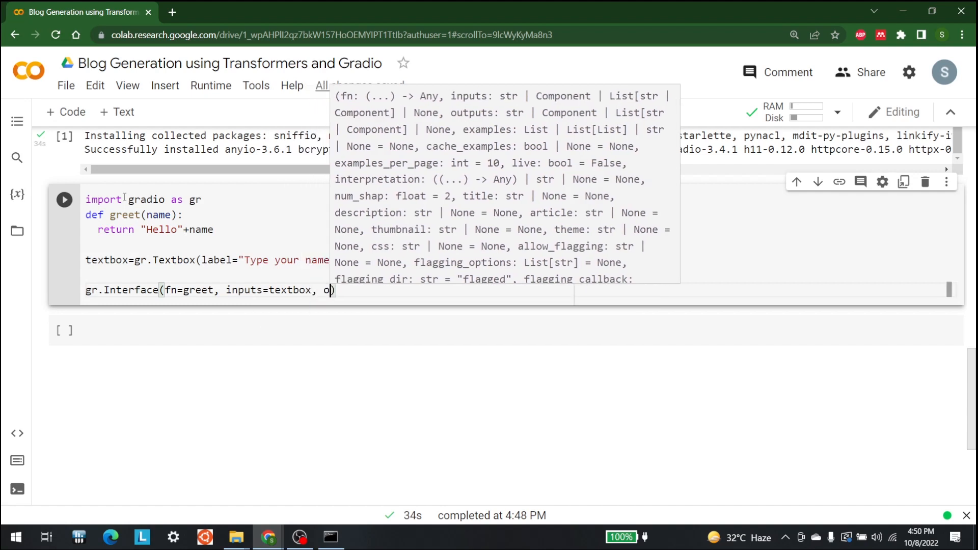
{"action": "type", "text": "utputs=\""}
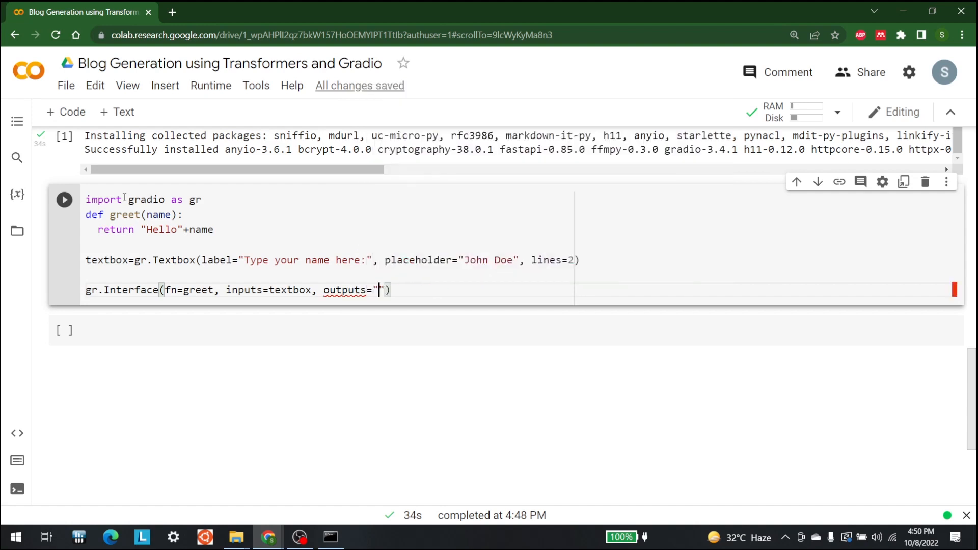
{"action": "type", "text": "text"}
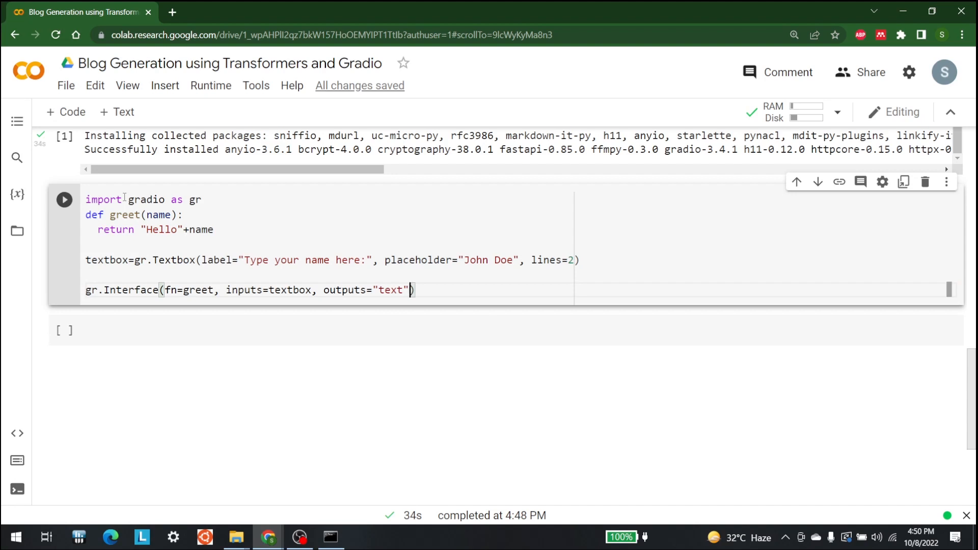
{"action": "type", "text": ".laun"}
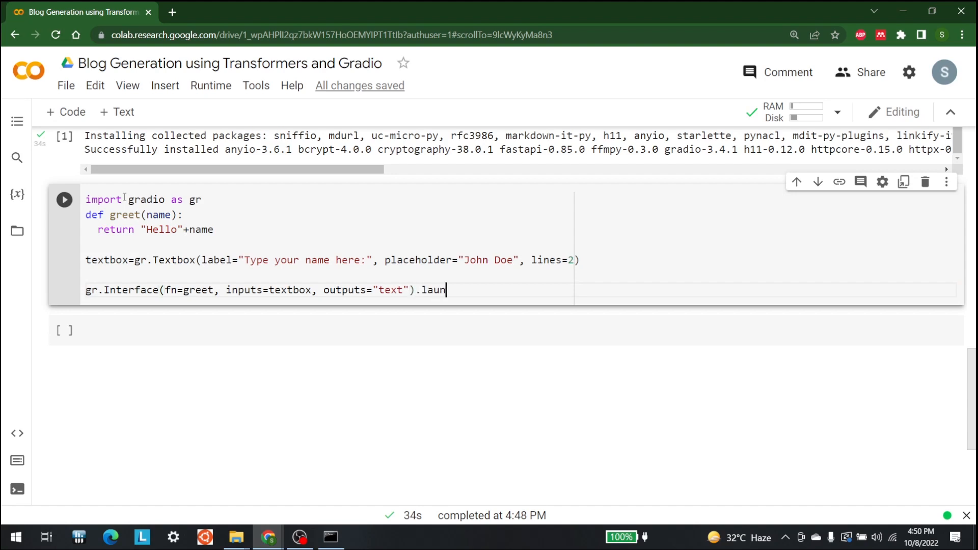
{"action": "type", "text": "ch()"}
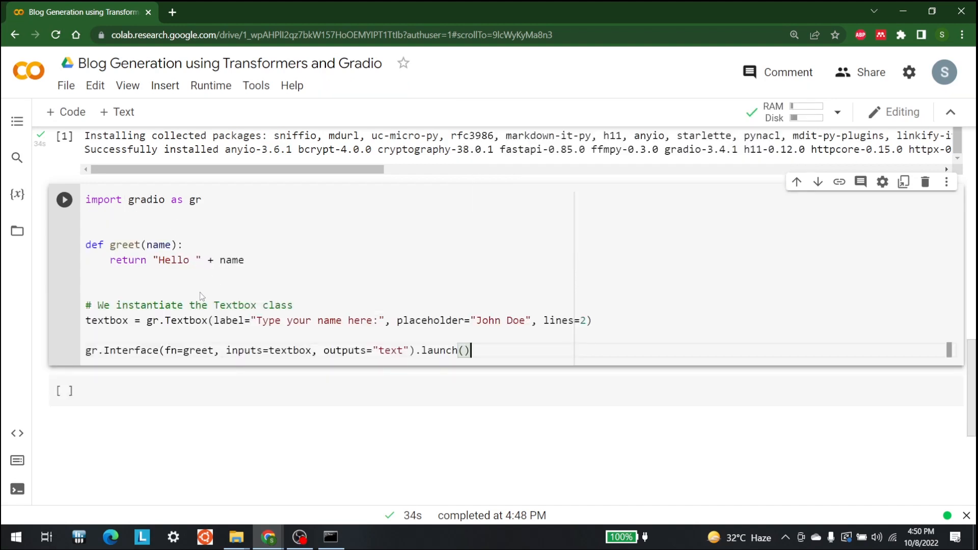
{"action": "mouse_move", "coordinate": [127, 279]}
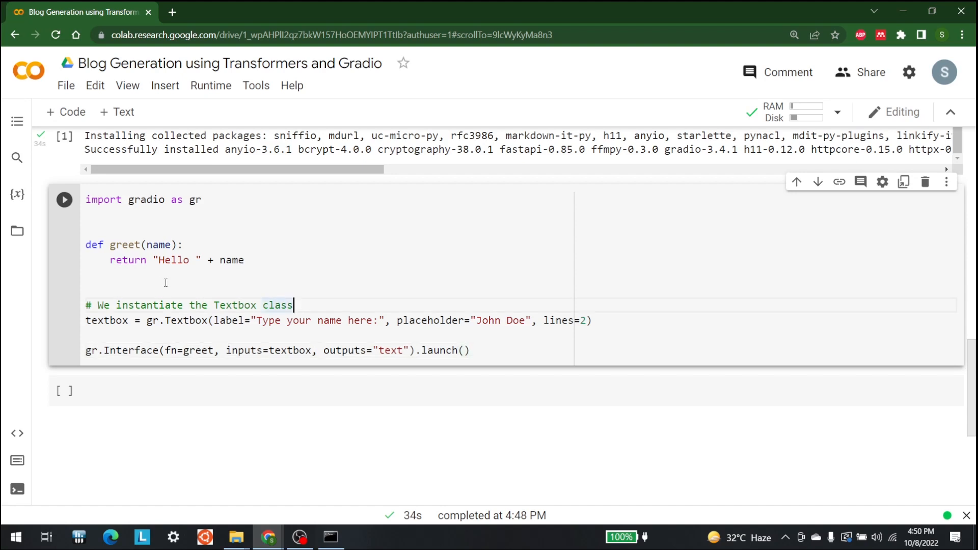
Run the greeting cell to launch the Gradio interface with local and public links.
{"action": "left_click", "coordinate": [63, 199]}
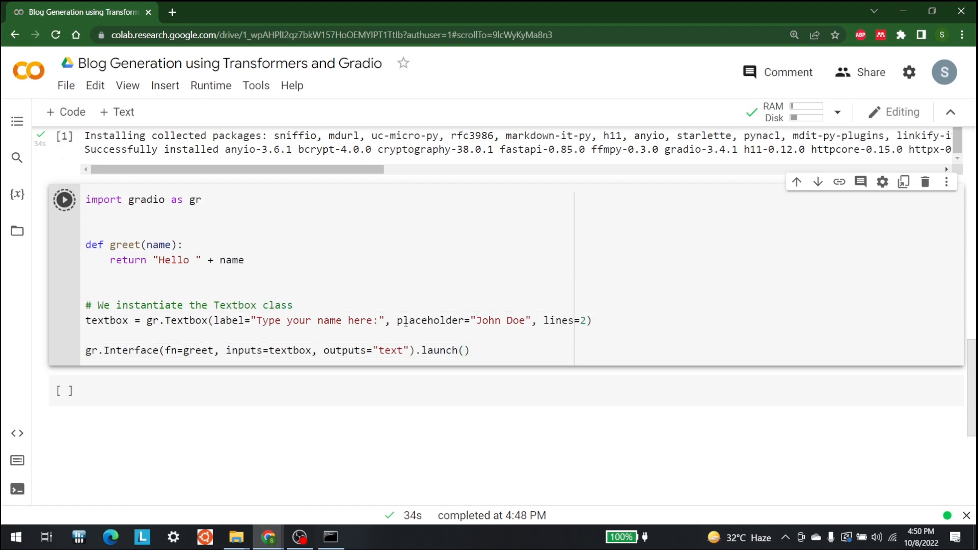
{"action": "left_click", "coordinate": [64, 200]}
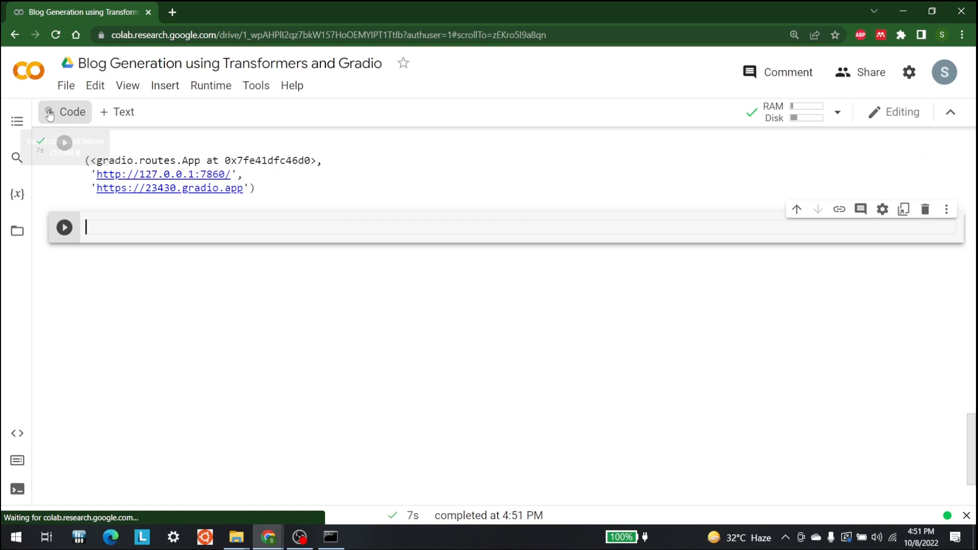
{"action": "scroll", "scroll_direction": "down", "scroll_amount": 3}
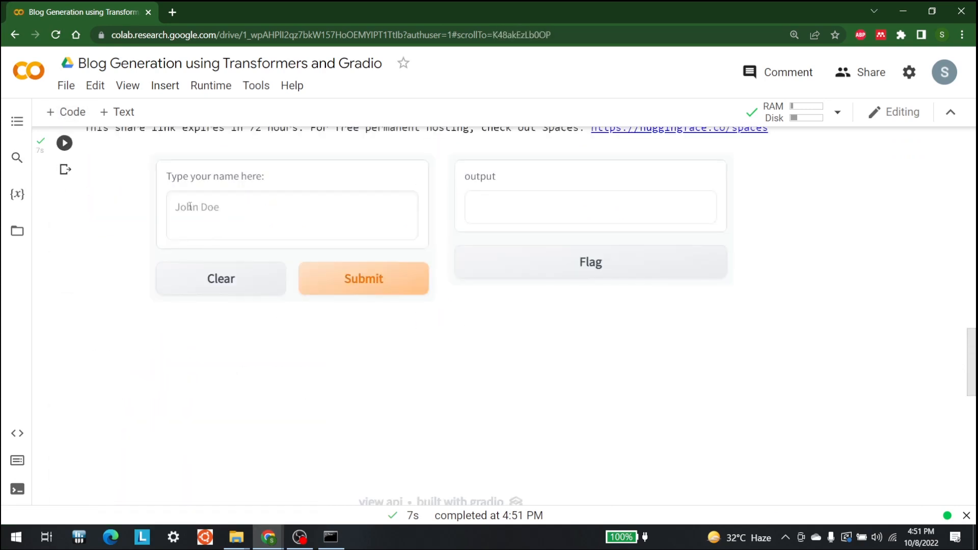
{"action": "scroll", "scroll_direction": "up", "scroll_amount": 3}
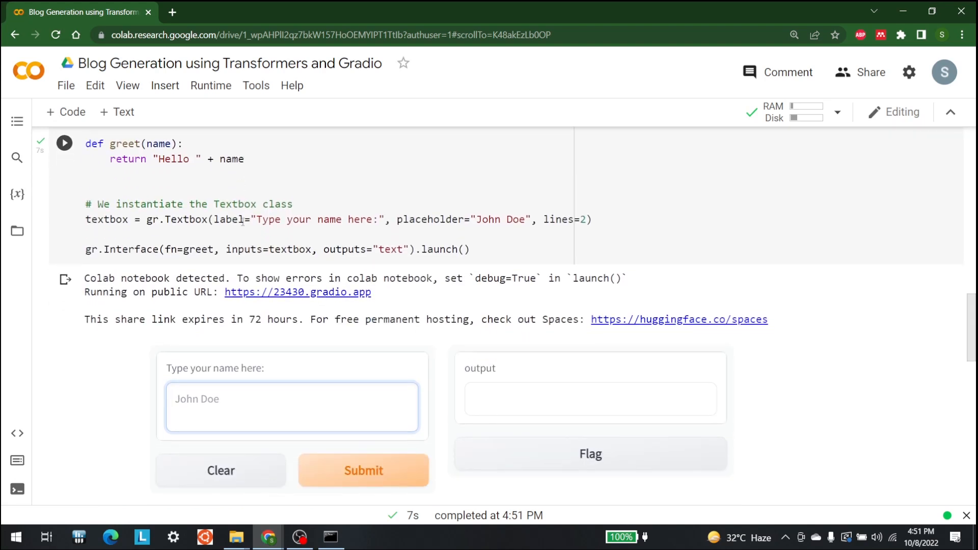
{"action": "left_click", "coordinate": [291, 398]}
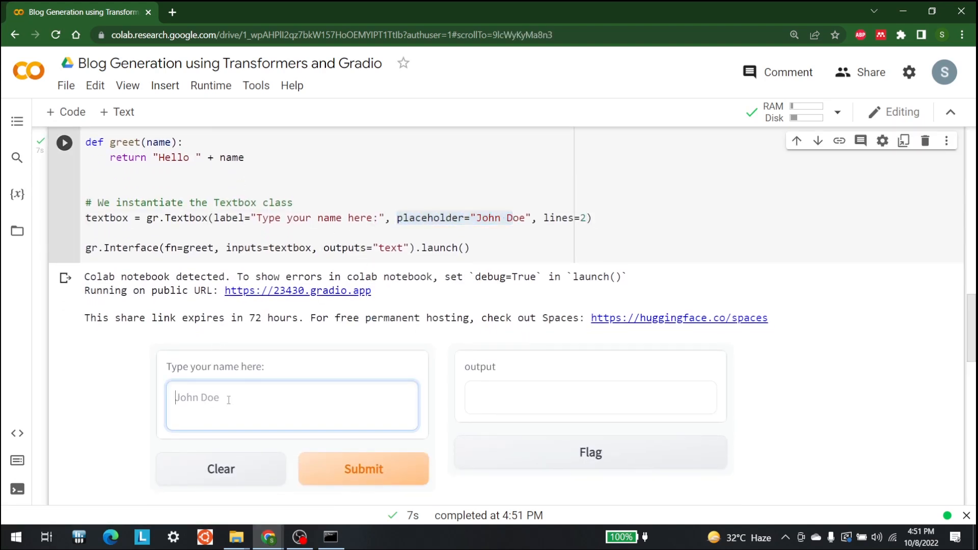
{"action": "left_click", "coordinate": [232, 218]}
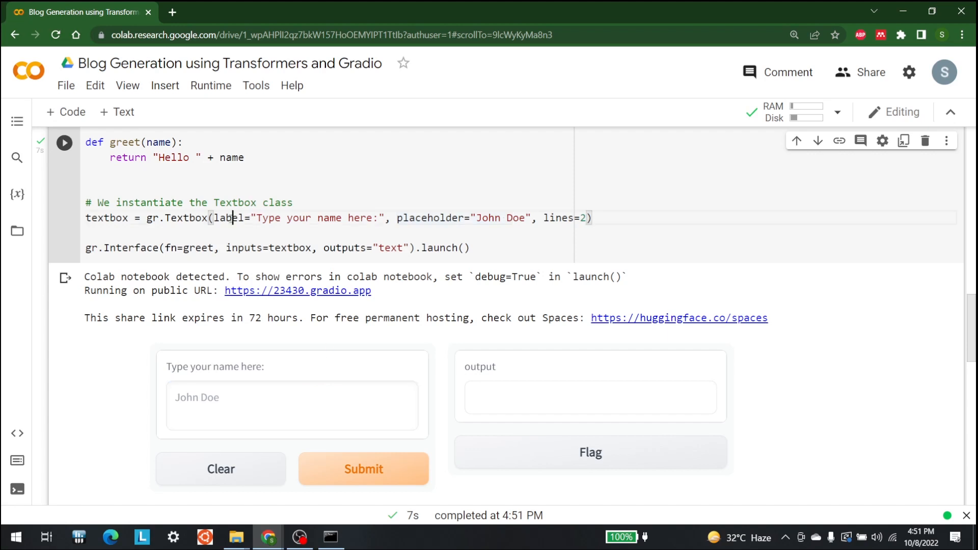
{"action": "left_click", "coordinate": [291, 406]}
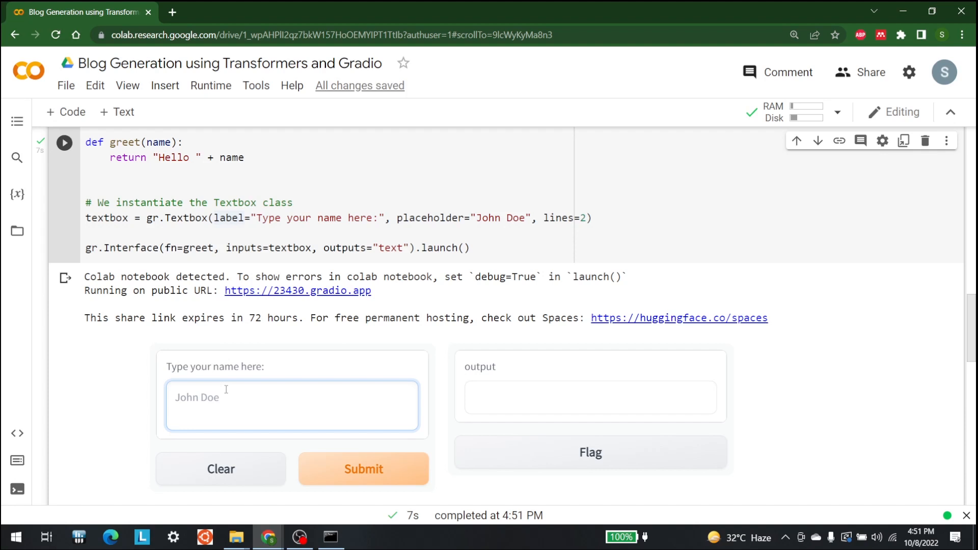
{"action": "mouse_move", "coordinate": [102, 251]}
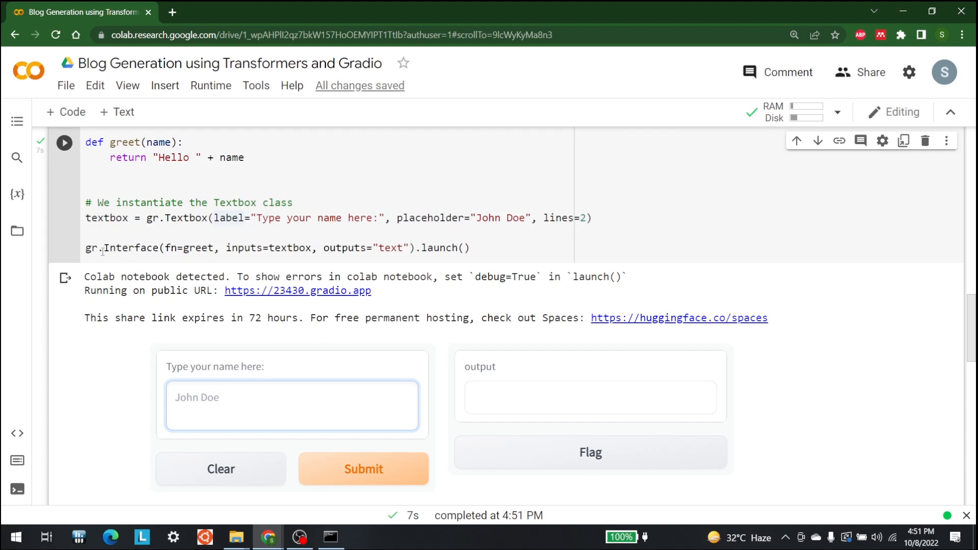
{"action": "left_click", "coordinate": [292, 406]}
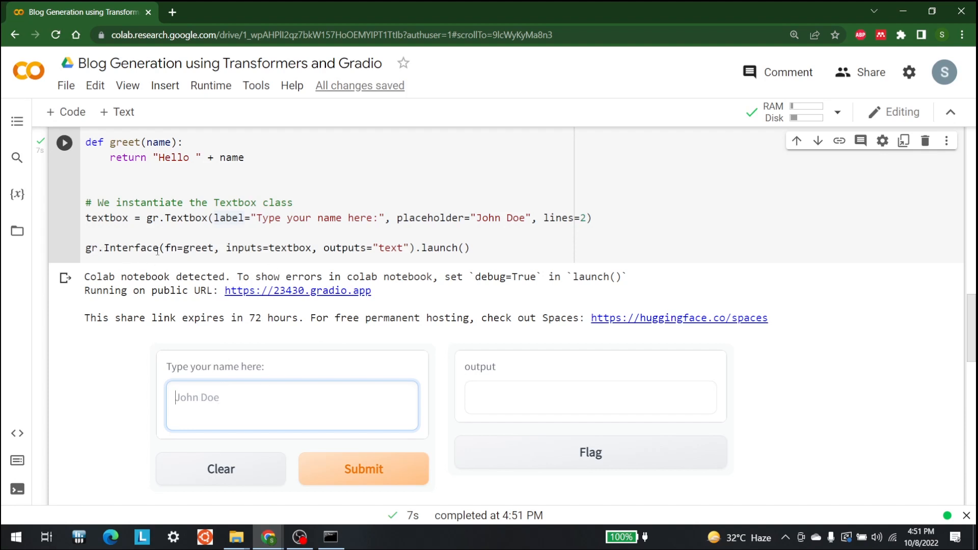
{"action": "scroll", "scroll_direction": "up", "scroll_amount": 3}
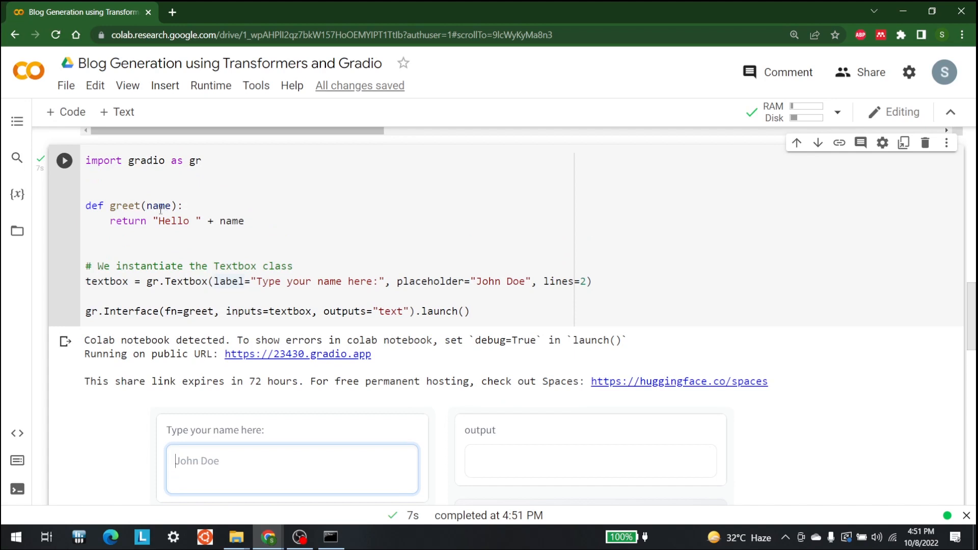
{"action": "left_click", "coordinate": [177, 220]}
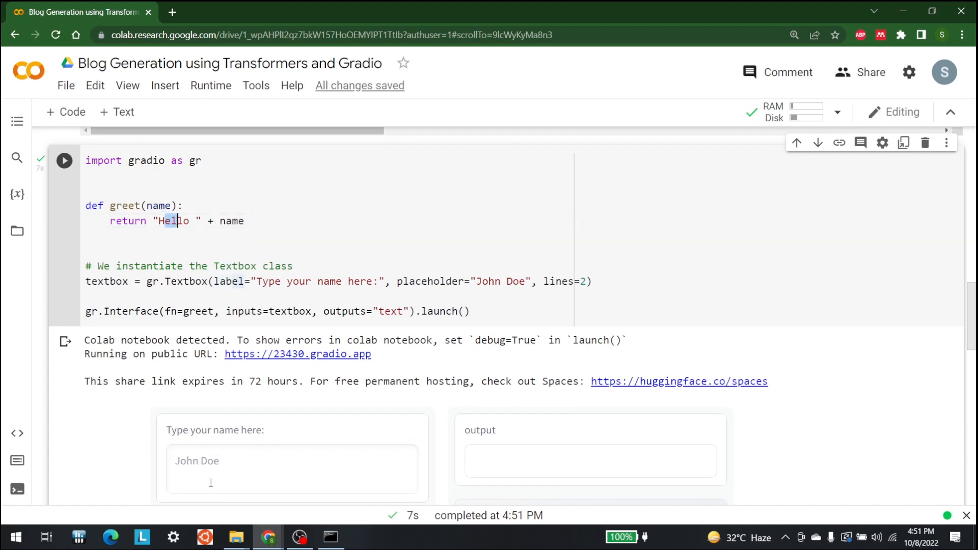
{"action": "left_click", "coordinate": [291, 469]}
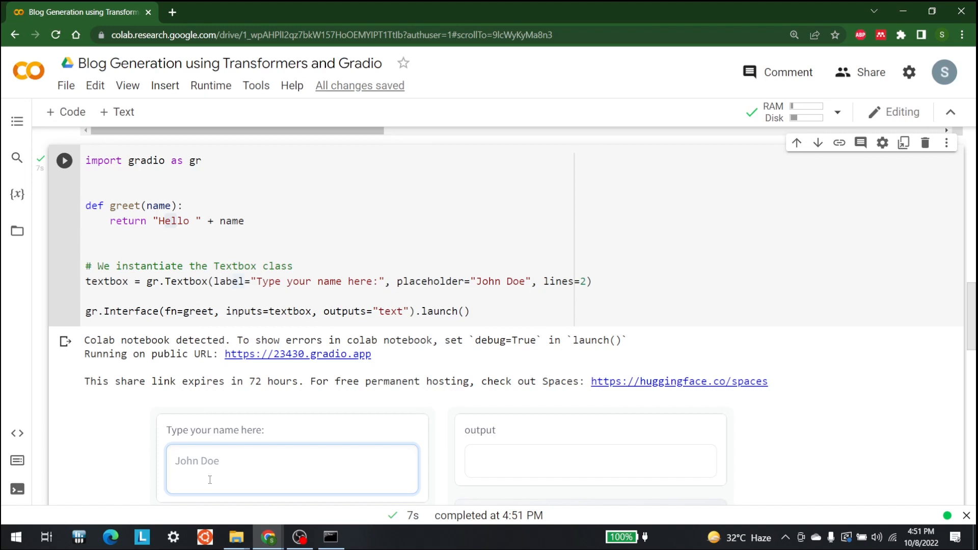
Submit the name 'Shah' in the greeting app and select the 'Hello Shah' output.
{"action": "type", "text": "S"}
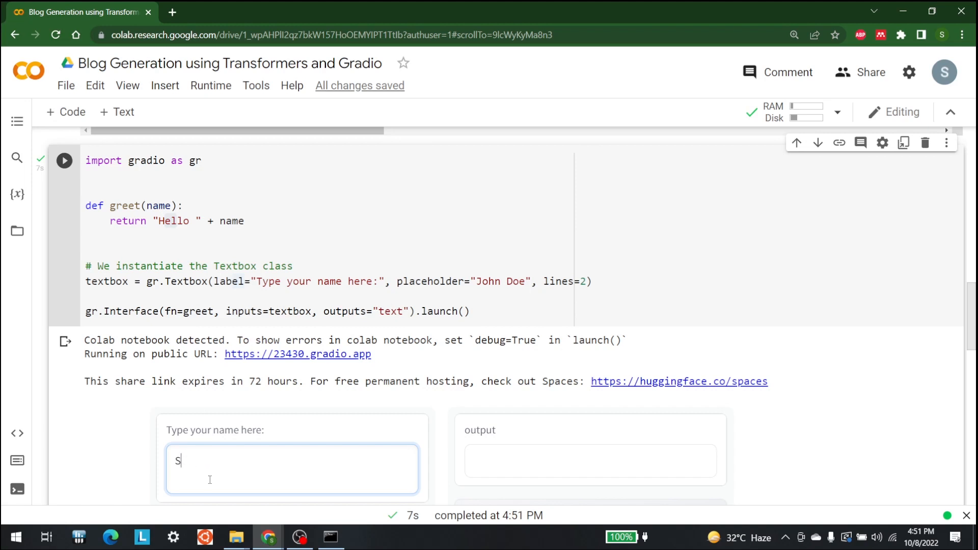
{"action": "type", "text": "hah"}
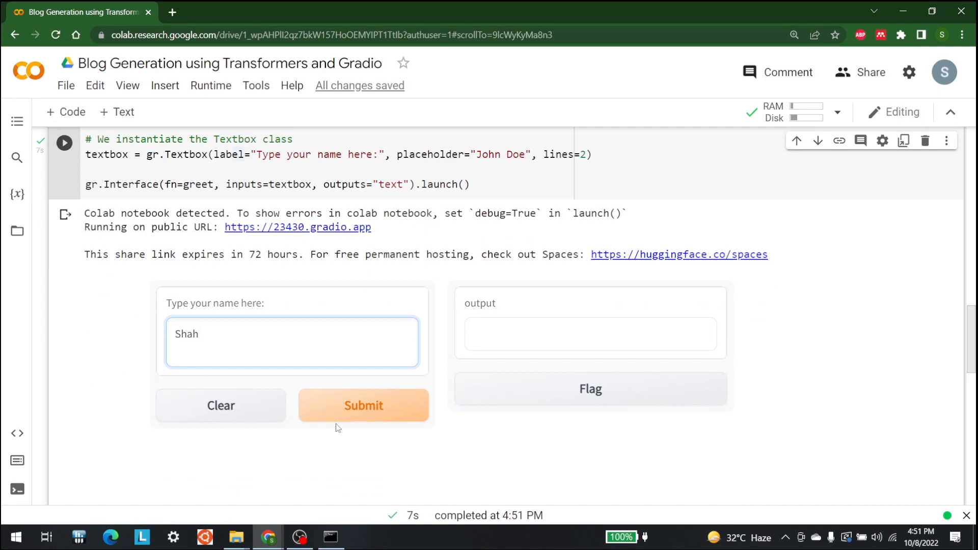
{"action": "left_click", "coordinate": [363, 406]}
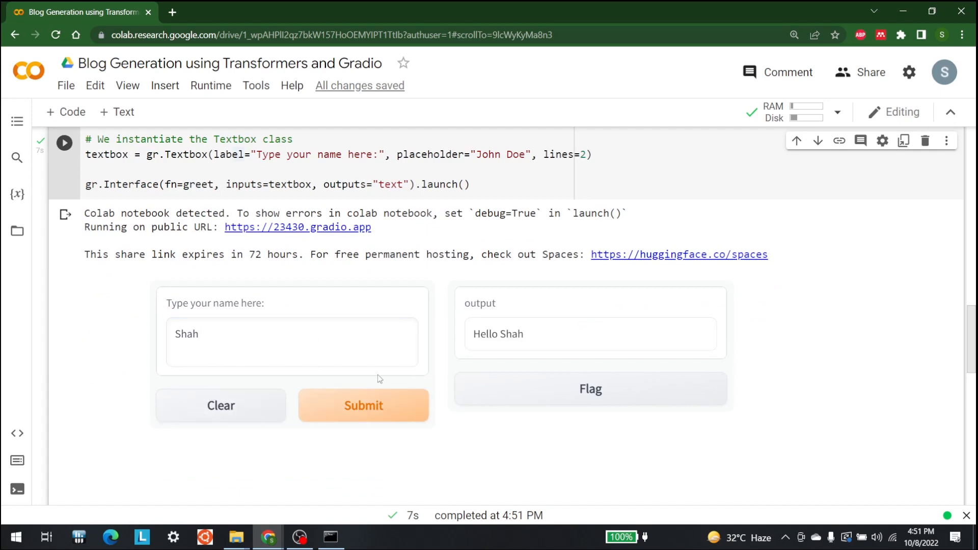
{"action": "double_click", "coordinate": [498, 334]}
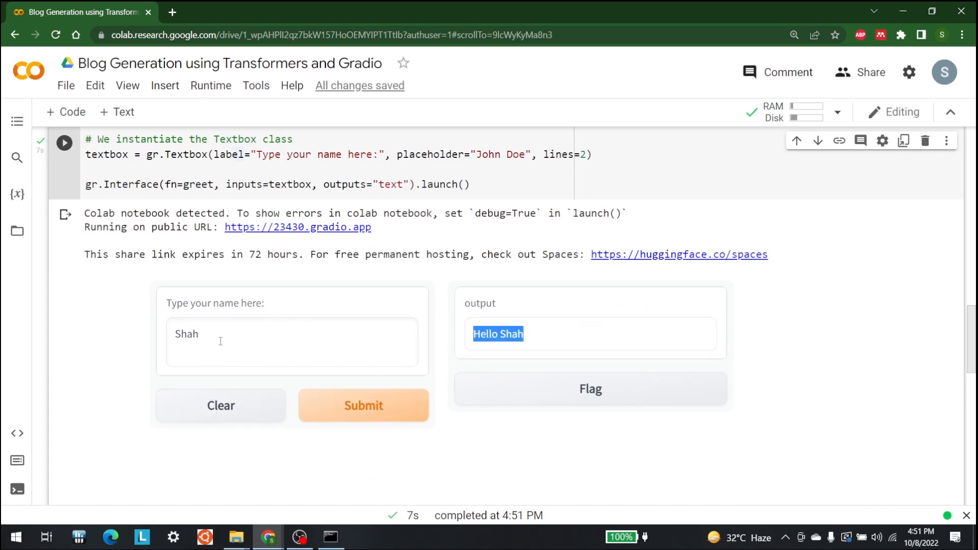
{"action": "scroll", "scroll_direction": "up", "scroll_amount": 3}
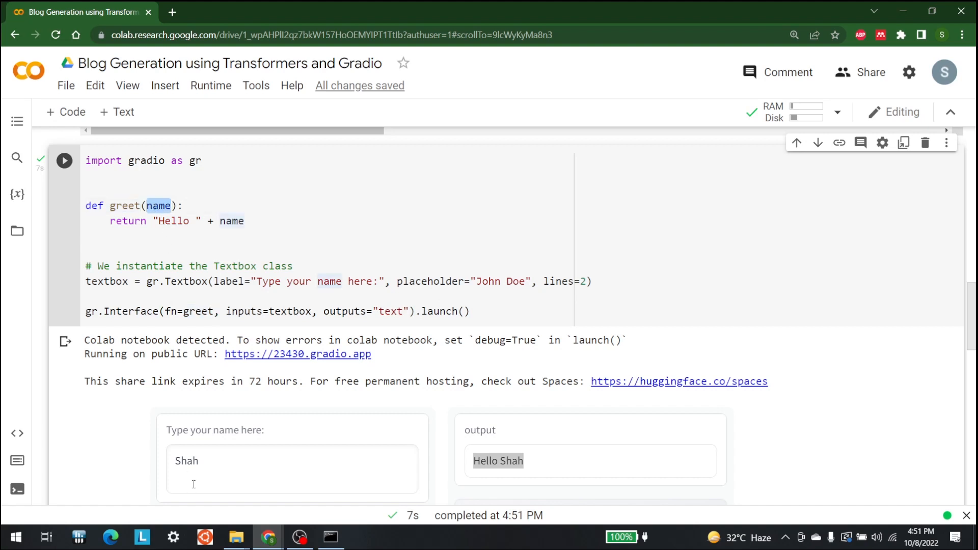
{"action": "left_click", "coordinate": [247, 220]}
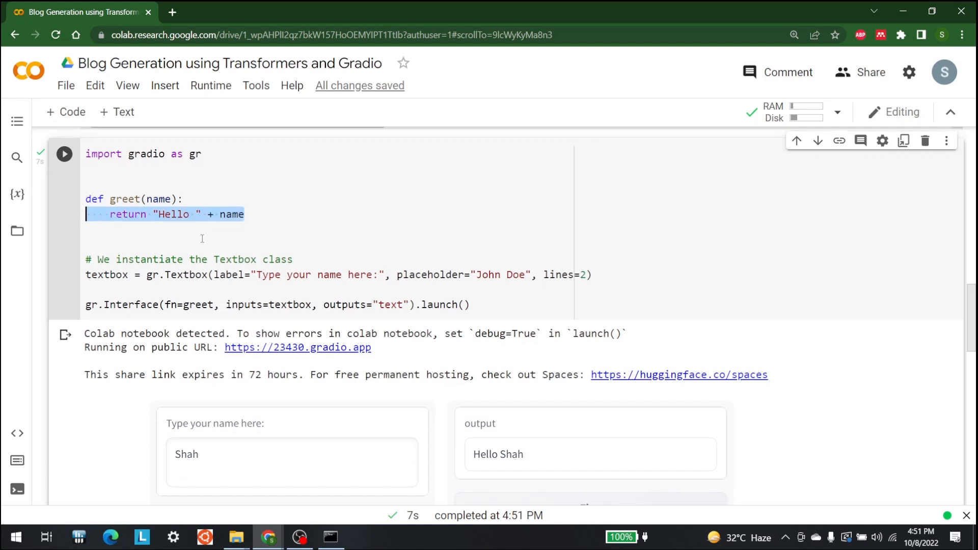
{"action": "scroll", "scroll_direction": "down", "scroll_amount": 3}
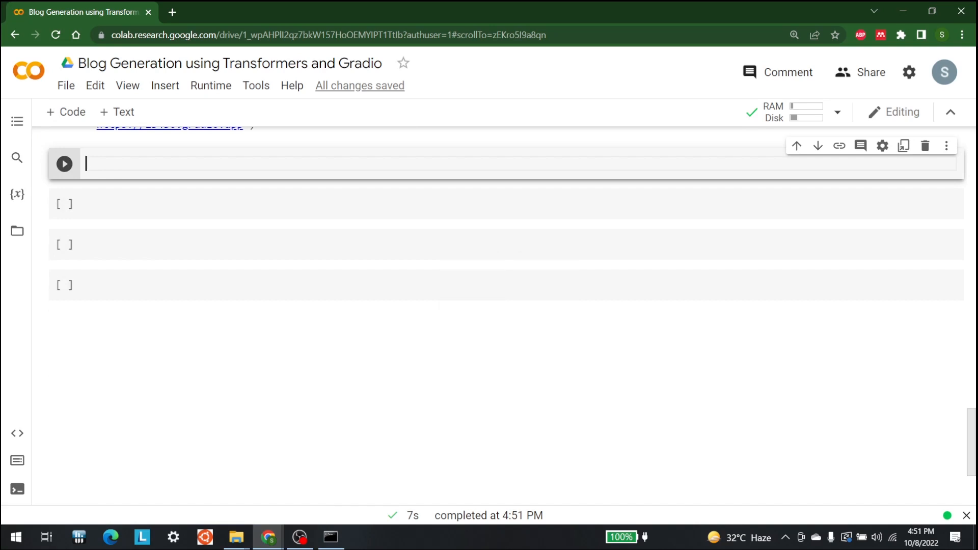
{"action": "mouse_move", "coordinate": [329, 367]}
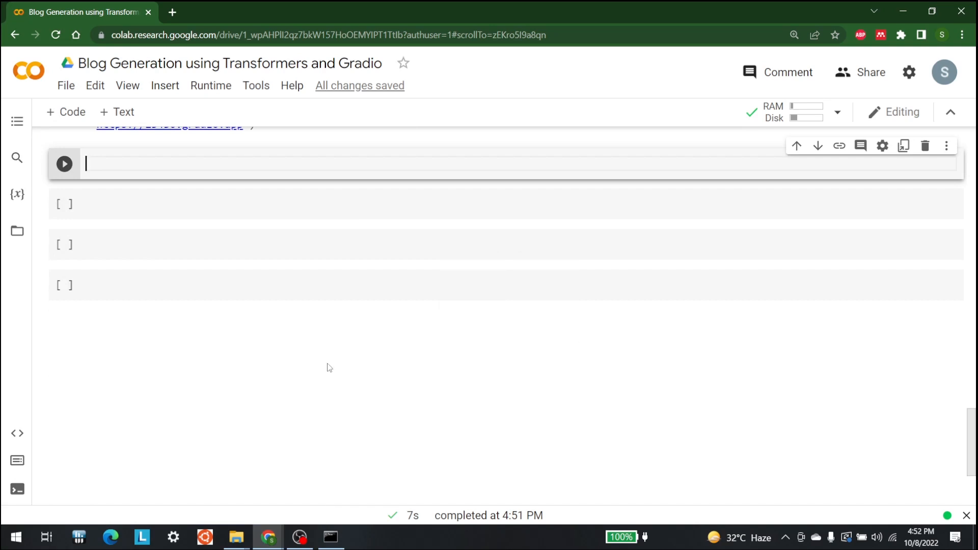
{"action": "mouse_move", "coordinate": [133, 166]}
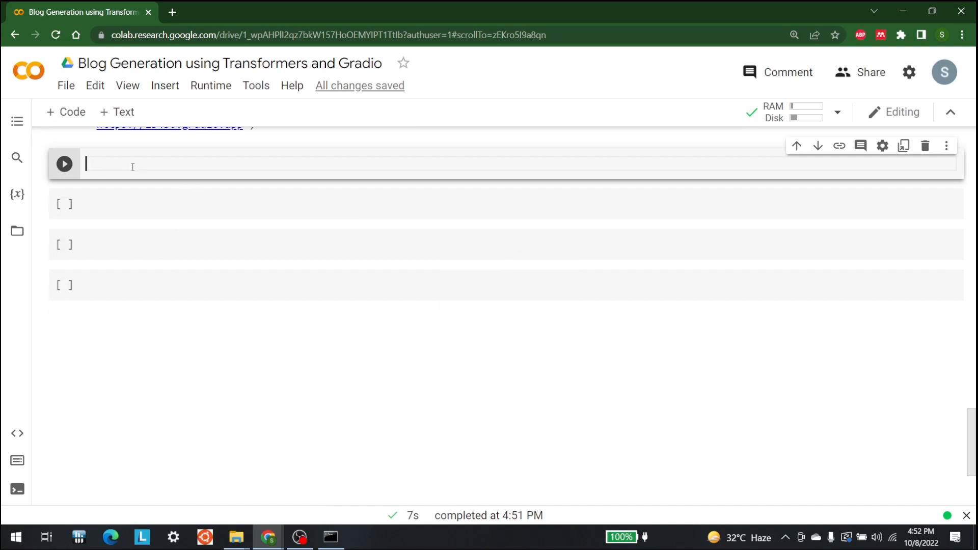
Import pipeline from transformers in the code cell.
{"action": "type", "text": "f"}
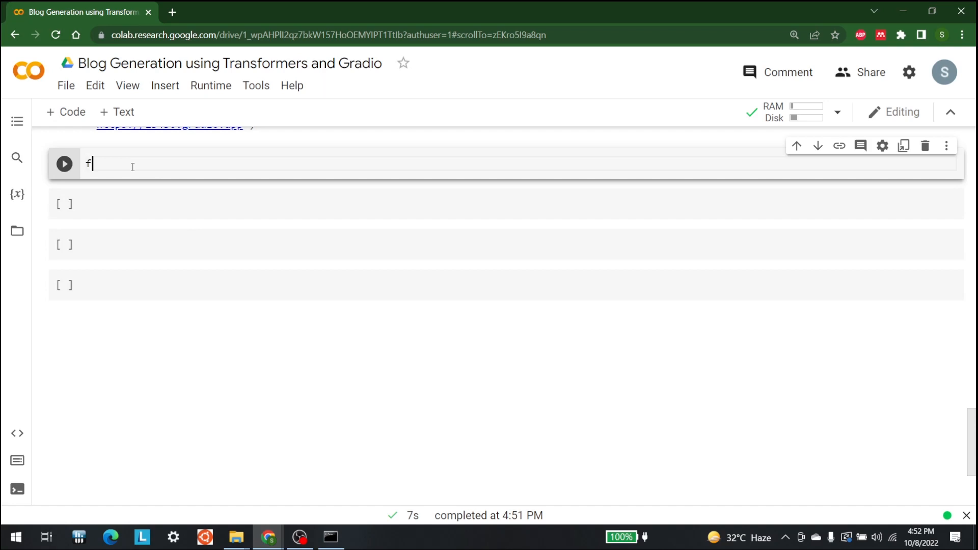
{"action": "type", "text": "rom"}
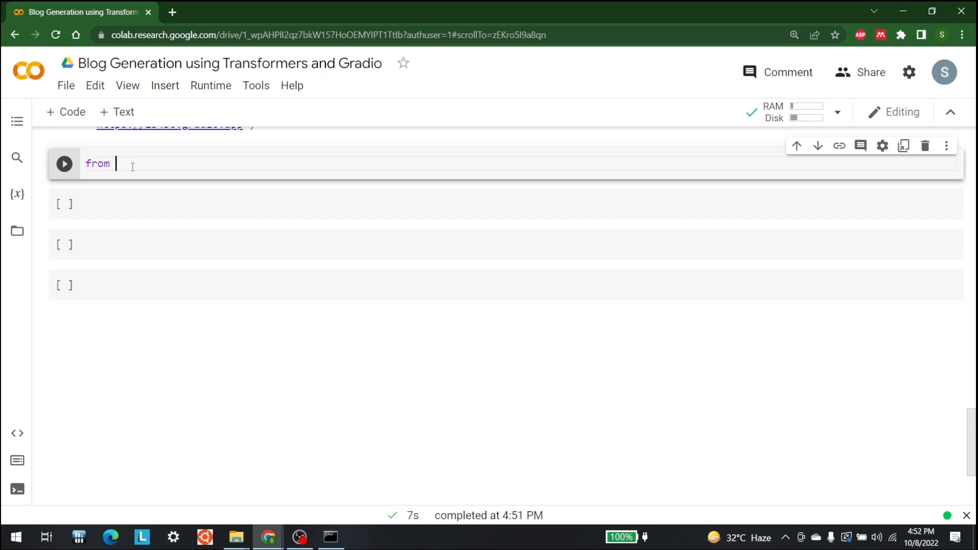
{"action": "type", "text": "transformer"}
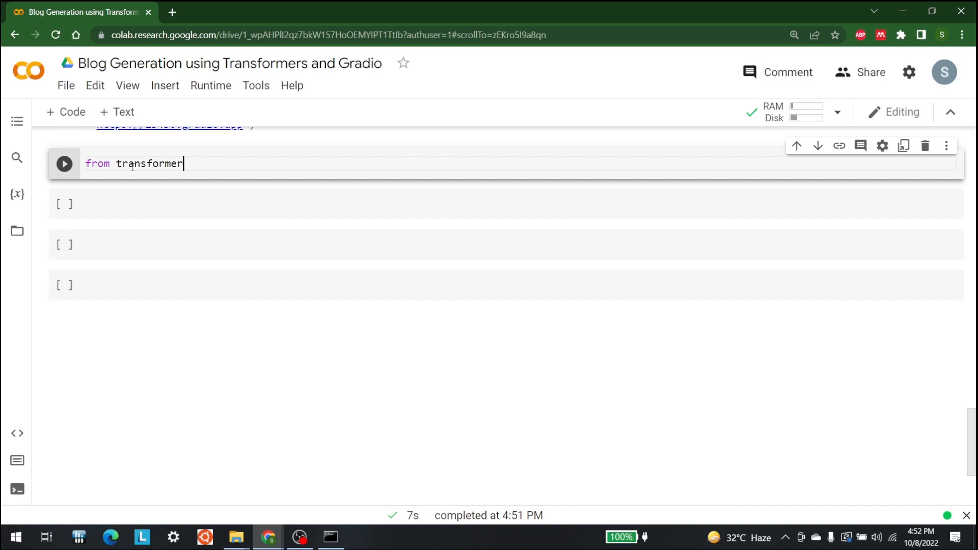
{"action": "type", "text": "s"}
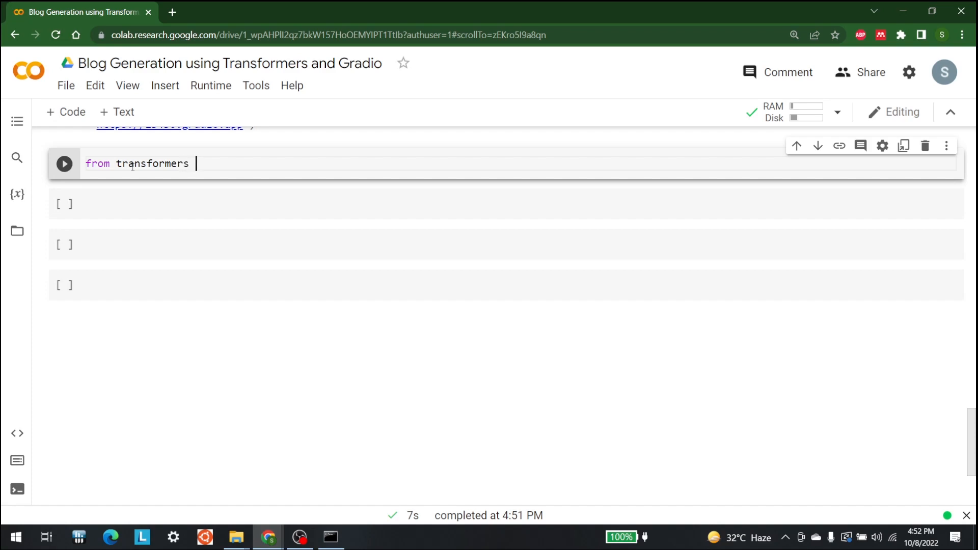
{"action": "type", "text": "import pipeline"}
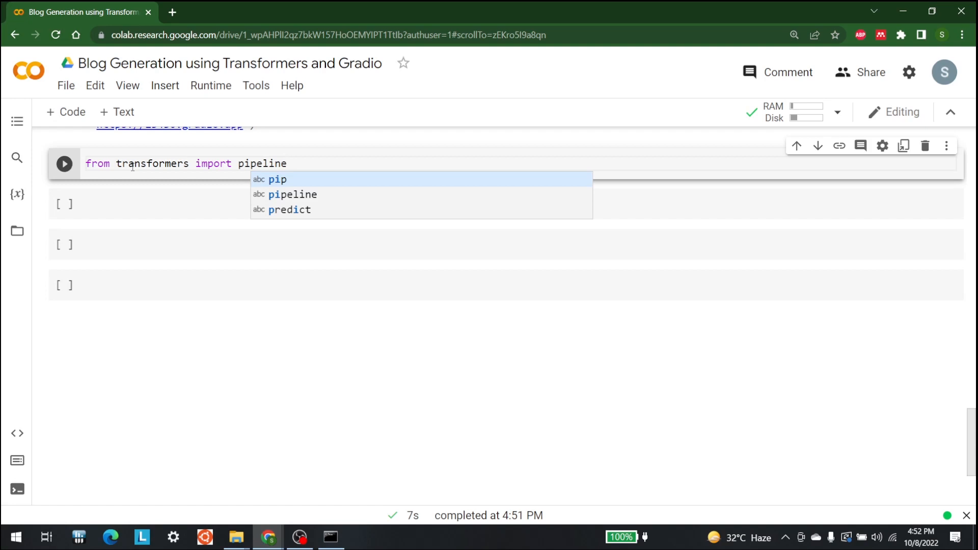
{"action": "left_click", "coordinate": [273, 179]}
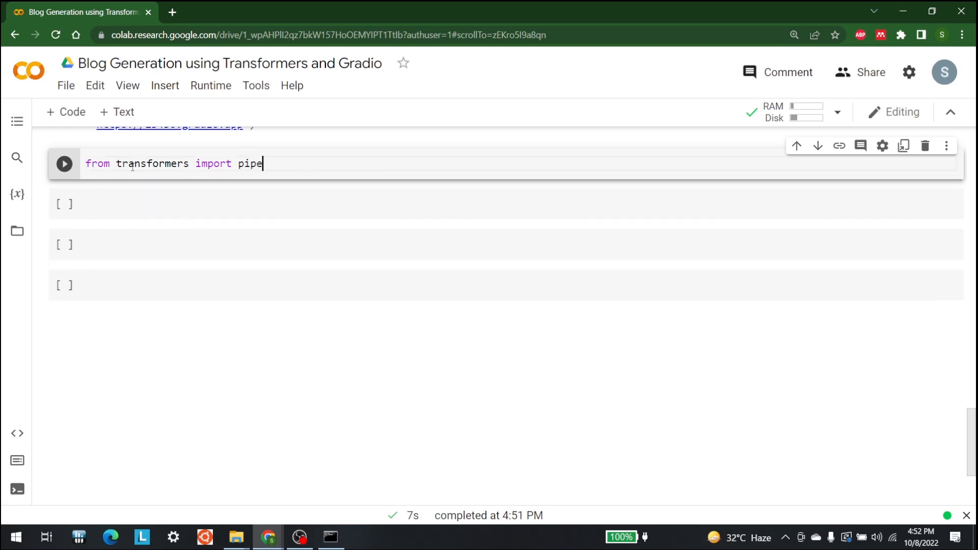
{"action": "type", "text": "line"}
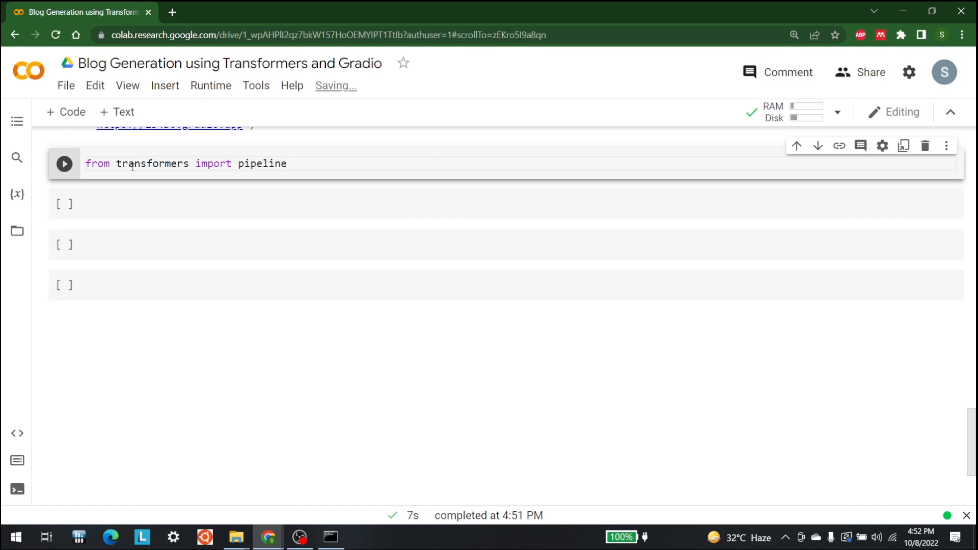
Create model=pipeline("text-generation", model="gpt2", max_length=256).
{"action": "type", "text": "m"}
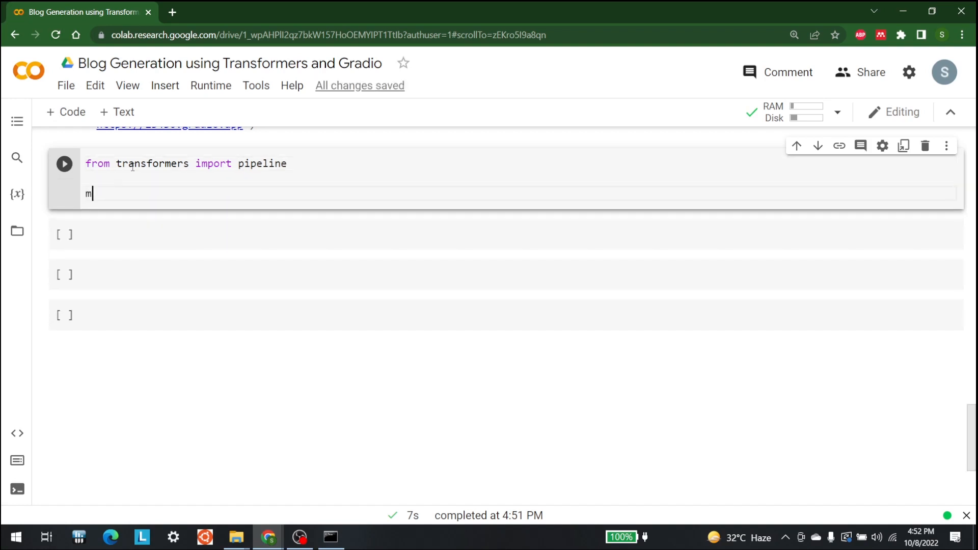
{"action": "type", "text": "odel="}
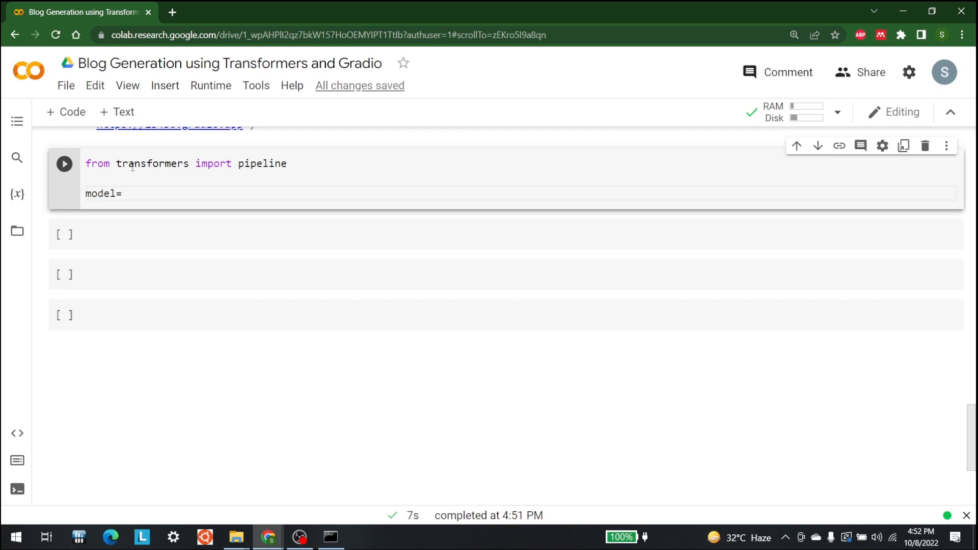
{"action": "type", "text": "pip"}
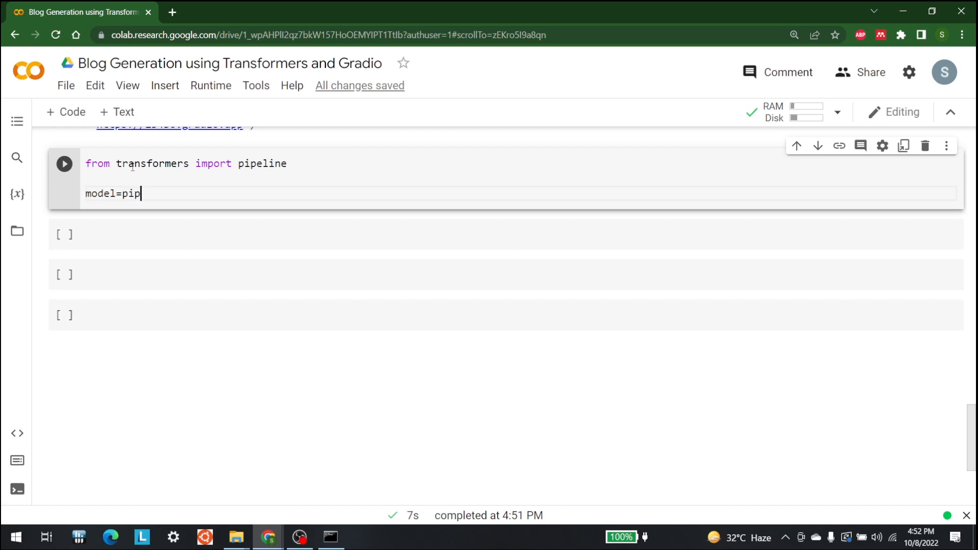
{"action": "type", "text": "eline"}
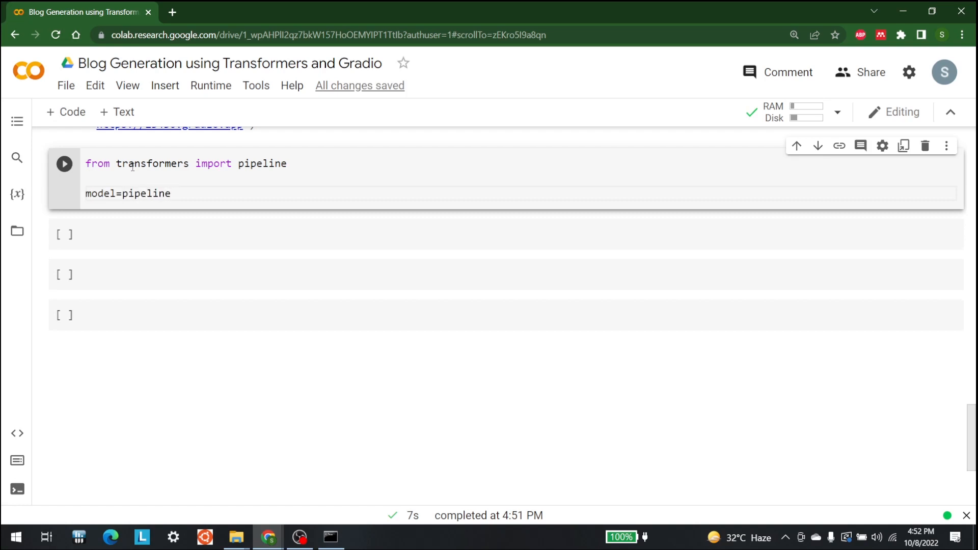
{"action": "type", "text": "(\"\")"}
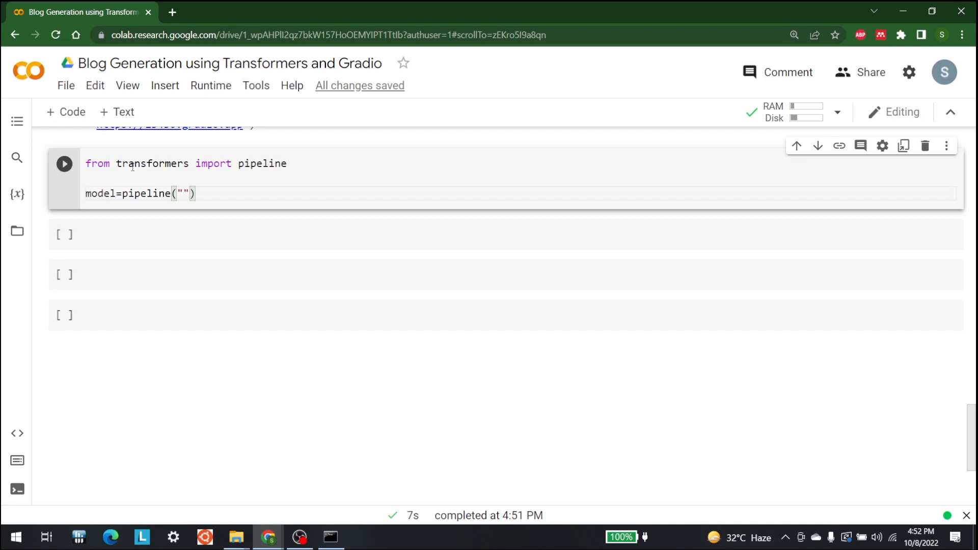
{"action": "type", "text": "text_"}
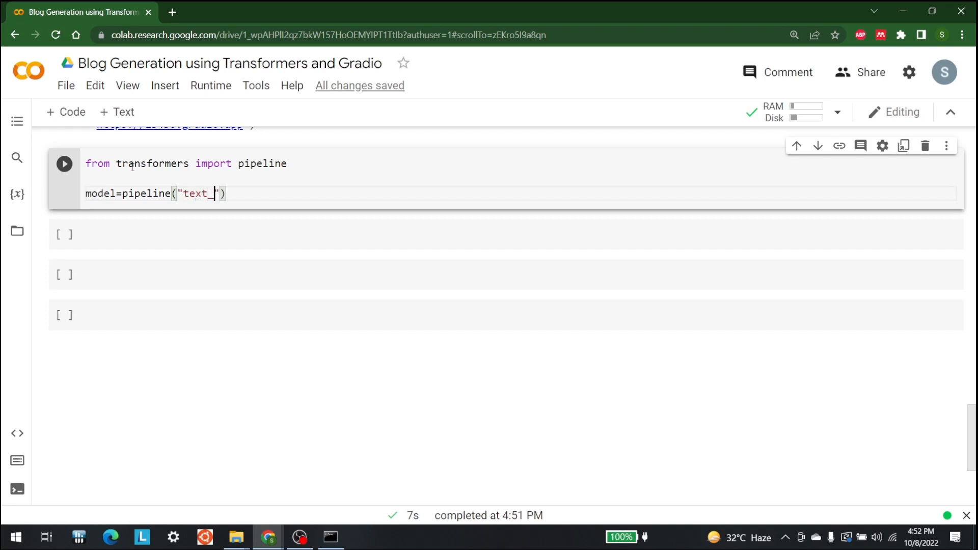
{"action": "key", "text": "Backspace"}
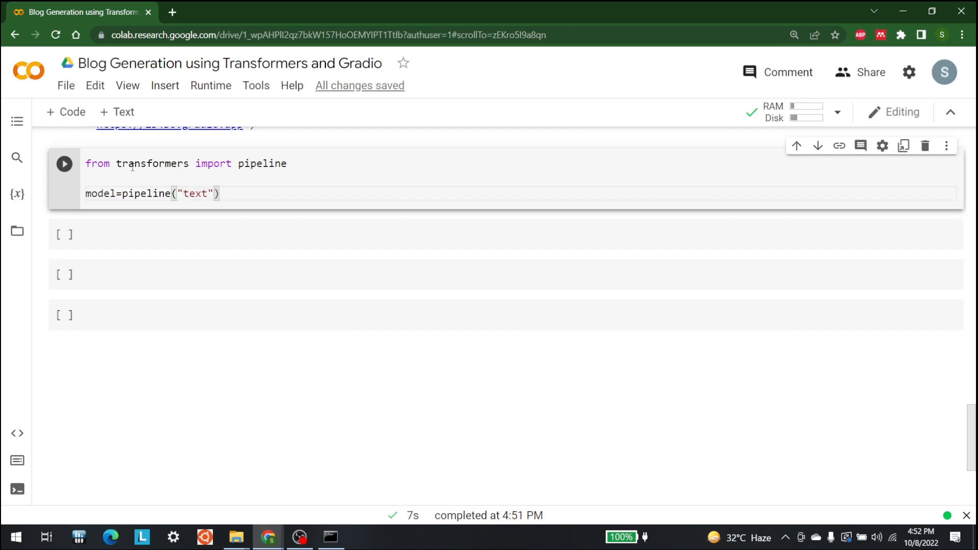
{"action": "type", "text": "-genera"}
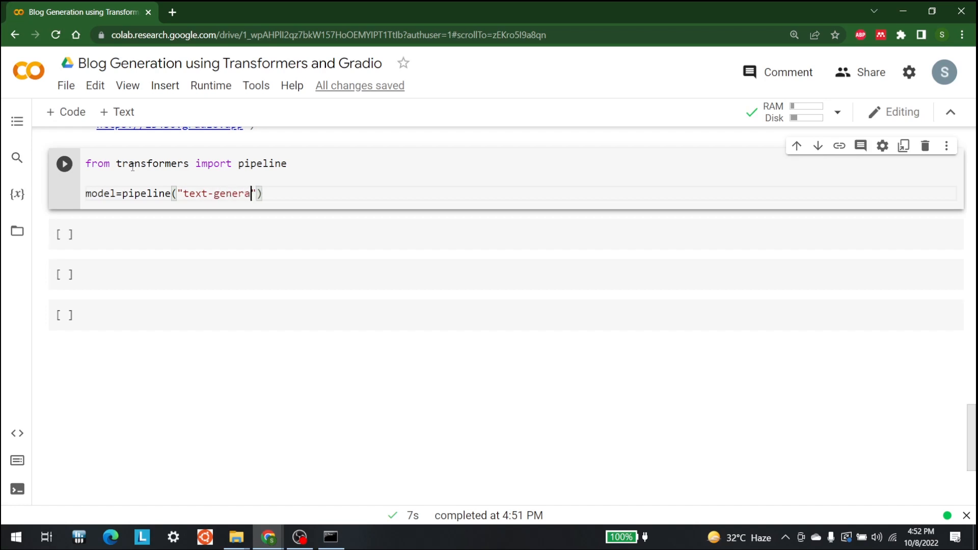
{"action": "type", "text": "tion"}
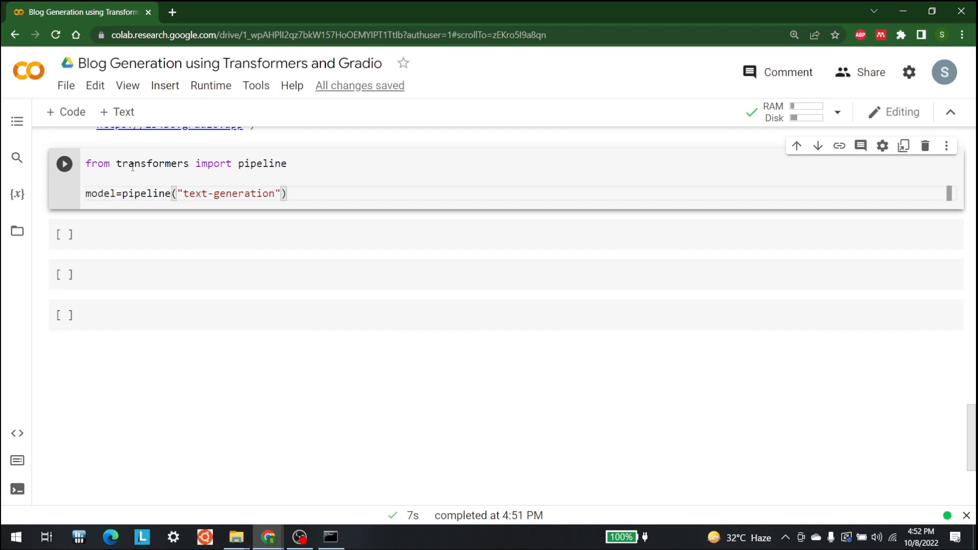
{"action": "type", "text": ", model="}
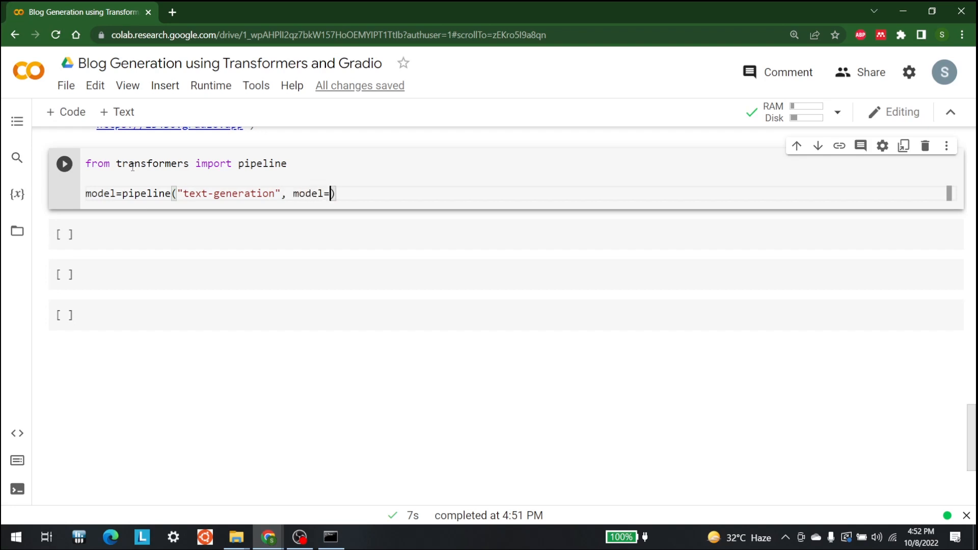
{"action": "type", "text": "\"g"}
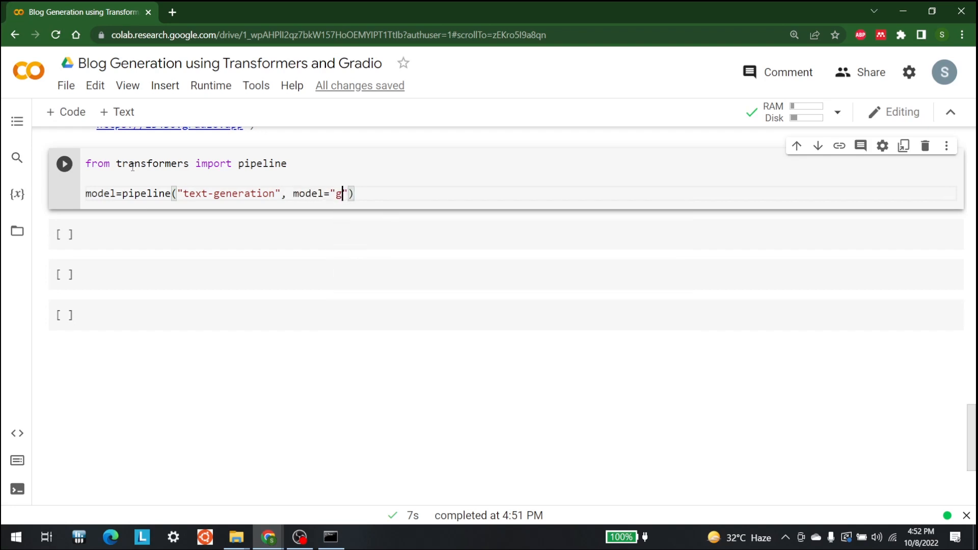
{"action": "type", "text": "pt2"}
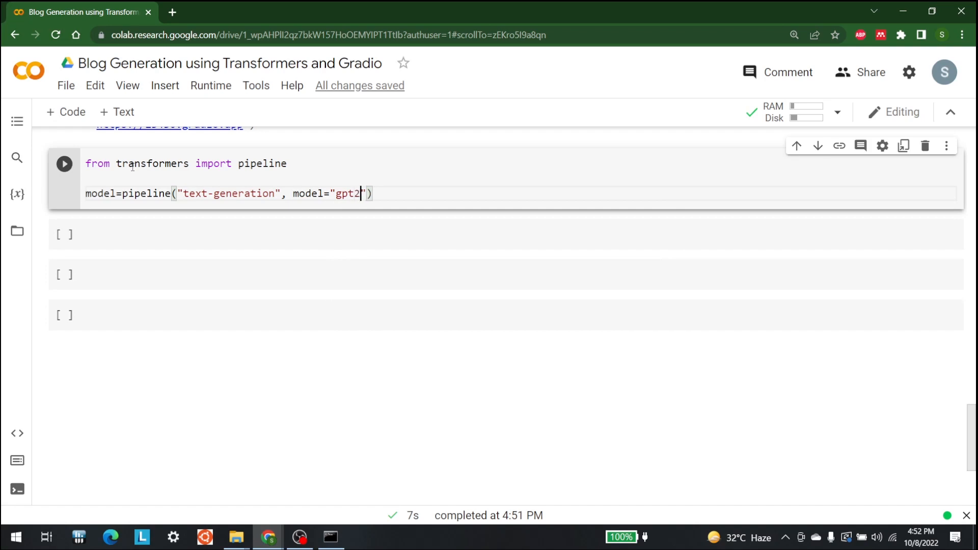
{"action": "type", "text": ","}
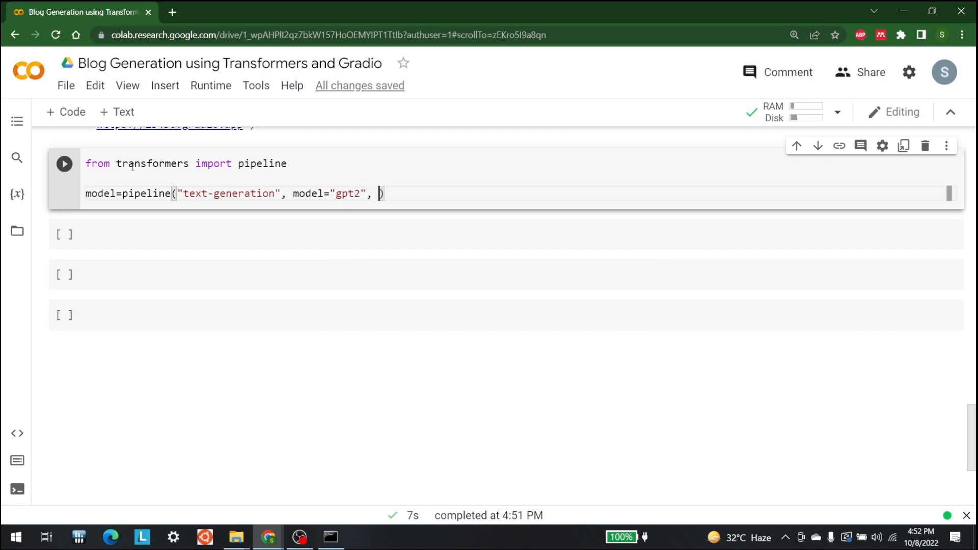
{"action": "type", "text": "max_len"}
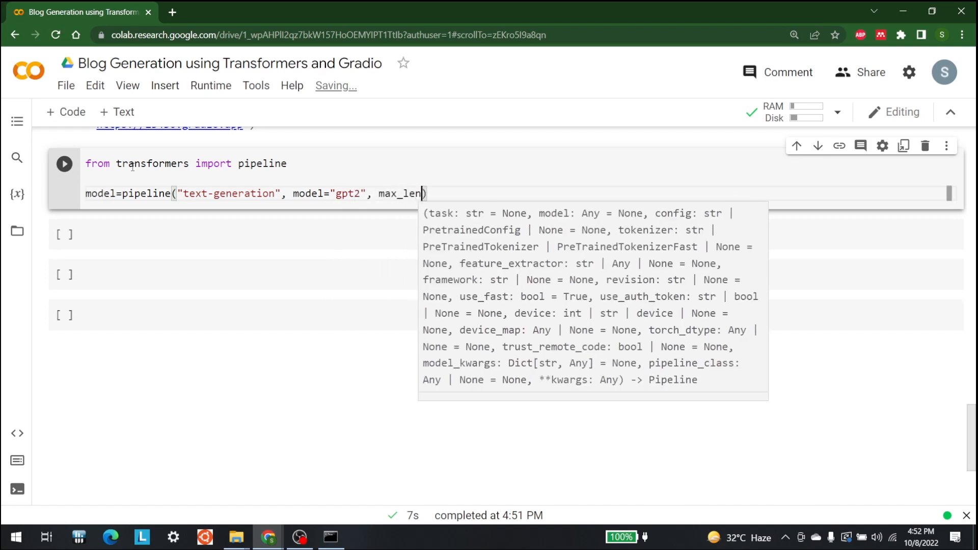
{"action": "type", "text": "gth"}
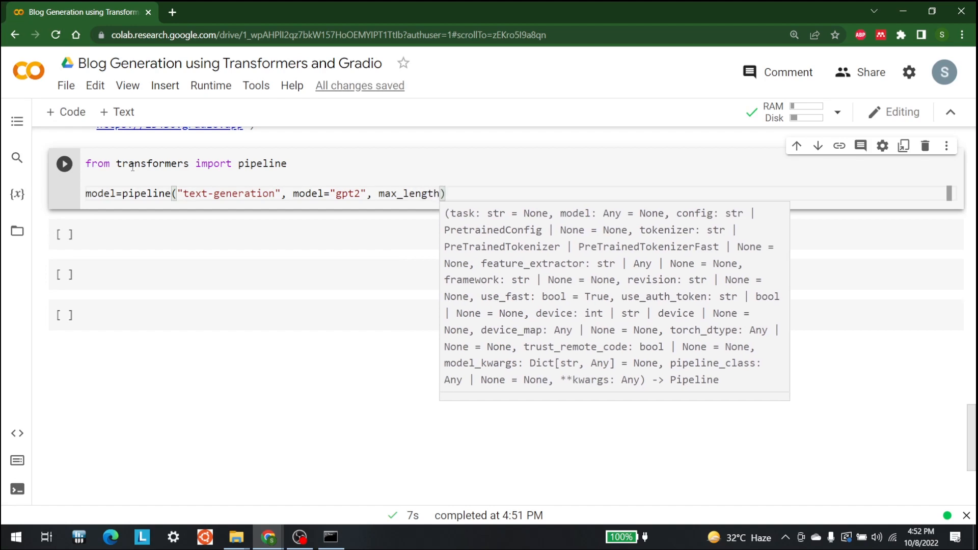
{"action": "type", "text": "=256"}
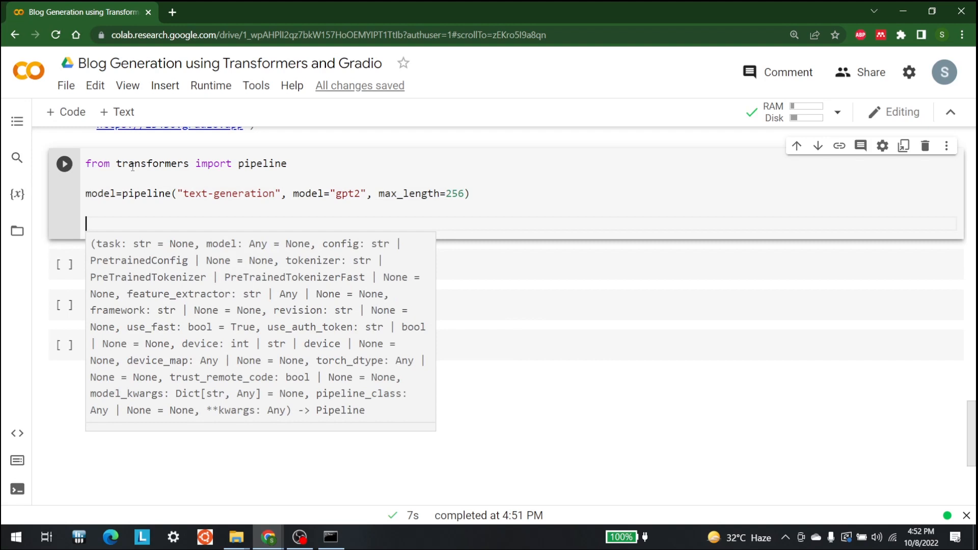
Start a function definition predict(prompt):.
{"action": "type", "text": "def"}
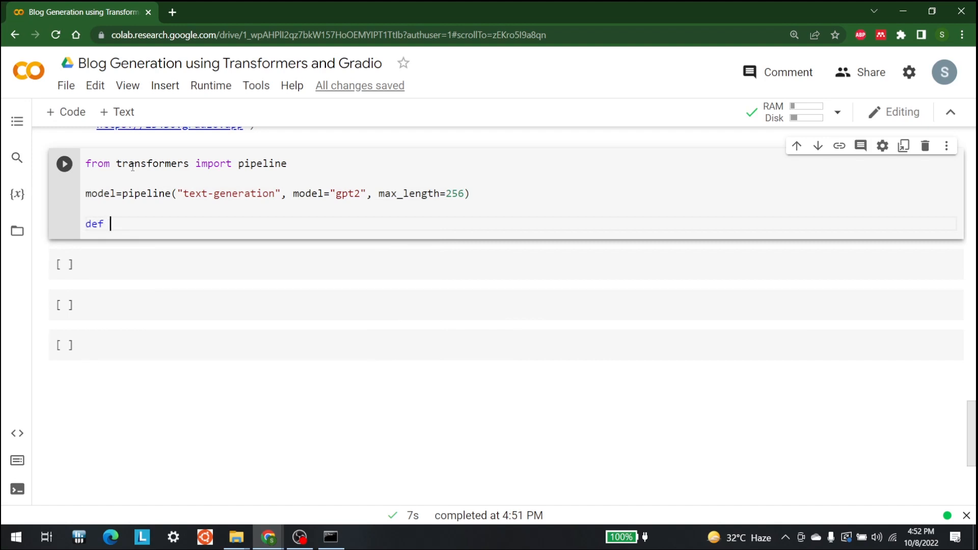
{"action": "type", "text": "pre"}
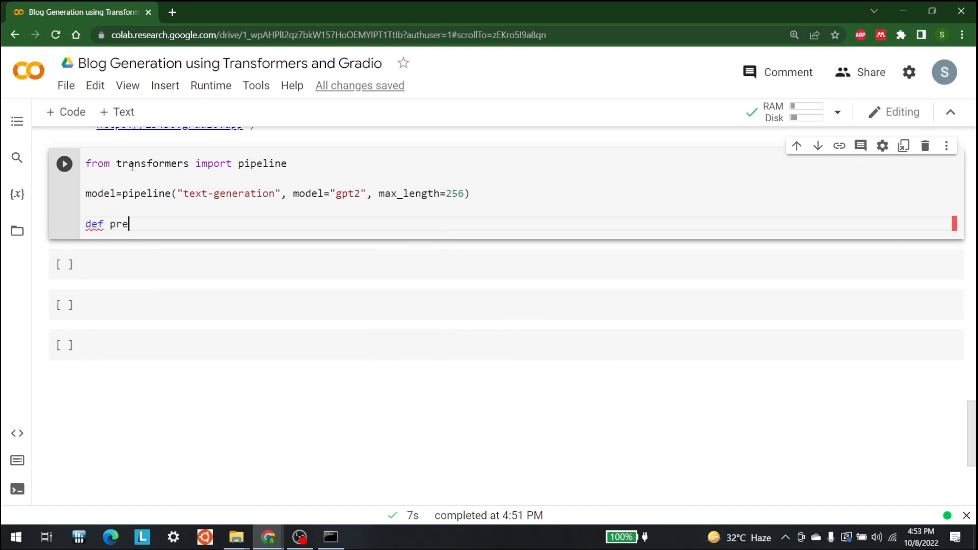
{"action": "type", "text": "dict"}
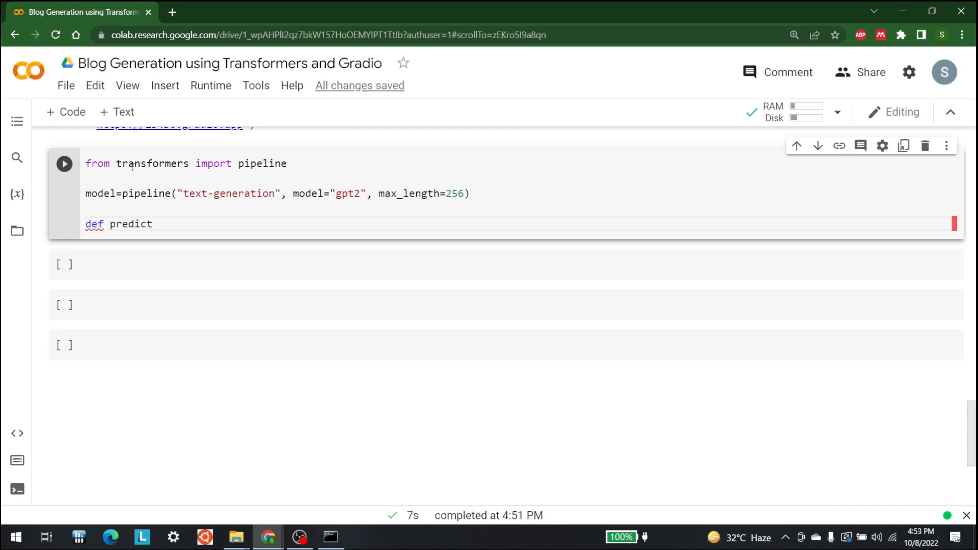
{"action": "type", "text": "(pri"}
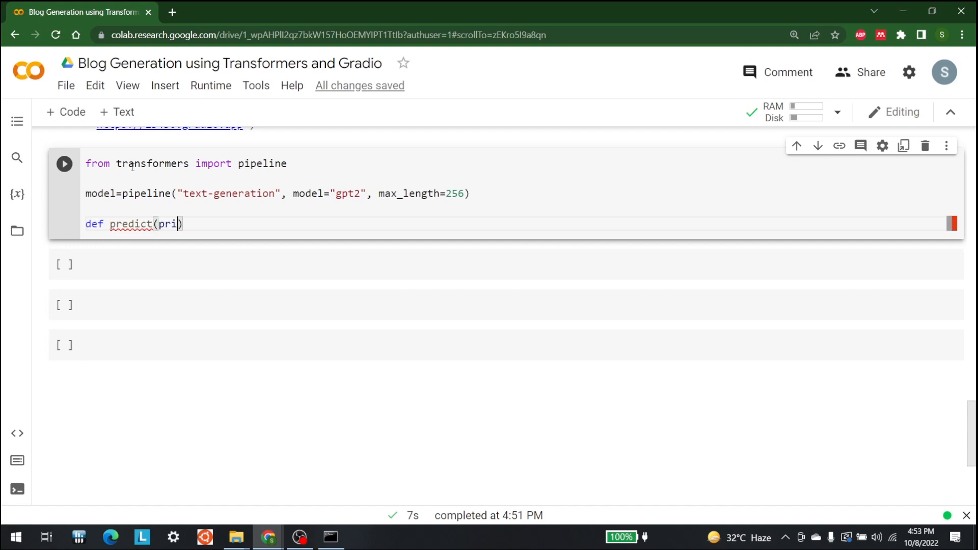
{"action": "type", "text": "om"}
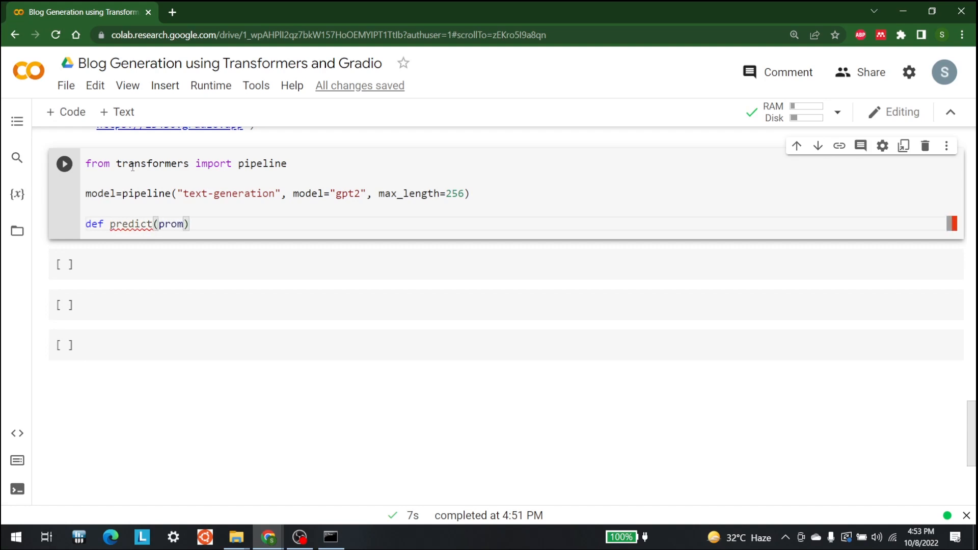
{"action": "type", "text": "pt"}
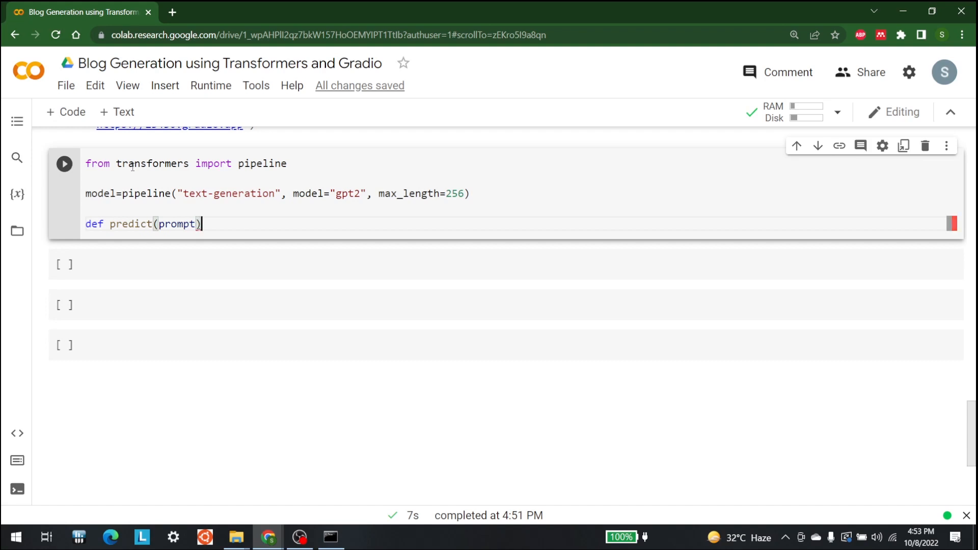
{"action": "type", "text": ":"}
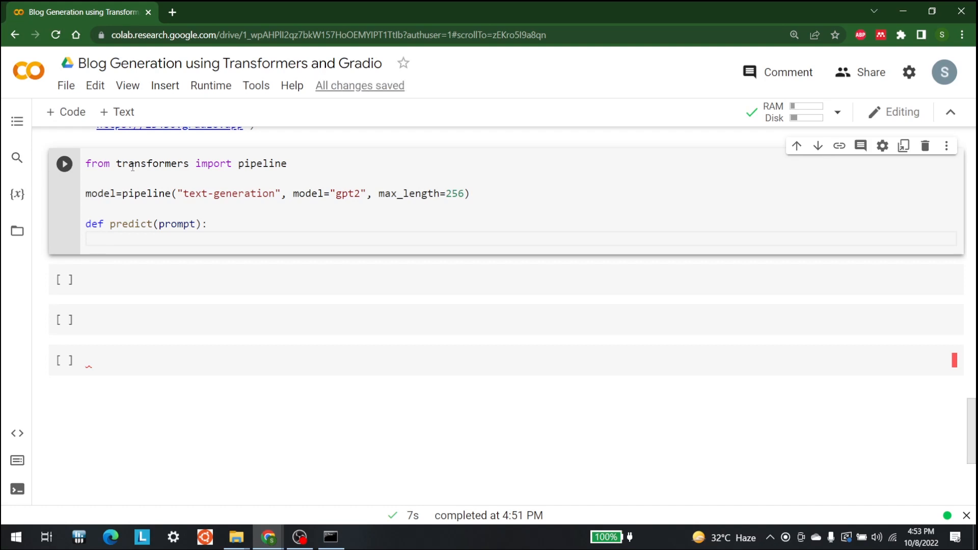
Assign completion = model(prompt)[0]["generated_text"] inside predict.
{"action": "type", "text": "comple"}
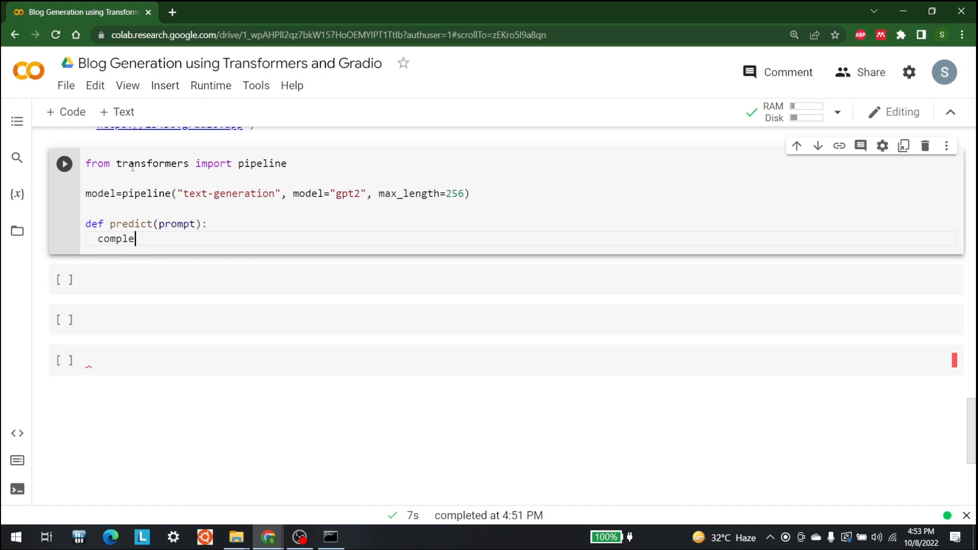
{"action": "type", "text": "tion"}
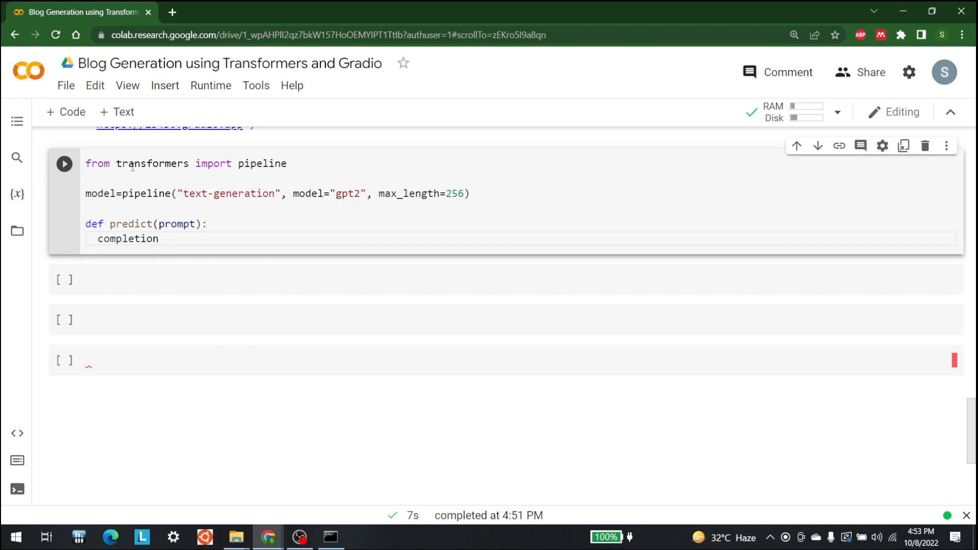
{"action": "type", "text": "= mod"}
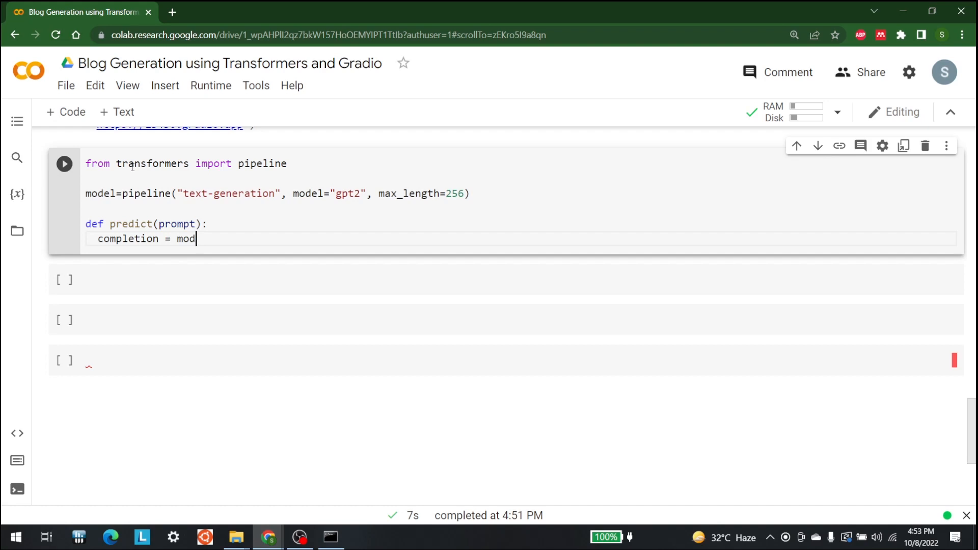
{"action": "type", "text": "el()"}
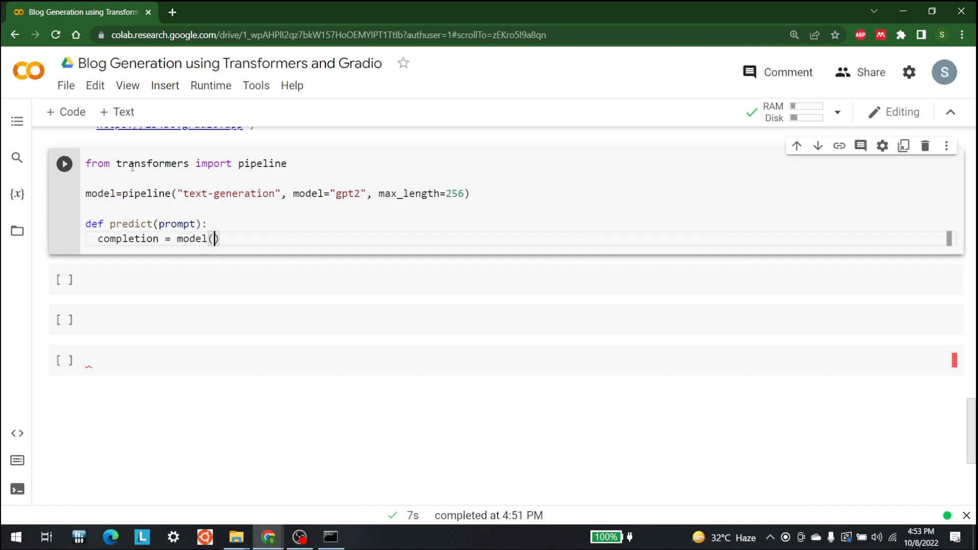
{"action": "type", "text": "prompt"}
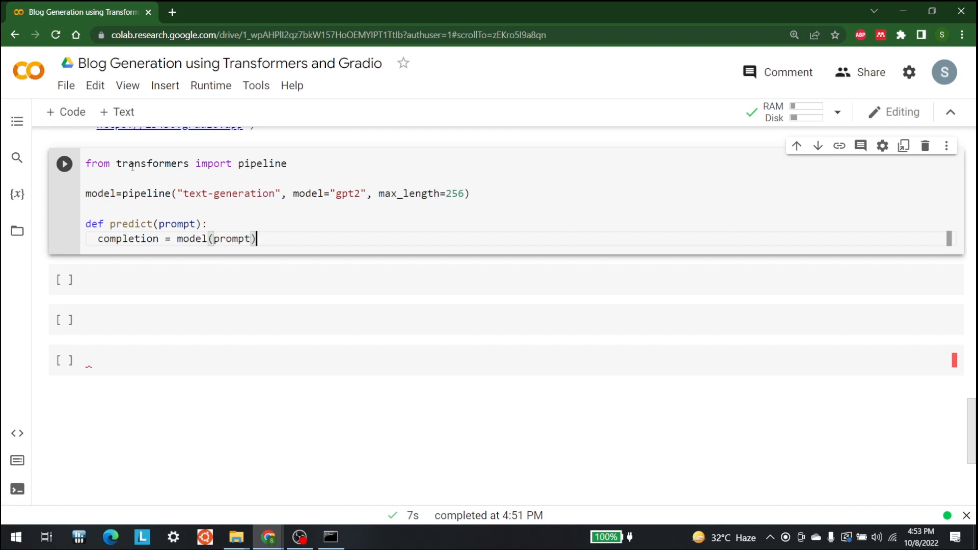
{"action": "type", "text": "[0]"}
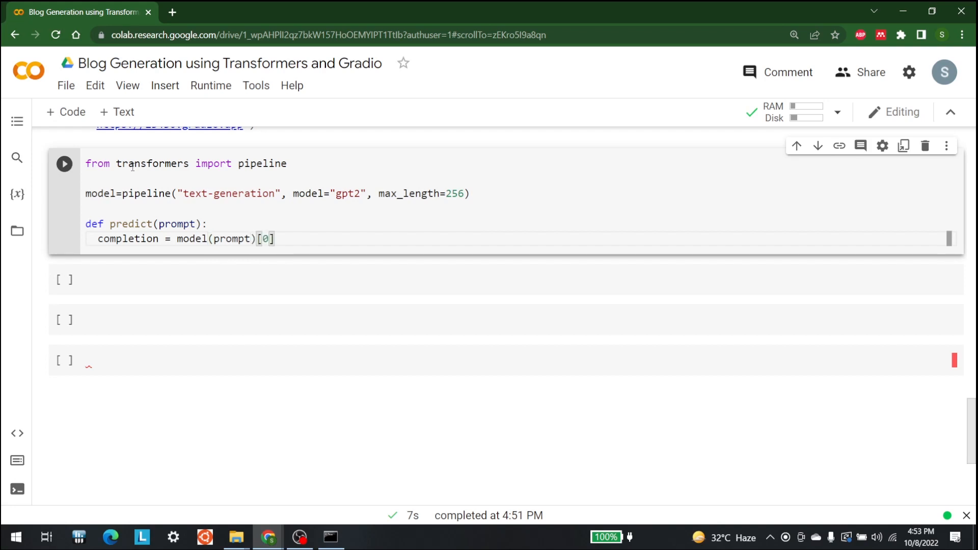
{"action": "type", "text": "[]"}
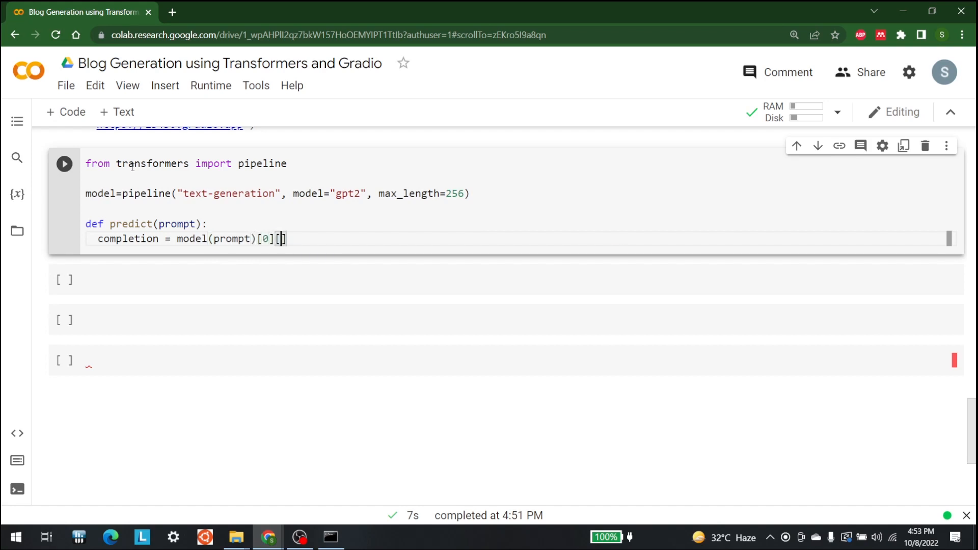
{"action": "type", "text": "\"gene\""}
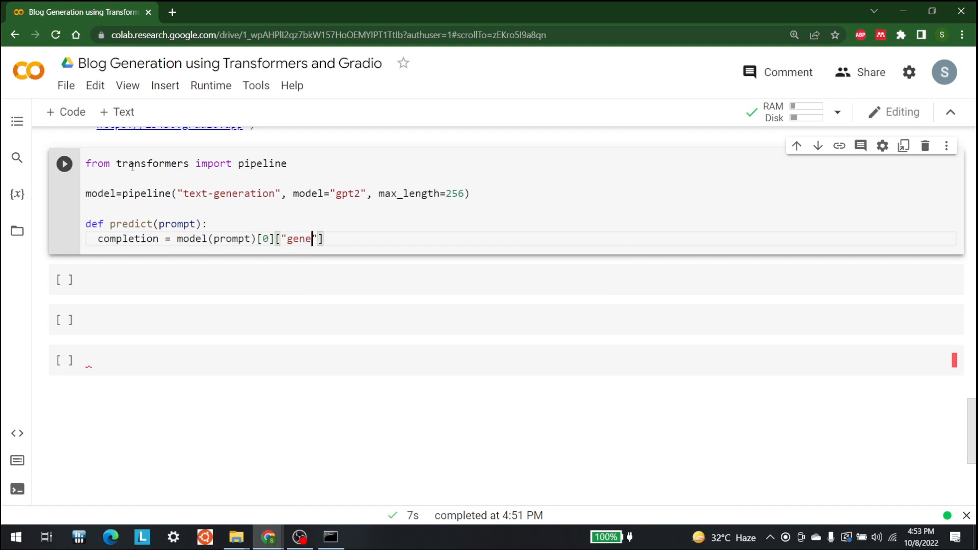
{"action": "type", "text": "rated"}
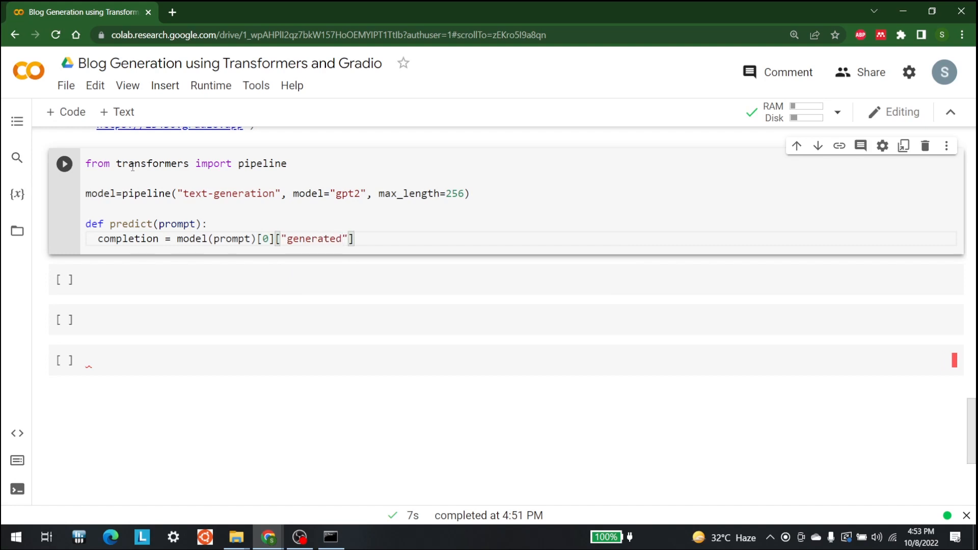
{"action": "type", "text": "_tec"}
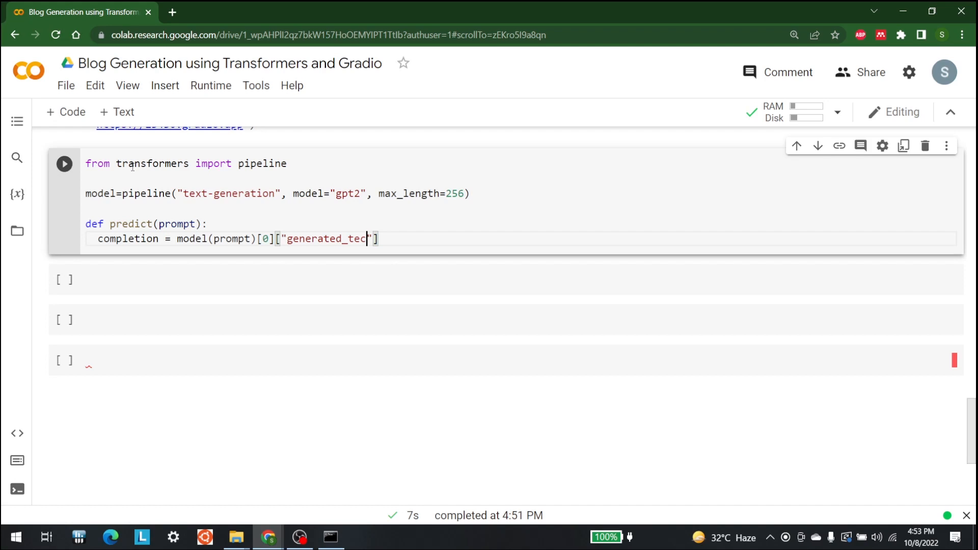
{"action": "type", "text": "t"}
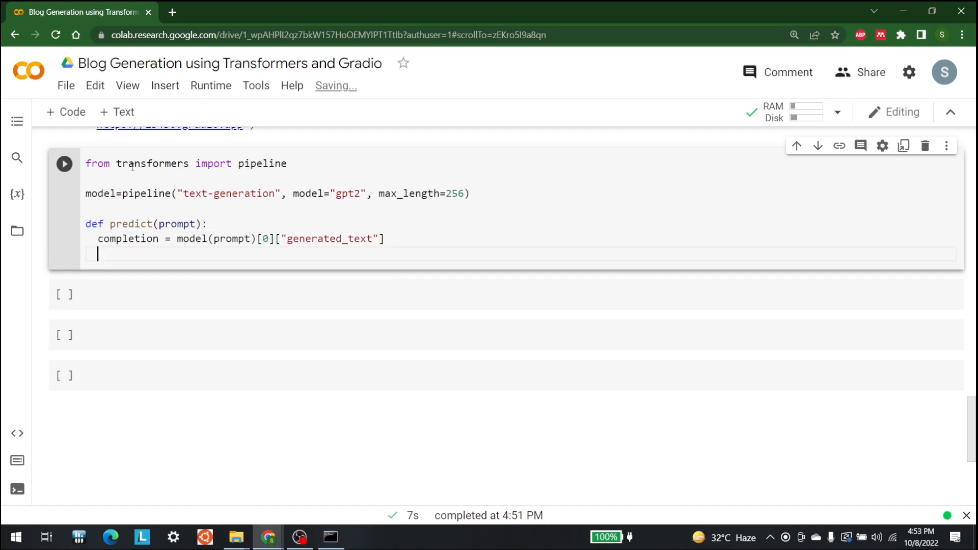
Add 'return completion' as predict's final line.
{"action": "type", "text": "ret"}
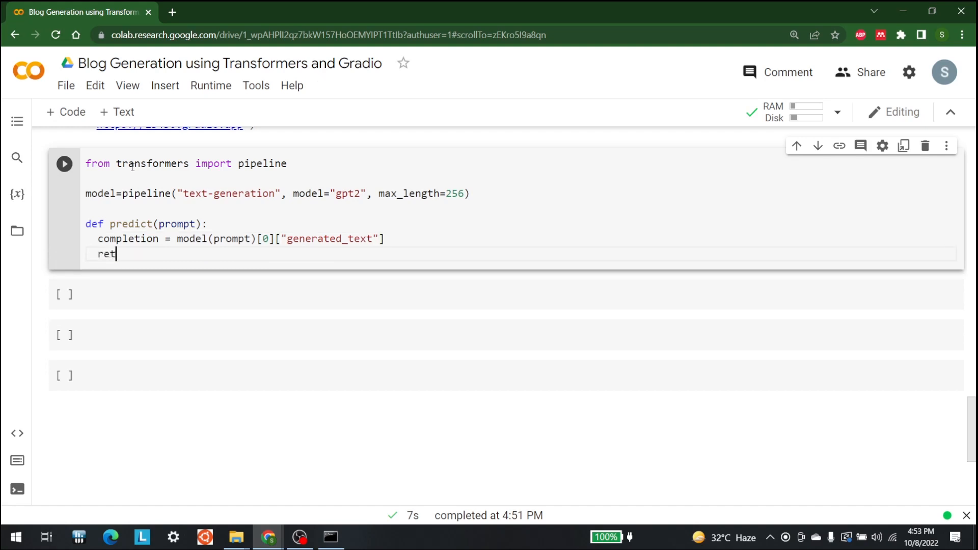
{"action": "type", "text": "urn"}
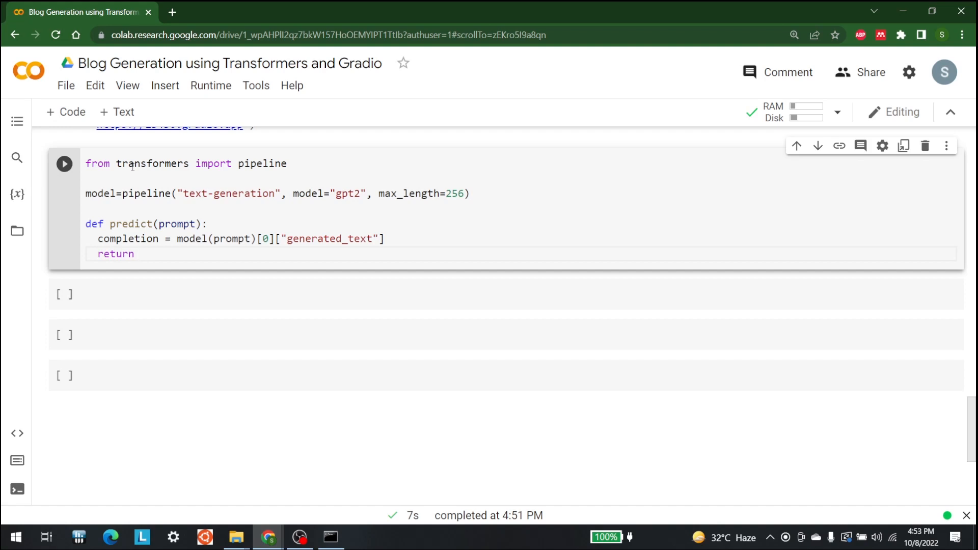
{"action": "type", "text": "comple"}
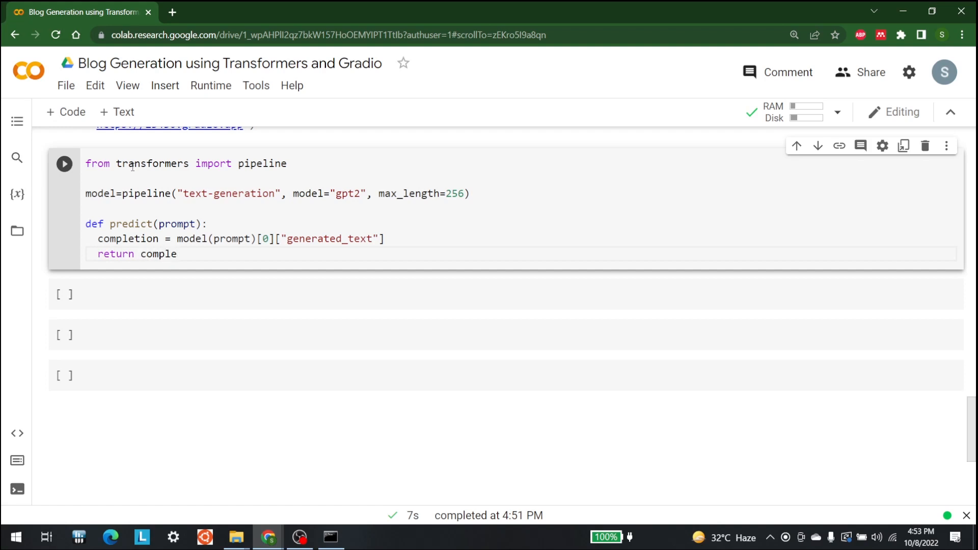
{"action": "type", "text": "t"}
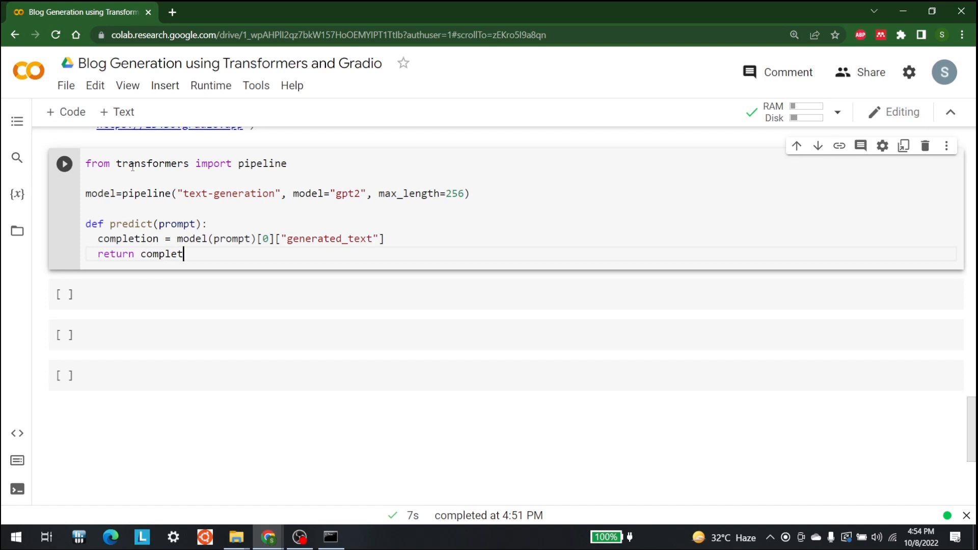
{"action": "type", "text": "ion"}
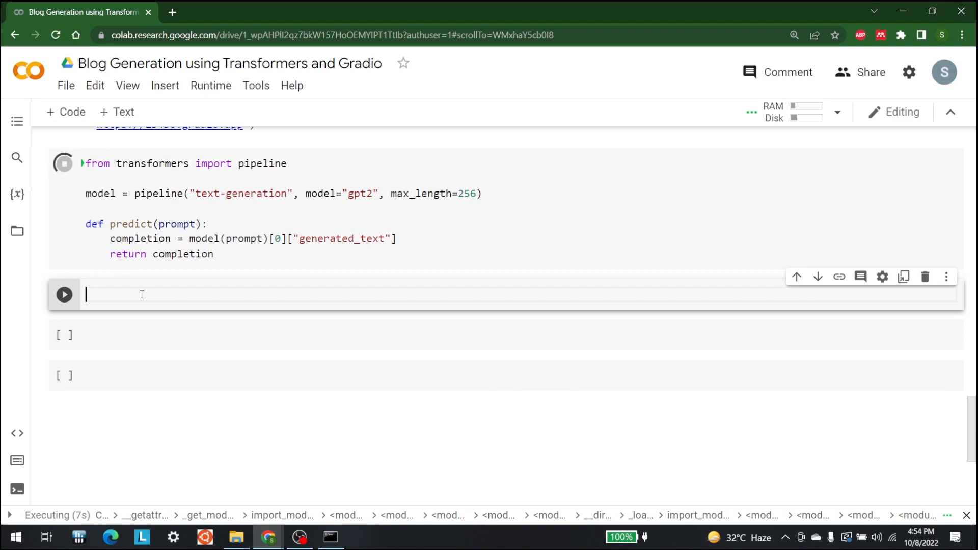
Type 'completion=' in the new code cell below the pipeline cell.
{"action": "type", "text": "complet"}
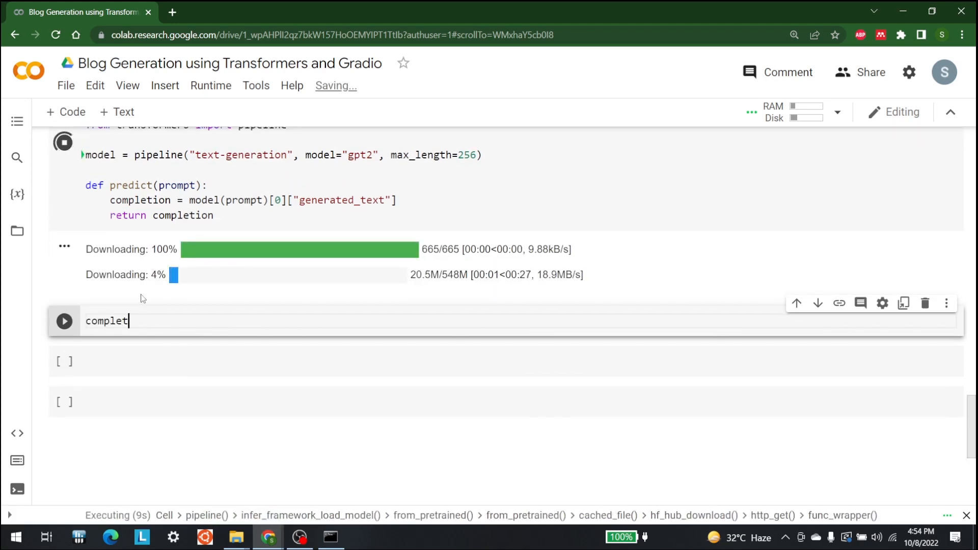
{"action": "type", "text": "ion"}
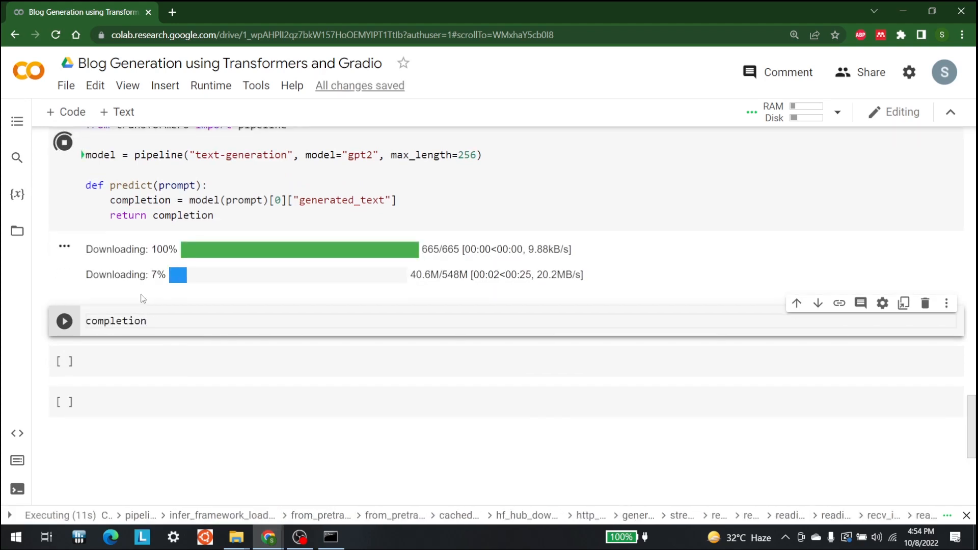
{"action": "type", "text": "="}
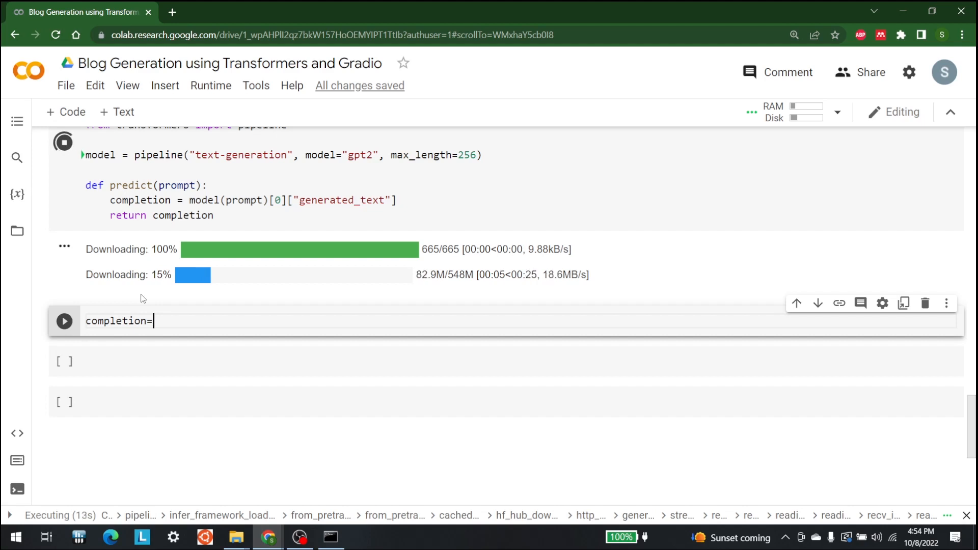
Finish completion='AI is a very' and start a new cell with import gradio as gr.
{"action": "type", "text": "''"}
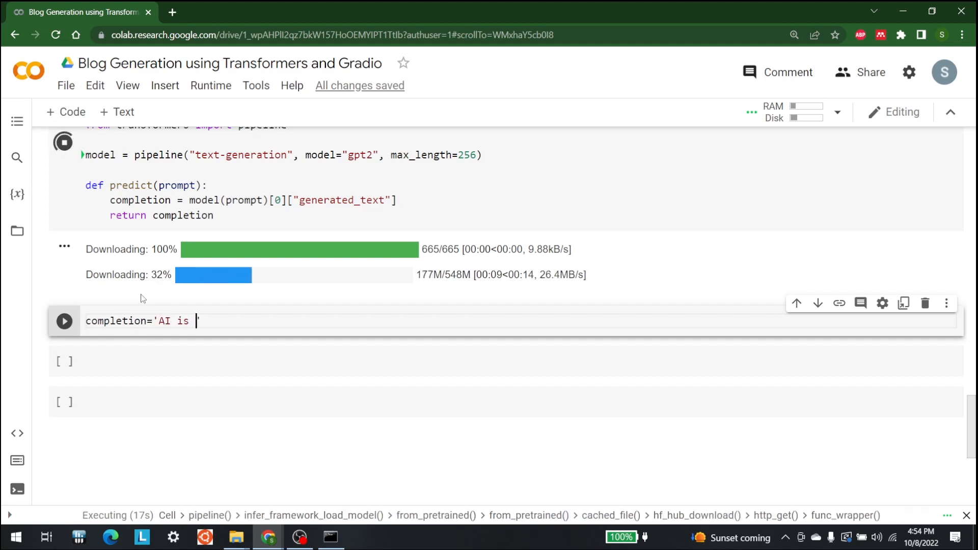
{"action": "type", "text": "a very"}
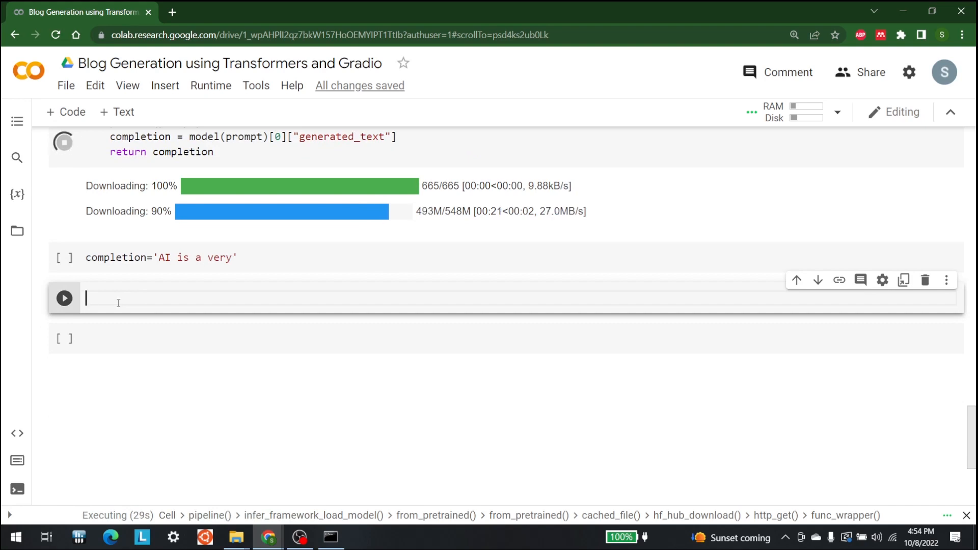
{"action": "type", "text": "import gradio as"}
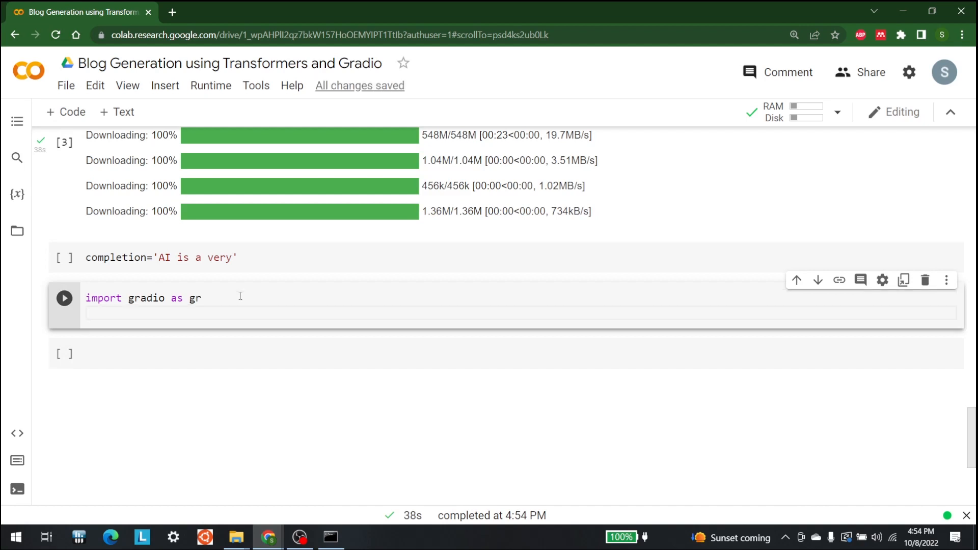
Begin the Gradio call as gr.Interface(fn=predict.
{"action": "type", "text": "g"}
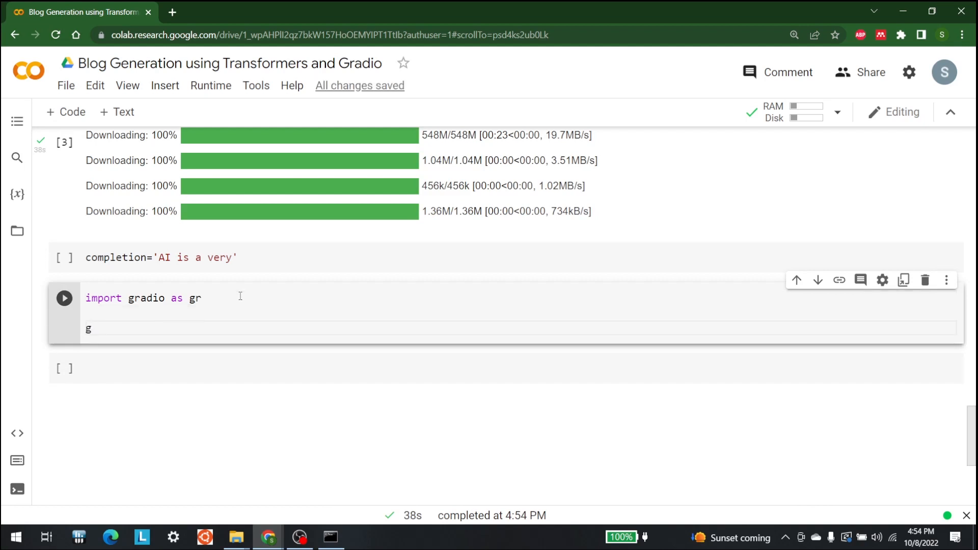
{"action": "type", "text": "r."}
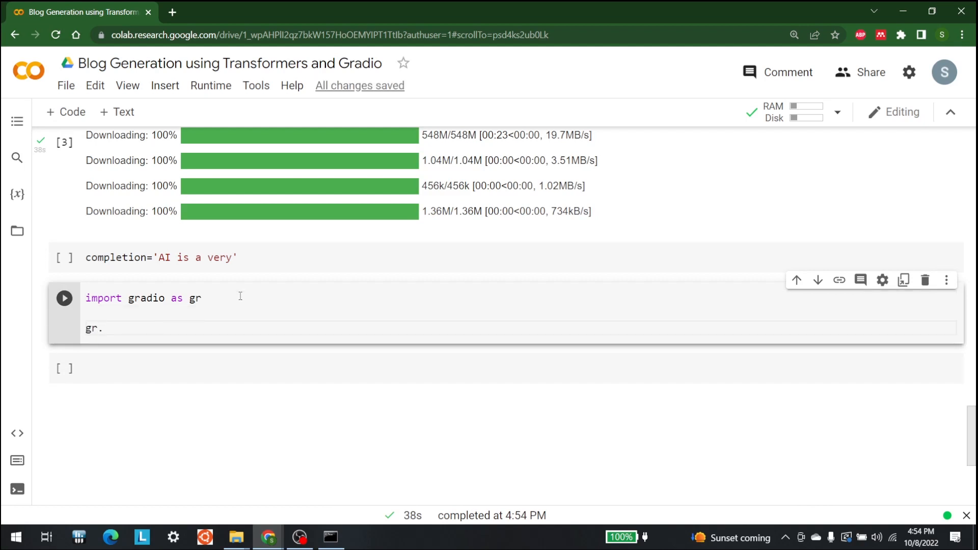
{"action": "type", "text": "Inte"}
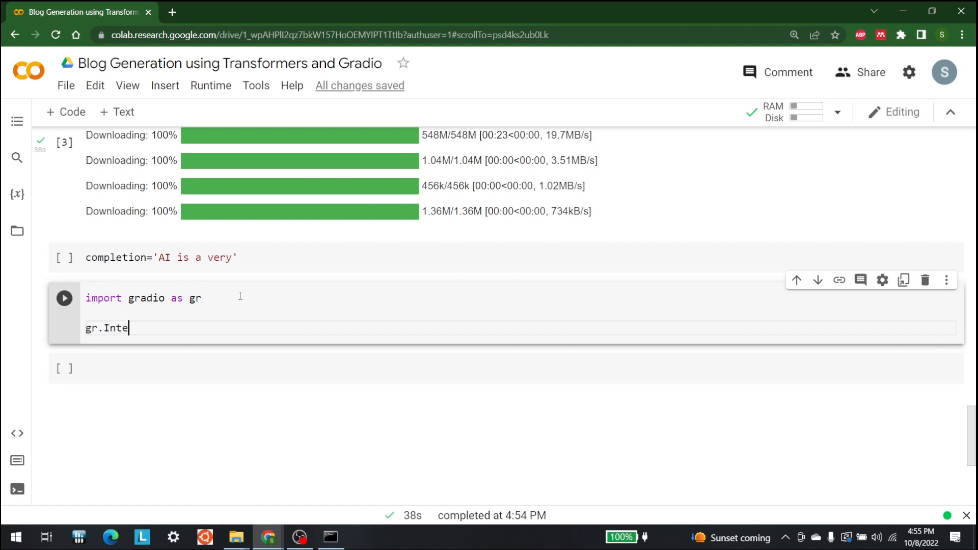
{"action": "type", "text": "rface"}
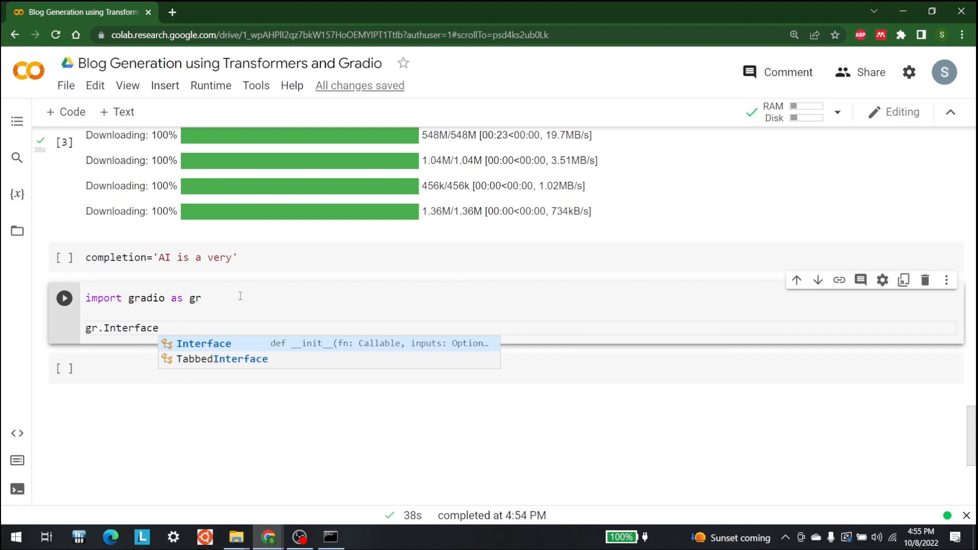
{"action": "type", "text": "(fn"}
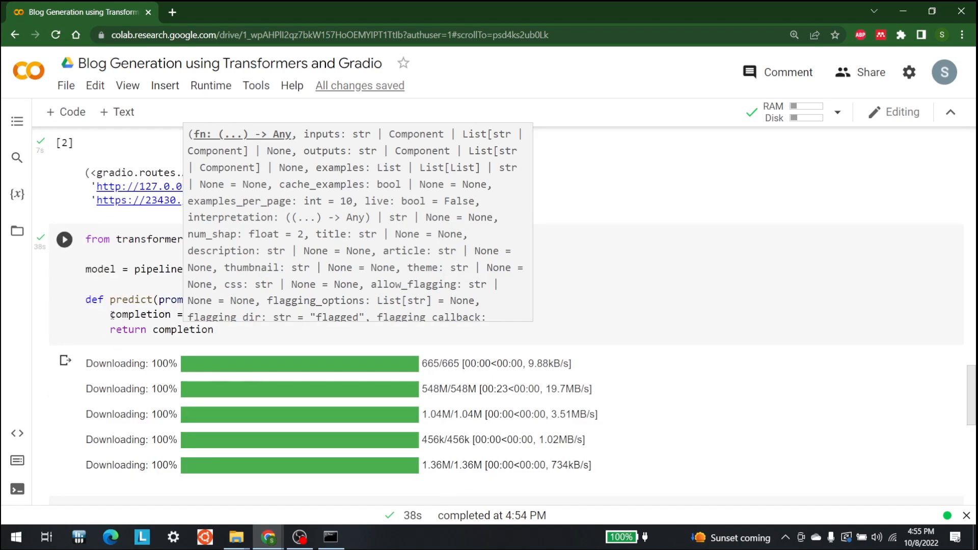
{"action": "scroll", "scroll_direction": "down", "scroll_amount": 3}
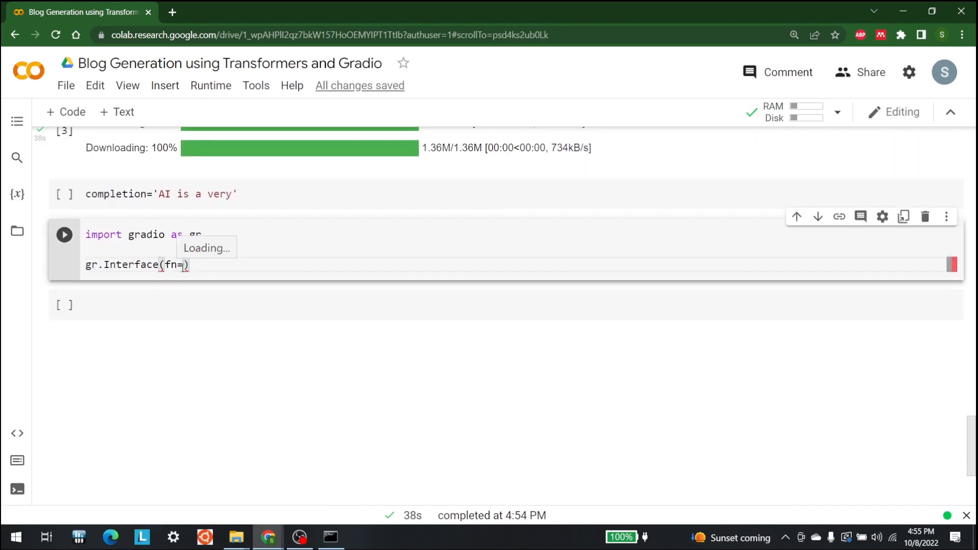
{"action": "type", "text": "predict"}
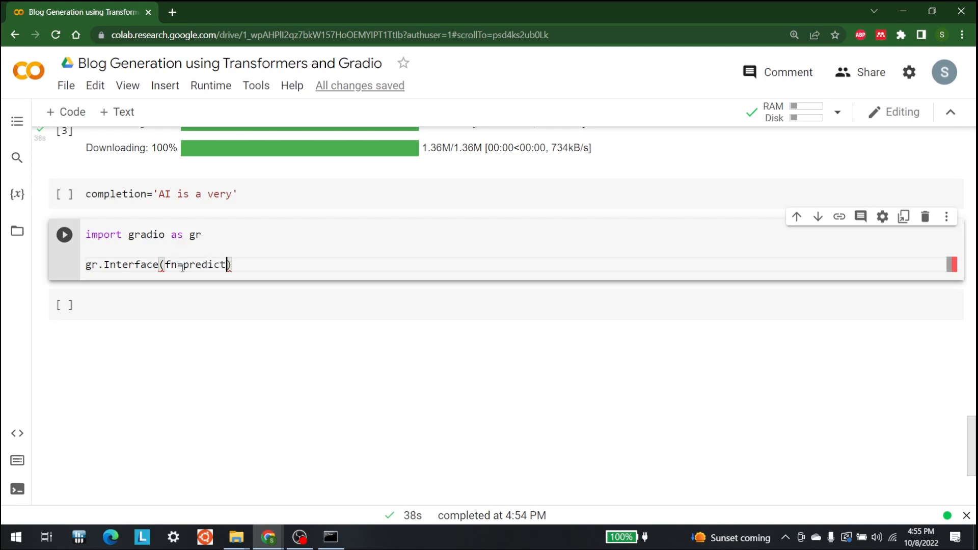
Add inputs="text", outputs="text" and end the call with .launch().
{"action": "type", "text": ","}
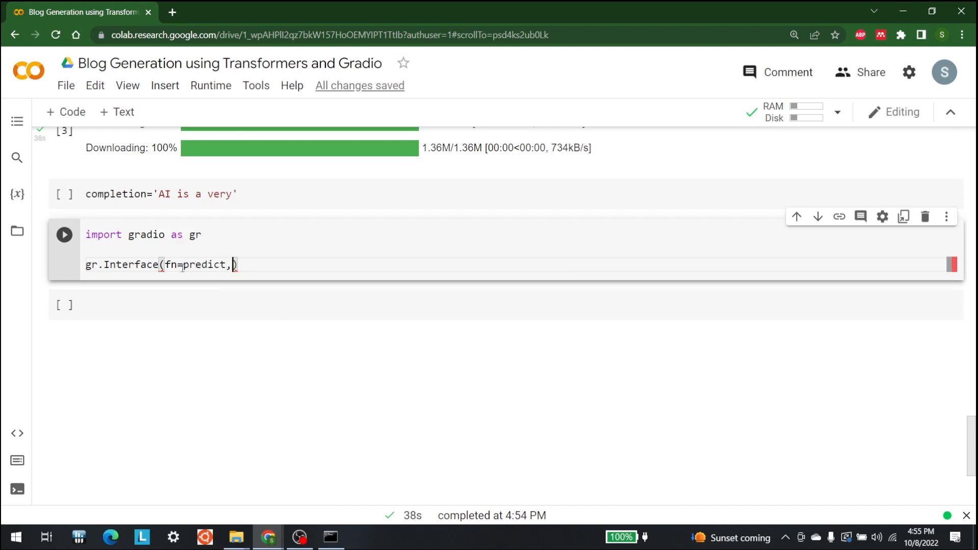
{"action": "type", "text": "inputs"}
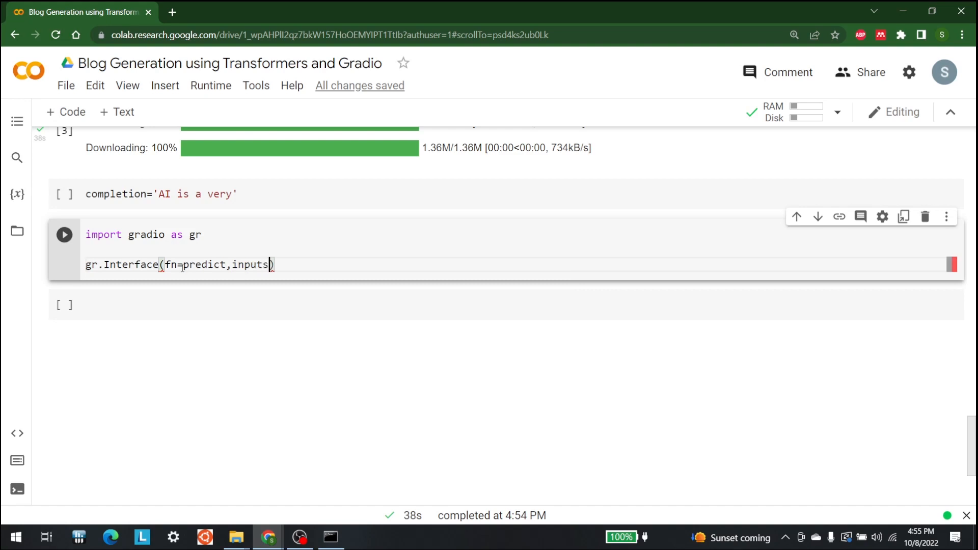
{"action": "type", "text": "="}
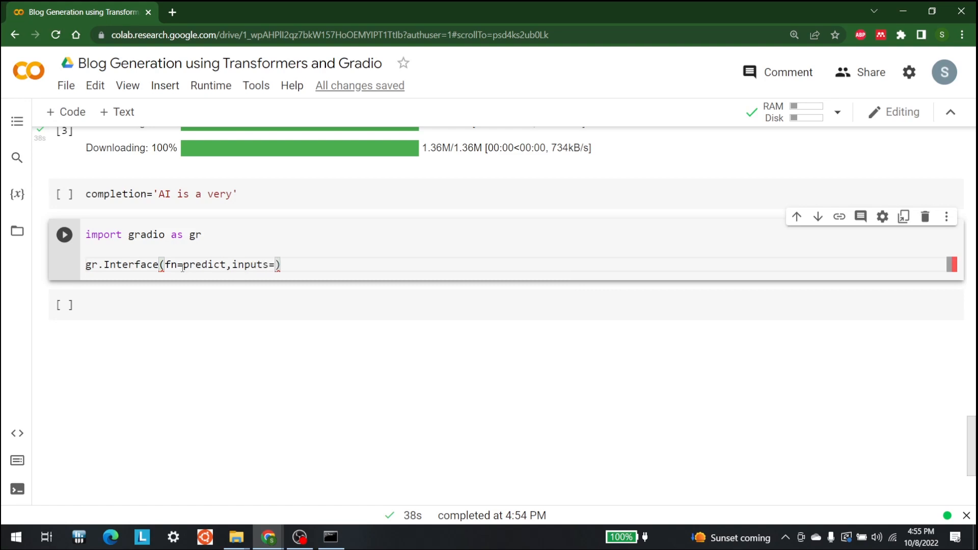
{"action": "type", "text": "\"text\""}
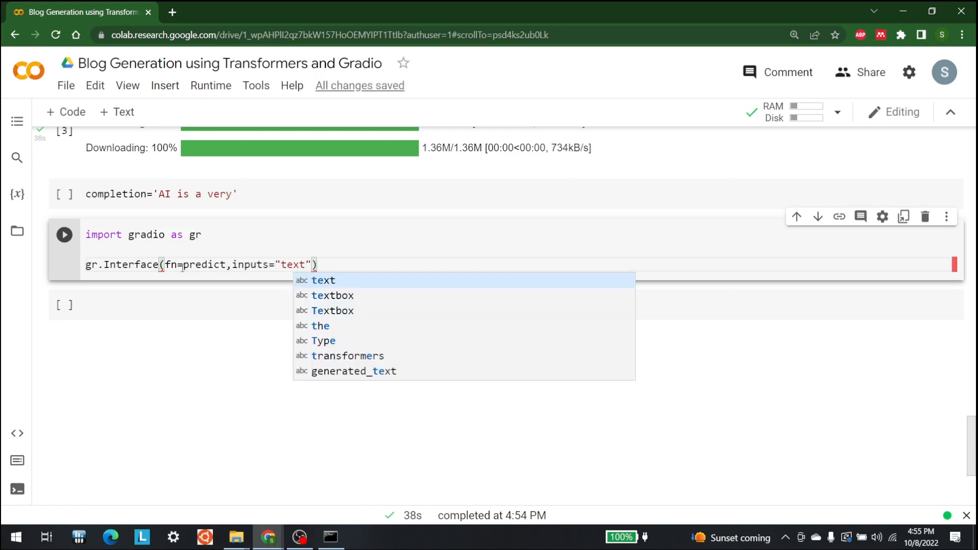
{"action": "type", "text": ",o"}
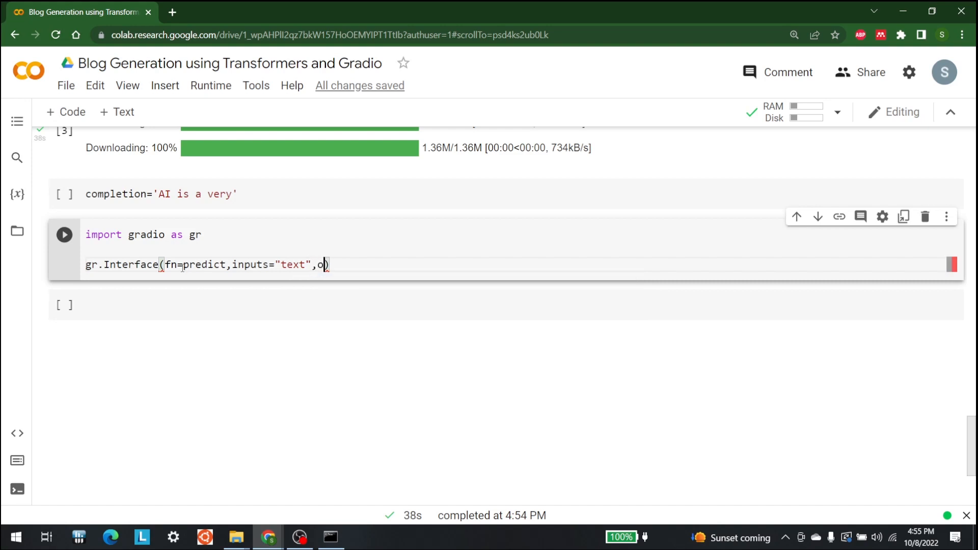
{"action": "type", "text": "utputs=\""}
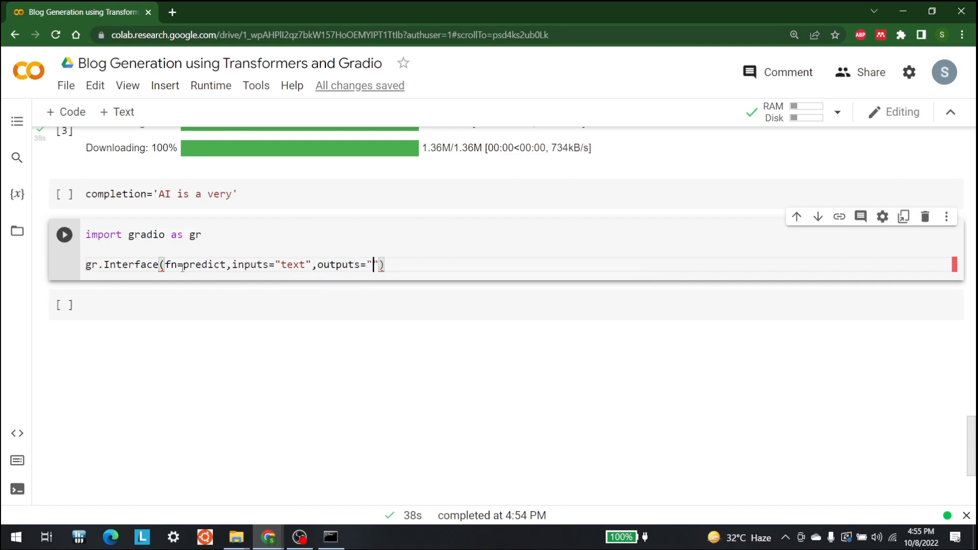
{"action": "type", "text": "text"}
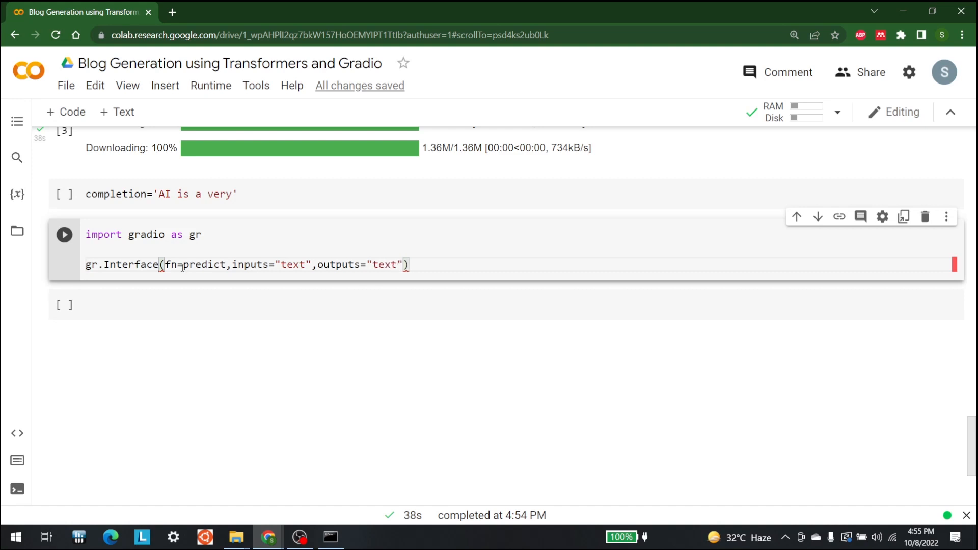
{"action": "type", "text": ".l"}
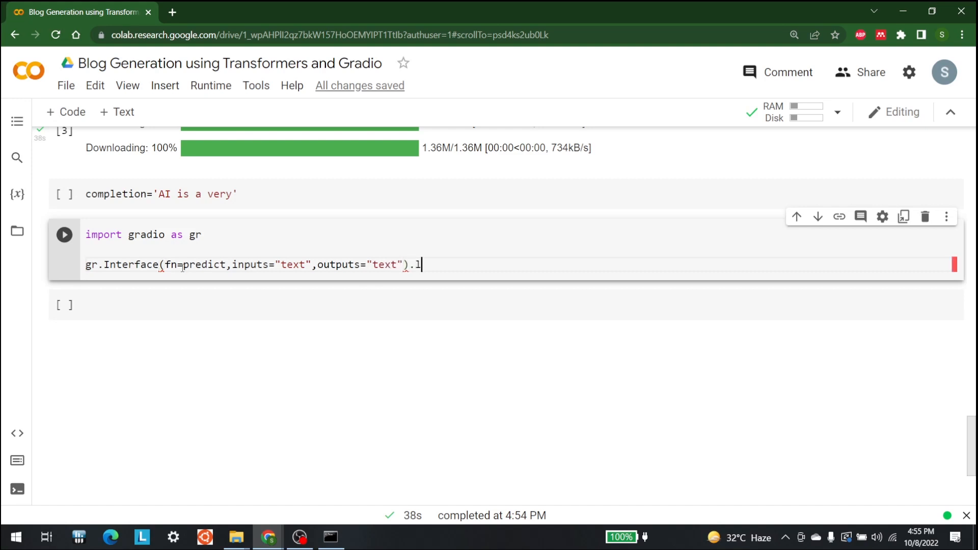
{"action": "type", "text": "aunch"}
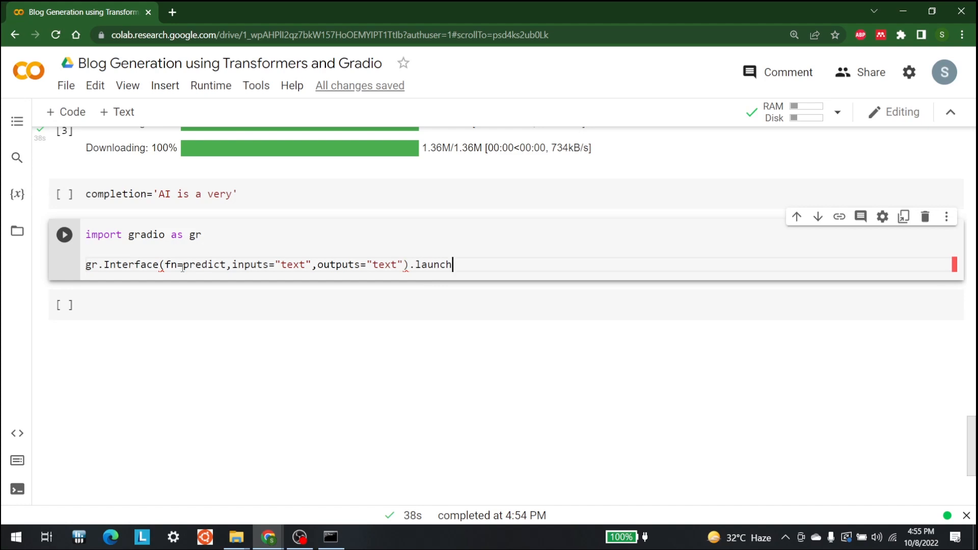
{"action": "type", "text": "()"}
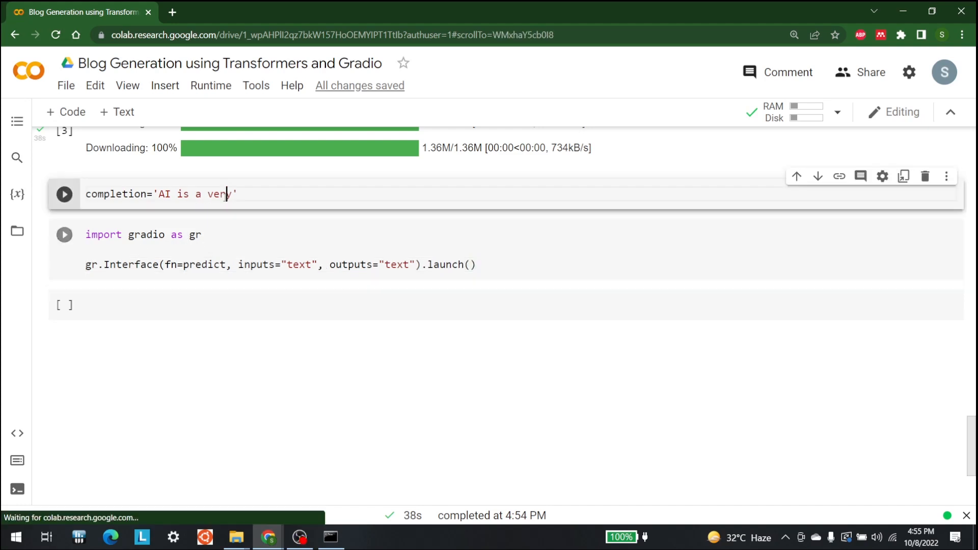
Run the completion cell, then the Gradio cell, and check its launch output.
{"action": "left_click", "coordinate": [64, 194]}
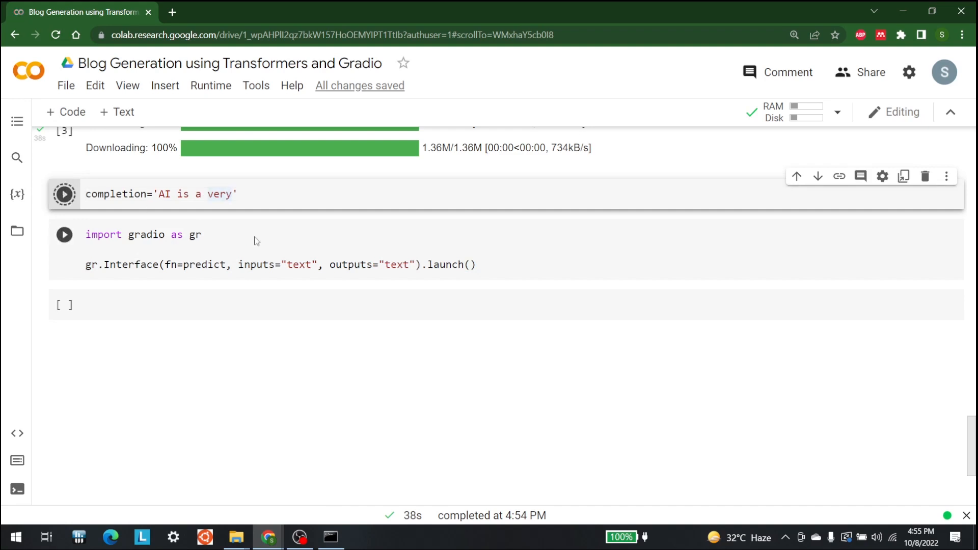
{"action": "left_click", "coordinate": [63, 235]}
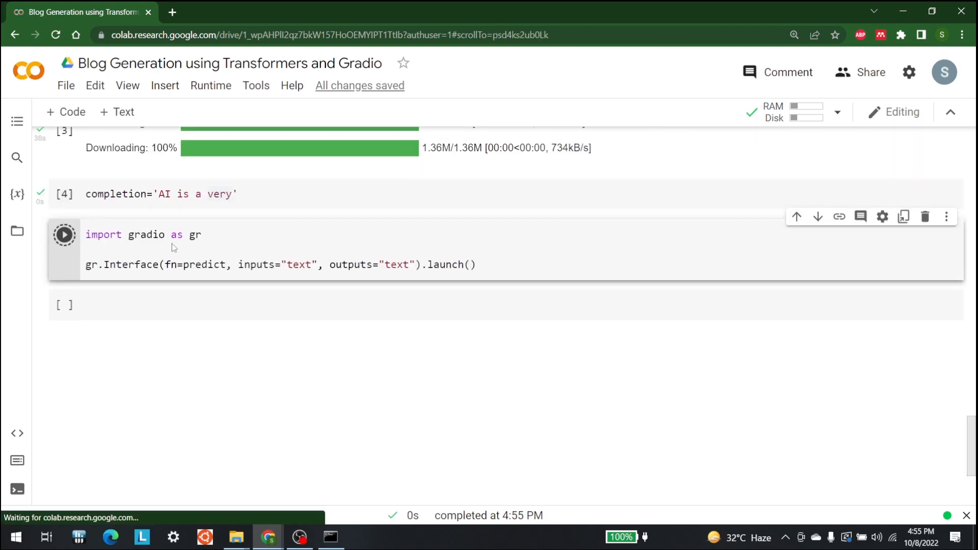
{"action": "left_click", "coordinate": [64, 235]}
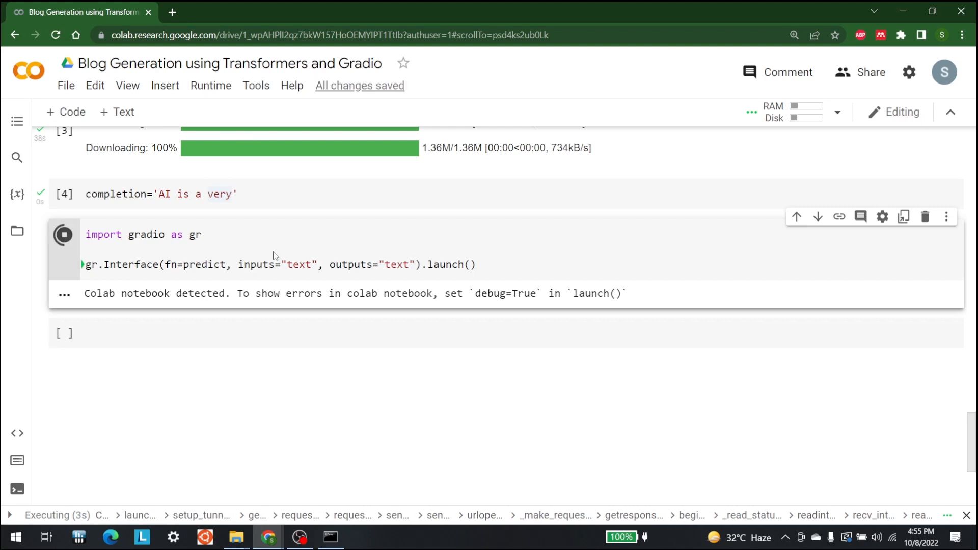
{"action": "scroll", "scroll_direction": "down", "scroll_amount": 3}
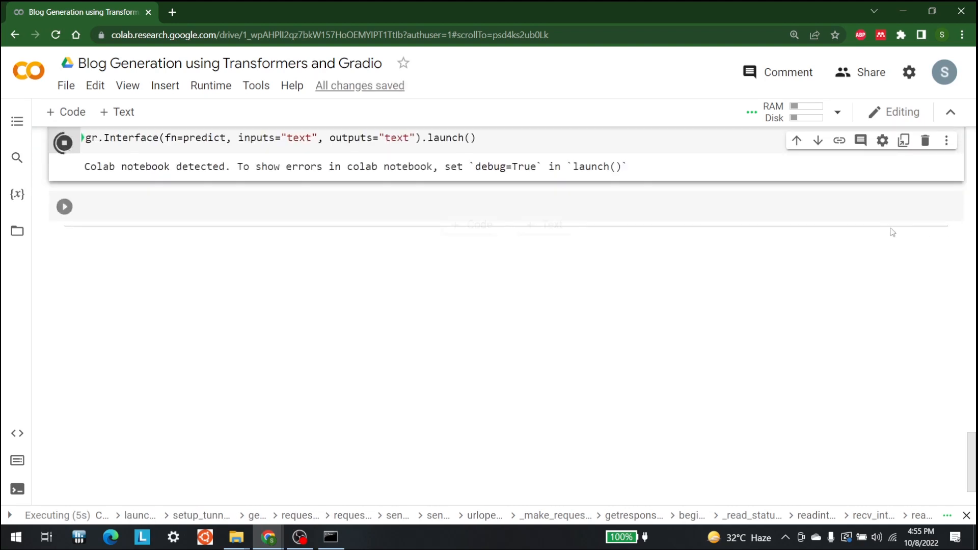
{"action": "scroll", "scroll_direction": "up", "scroll_amount": 3}
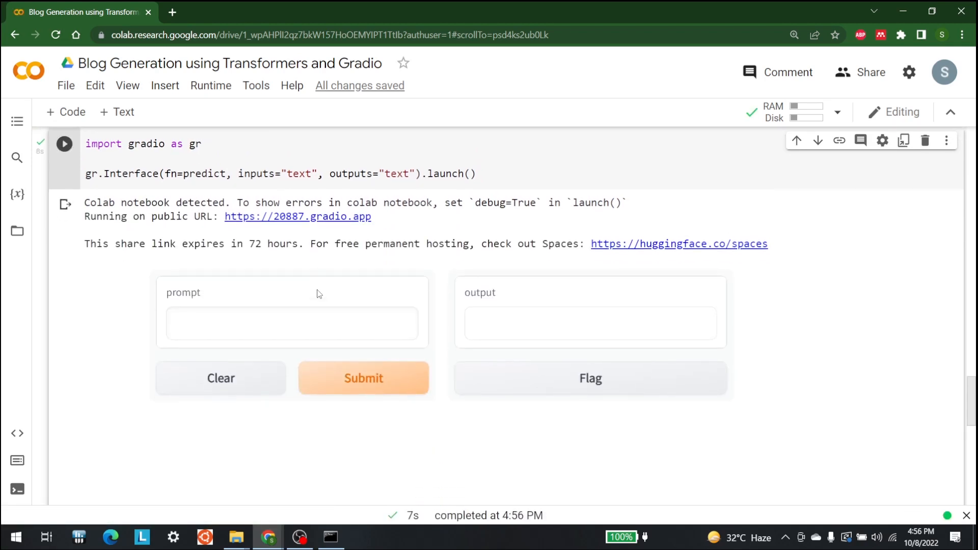
Submit the prompt 'AI is very' in the embedded Gradio interface and view the output.
{"action": "left_click", "coordinate": [291, 324]}
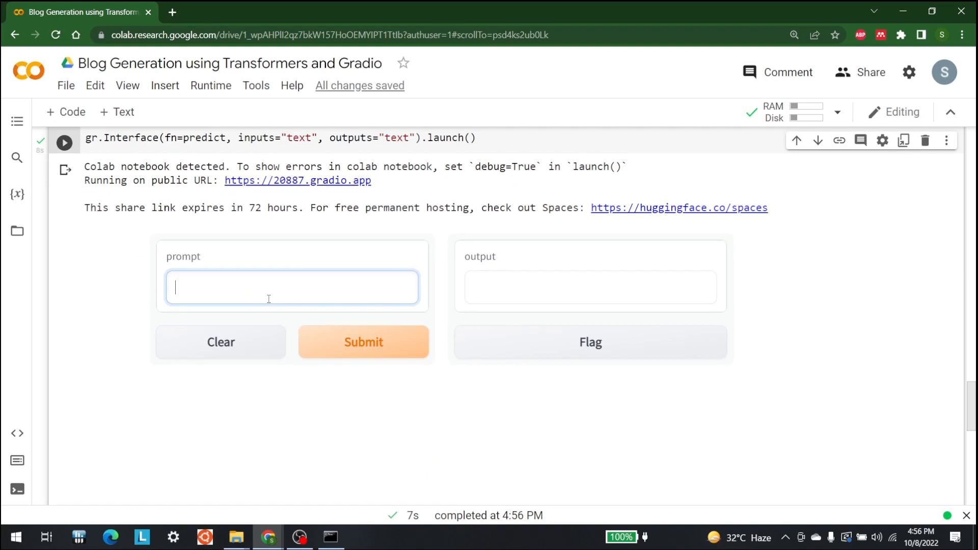
{"action": "type", "text": "AI is"}
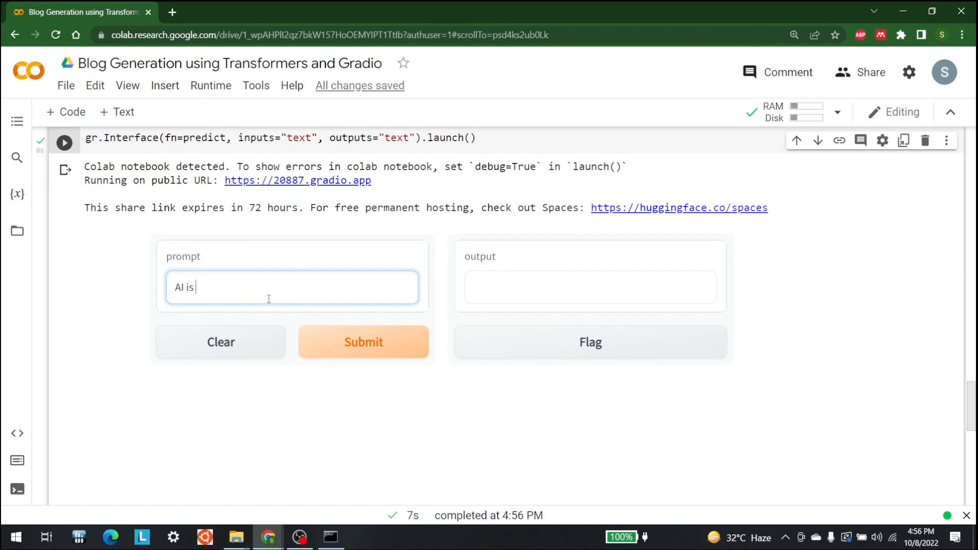
{"action": "type", "text": "ver"}
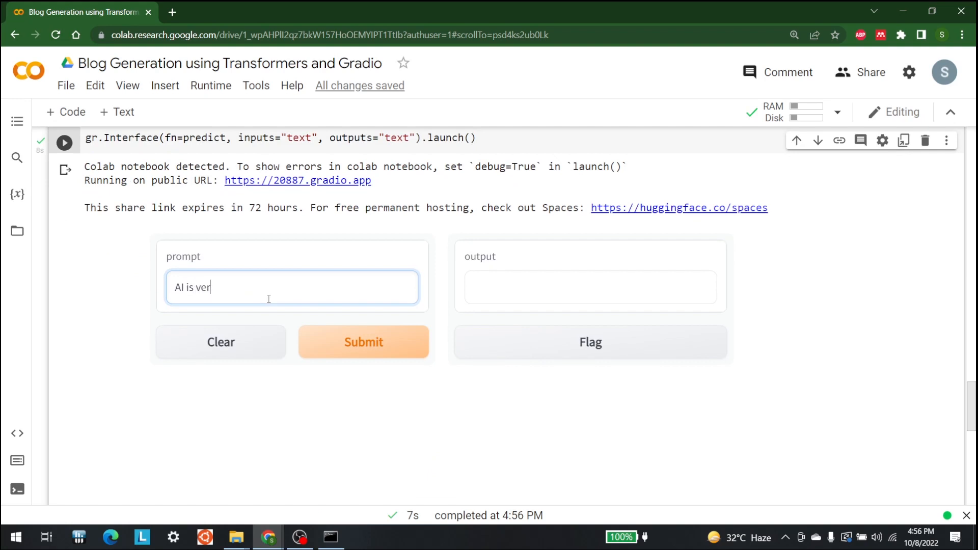
{"action": "left_click", "coordinate": [364, 342]}
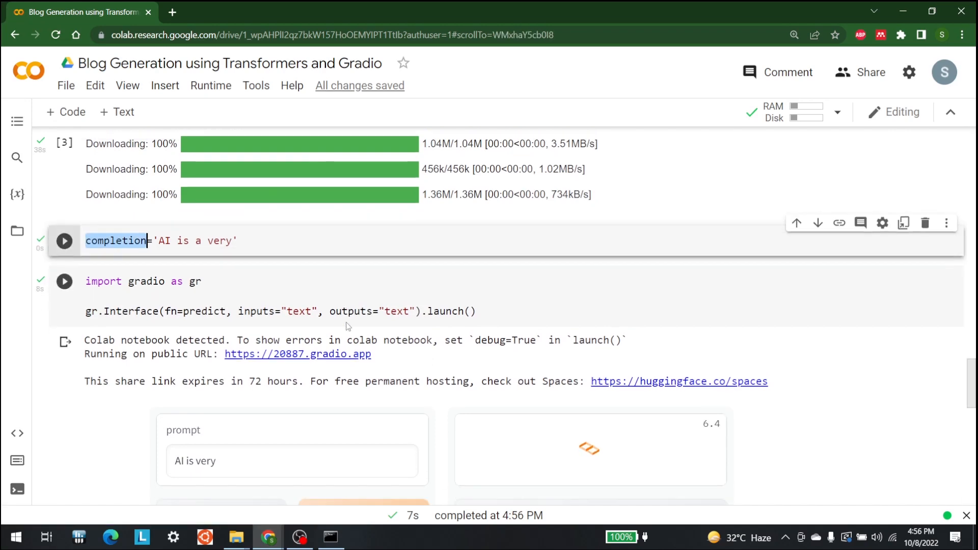
{"action": "scroll", "scroll_direction": "down", "scroll_amount": 3}
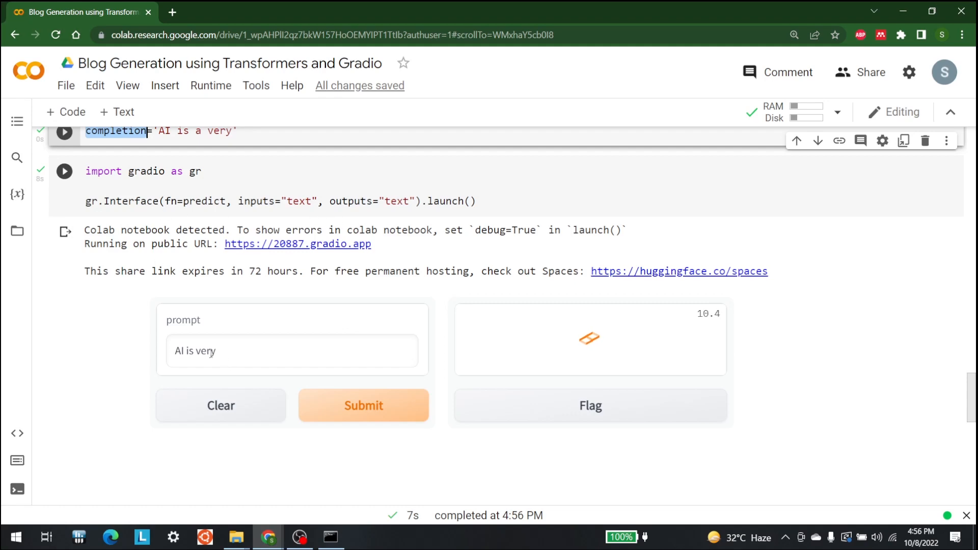
{"action": "scroll", "scroll_direction": "up", "scroll_amount": 3}
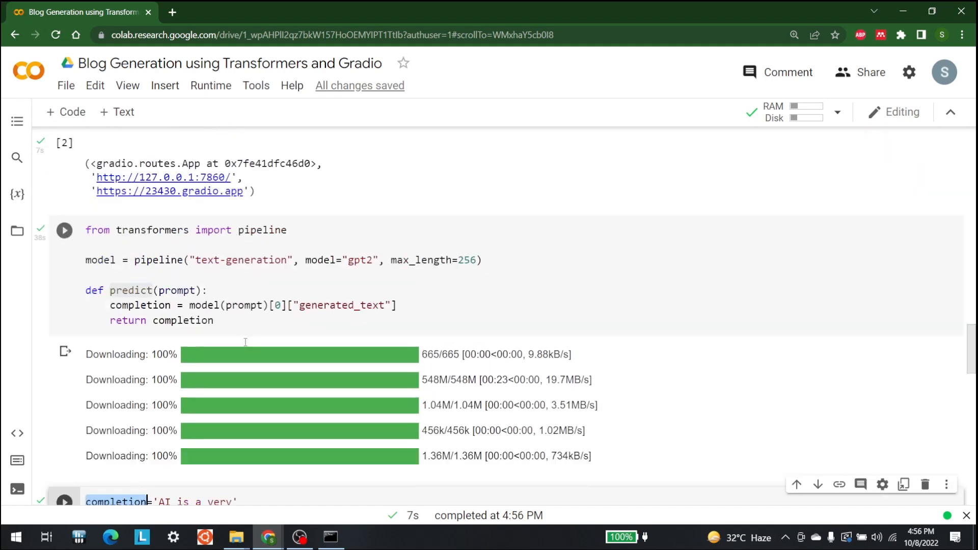
{"action": "scroll", "scroll_direction": "down", "scroll_amount": 3}
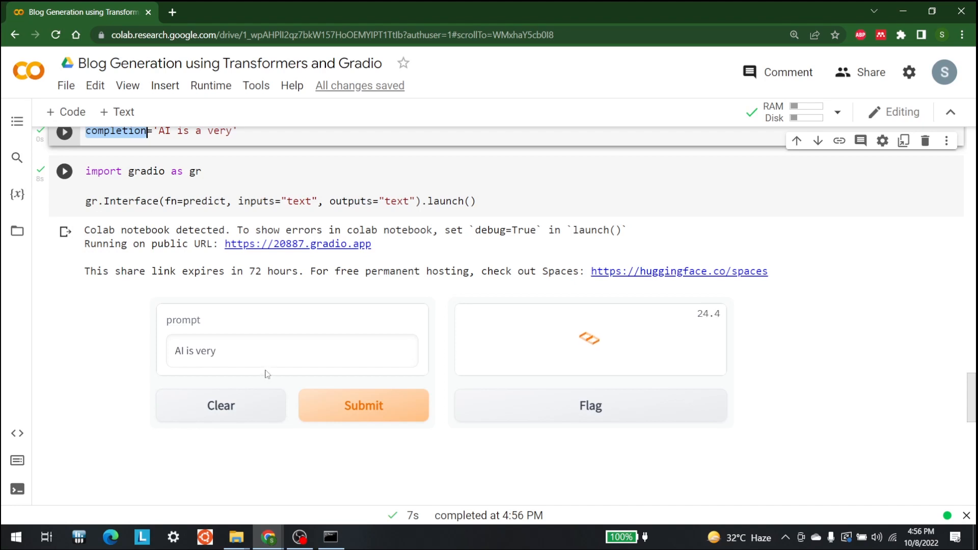
{"action": "left_click", "coordinate": [363, 406]}
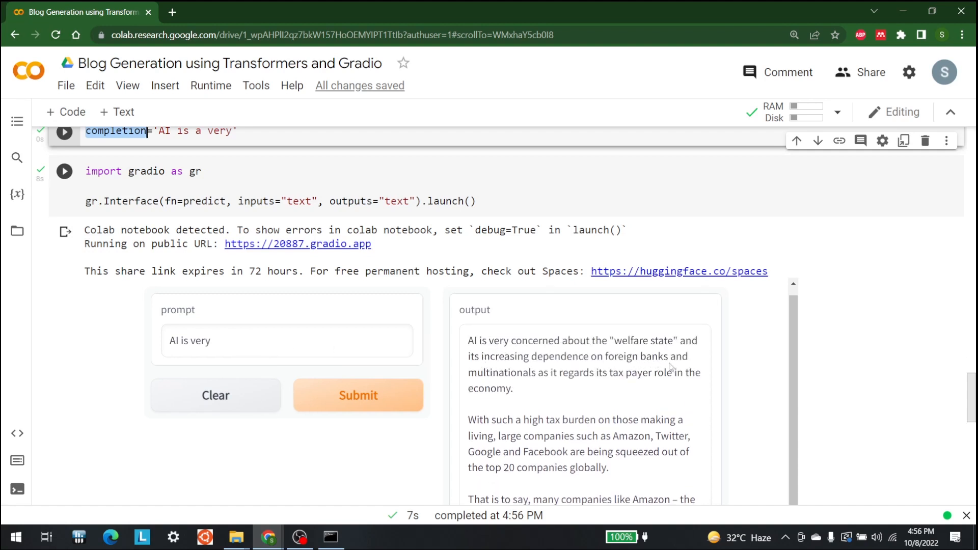
{"action": "scroll", "scroll_direction": "down", "scroll_amount": 3}
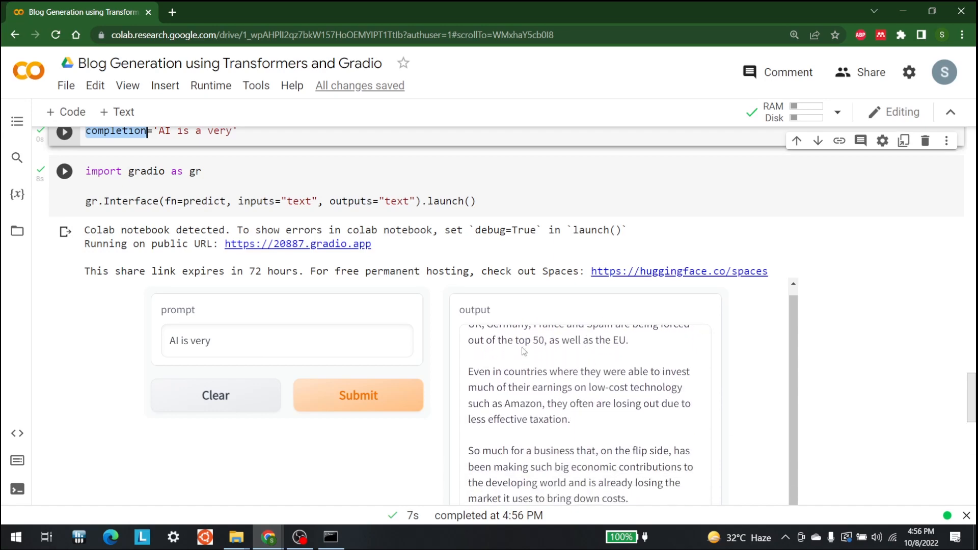
{"action": "scroll", "scroll_direction": "down", "scroll_amount": 3}
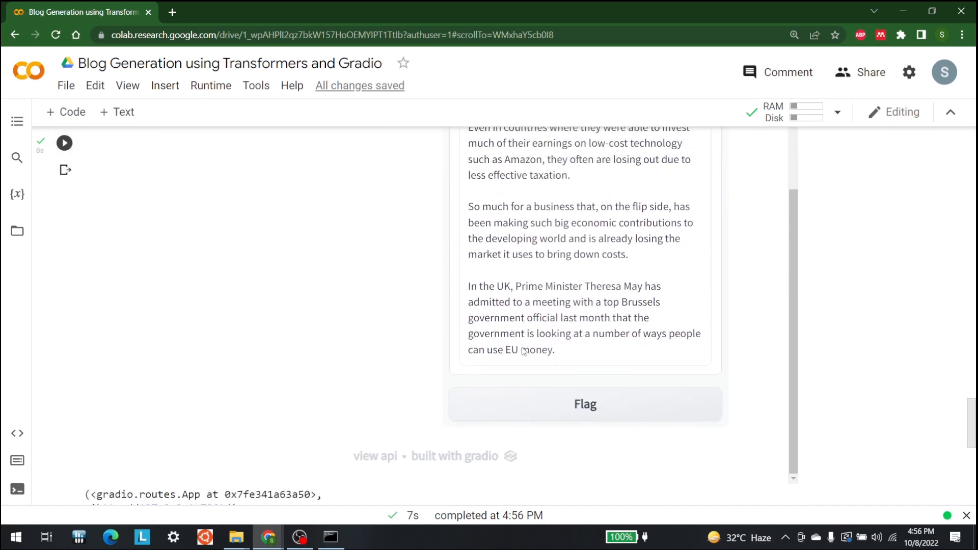
{"action": "scroll", "scroll_direction": "up", "scroll_amount": 3}
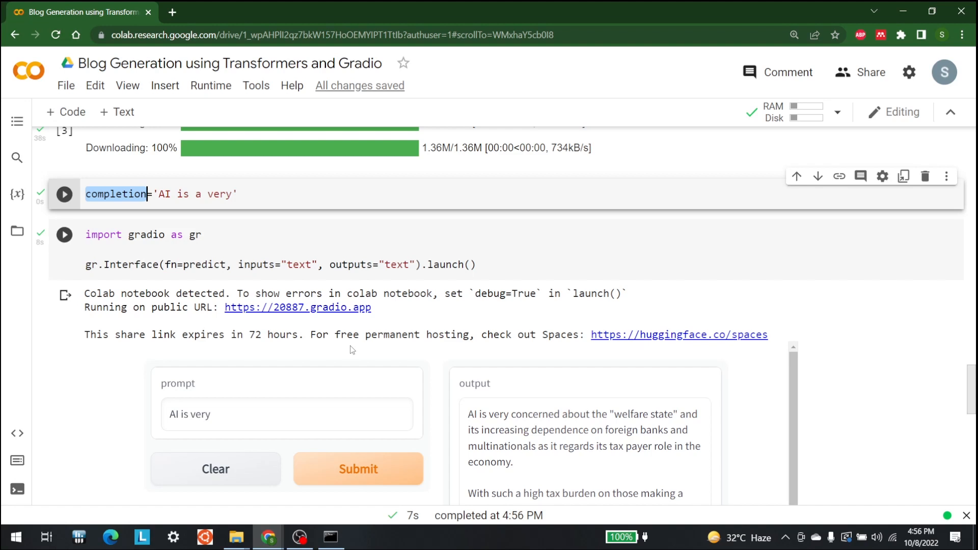
{"action": "mouse_move", "coordinate": [334, 323]}
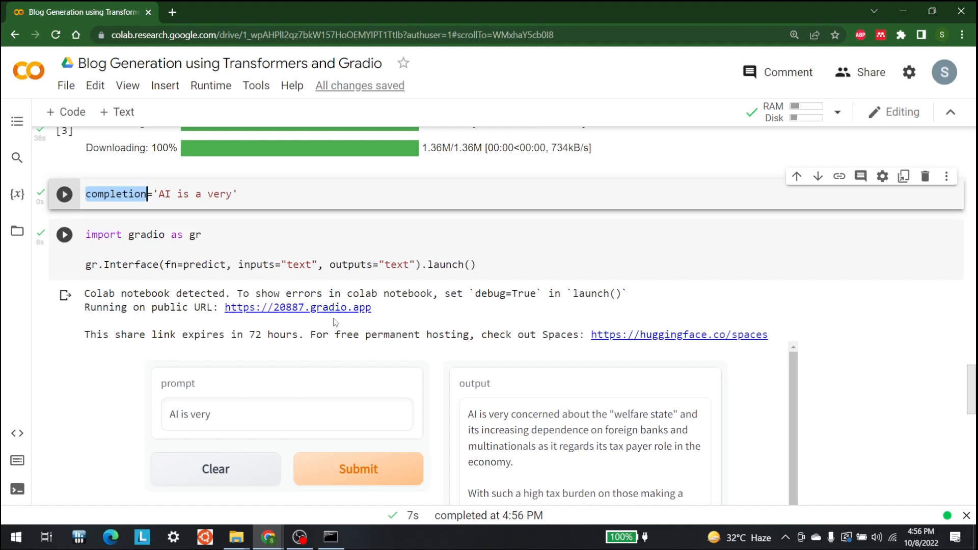
{"action": "mouse_move", "coordinate": [341, 308]}
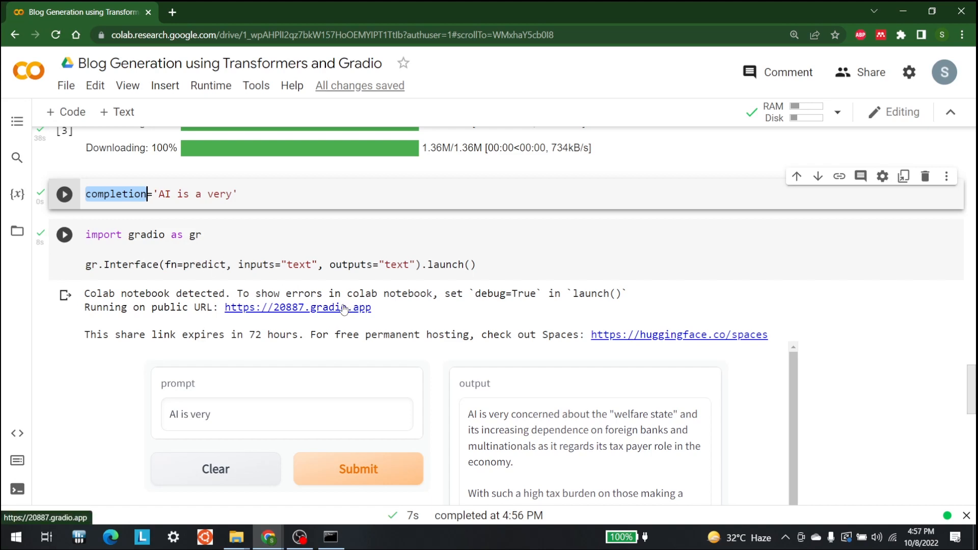
{"action": "left_click", "coordinate": [297, 307]}
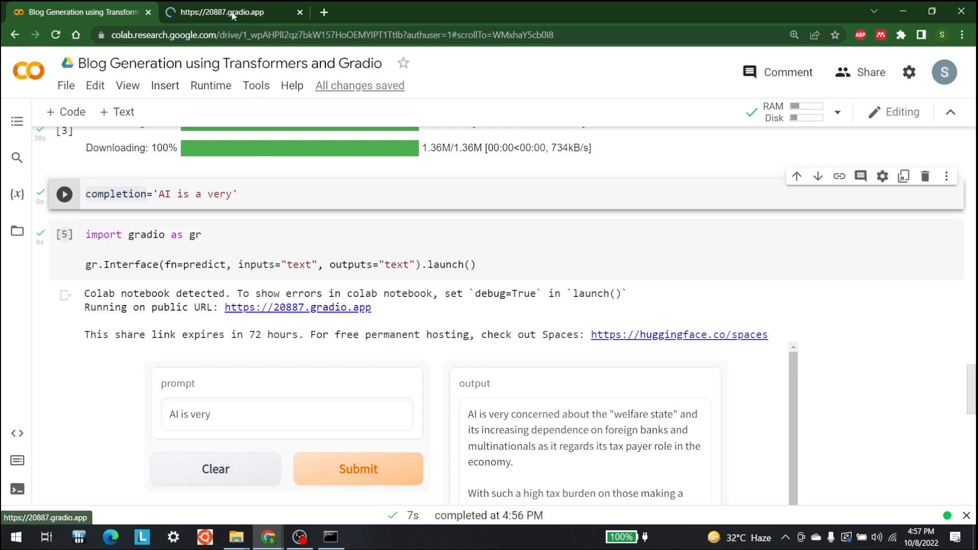
Switch to the loaded 20887.gradio.app tab and select its web address.
{"action": "left_click", "coordinate": [225, 11]}
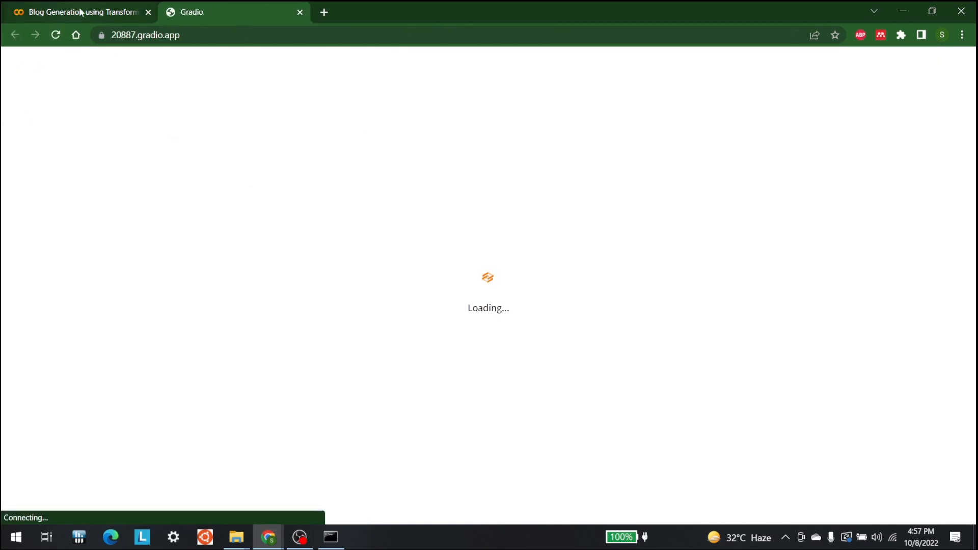
{"action": "left_click", "coordinate": [75, 11]}
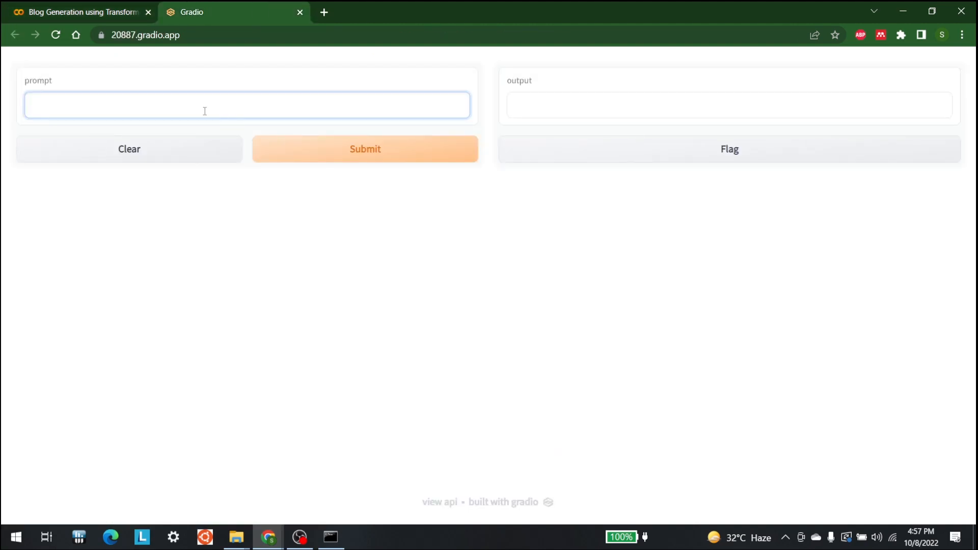
{"action": "left_click", "coordinate": [145, 34]}
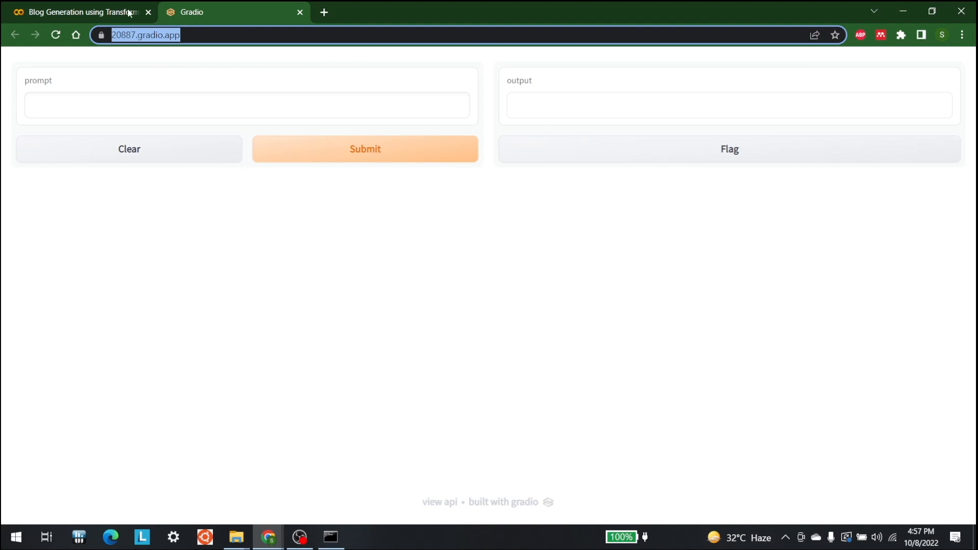
Return to the Colab tab and select the empty code cell below the app URLs.
{"action": "left_click", "coordinate": [75, 11]}
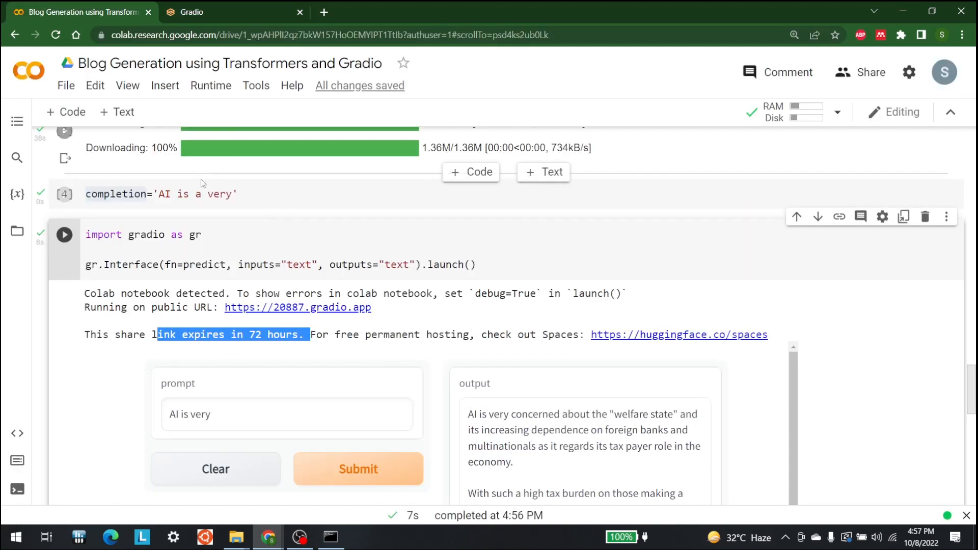
{"action": "scroll", "scroll_direction": "down", "scroll_amount": 3}
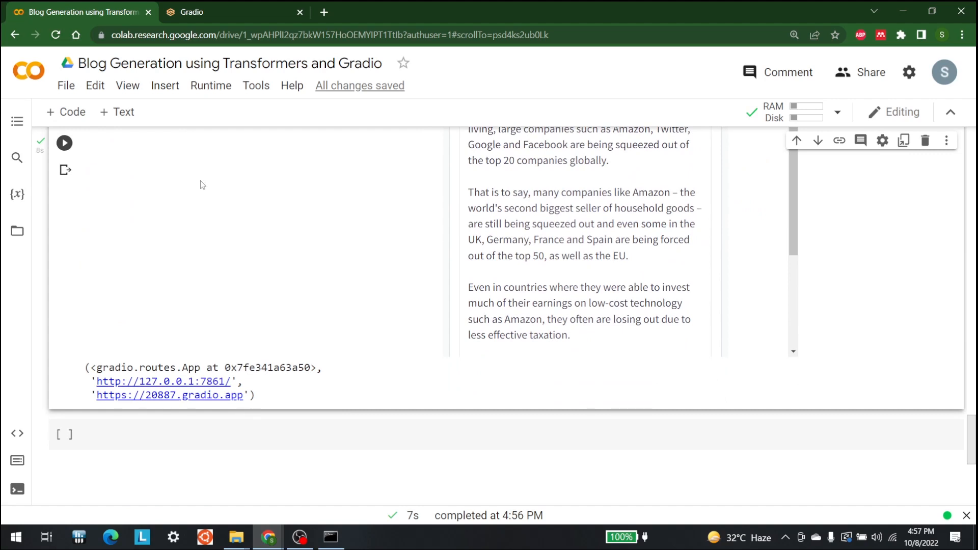
{"action": "left_click", "coordinate": [187, 434]}
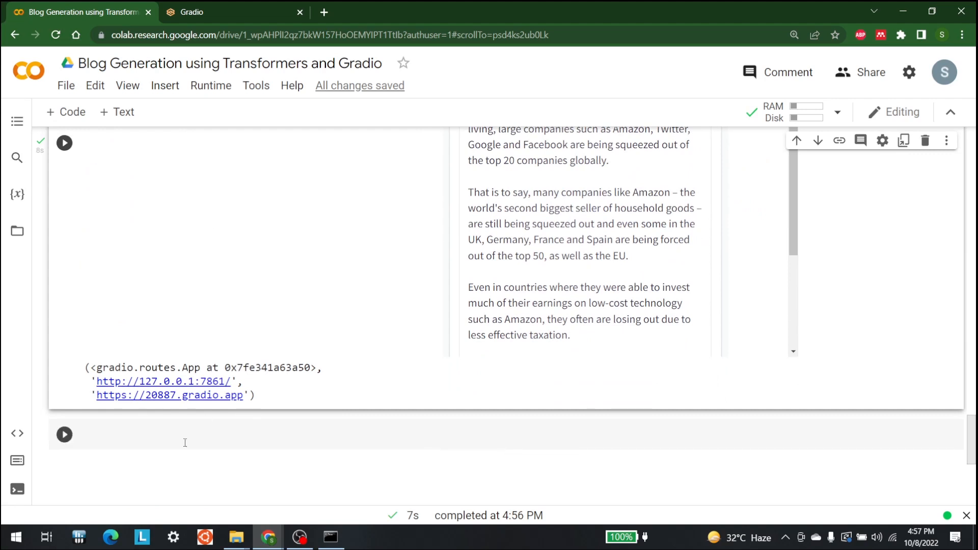